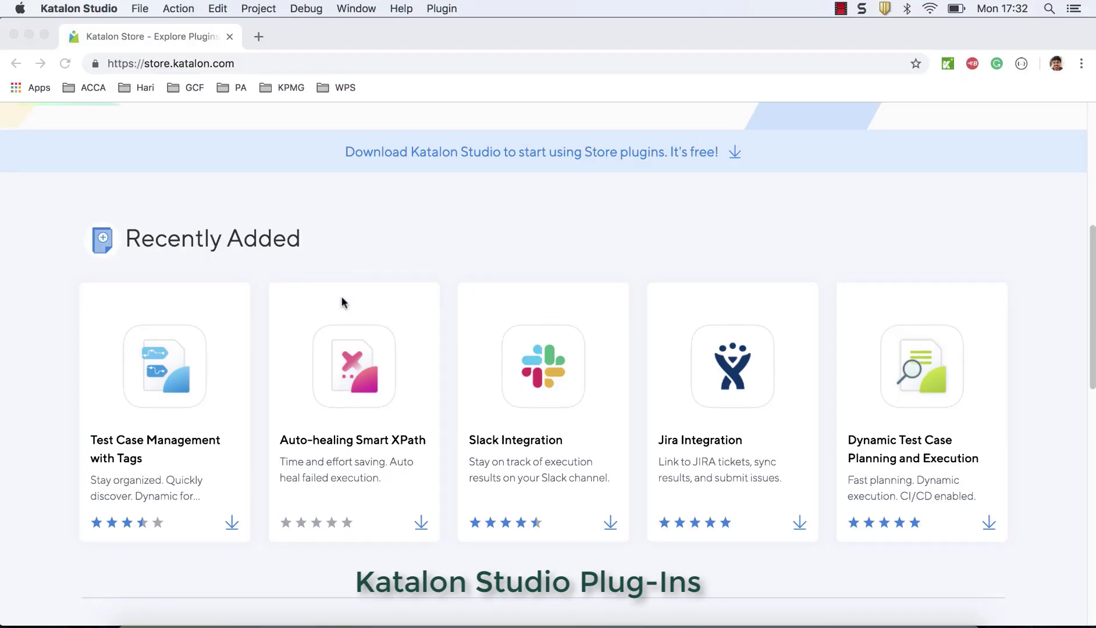
{"action": "mouse_move", "coordinate": [339, 222]}
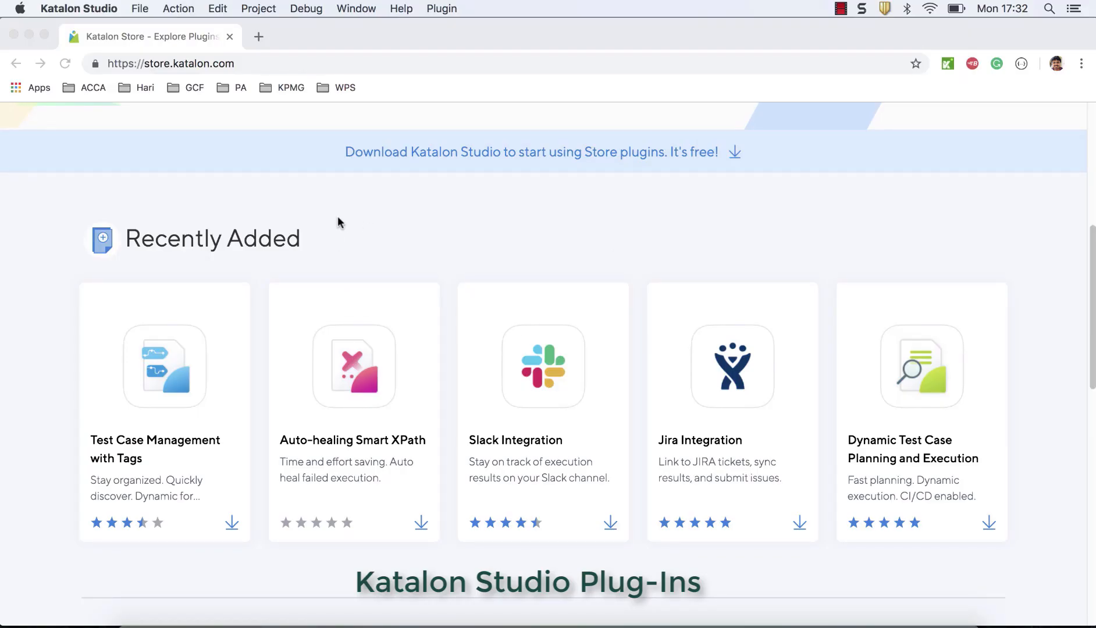
{"action": "mouse_move", "coordinate": [292, 229]}
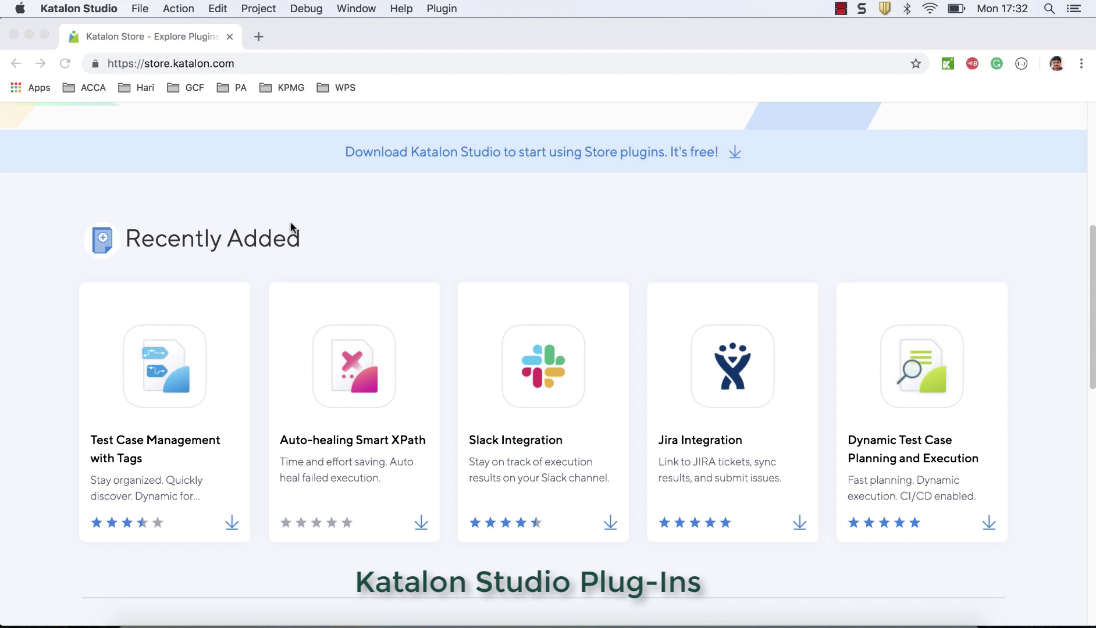
{"action": "mouse_move", "coordinate": [213, 521]}
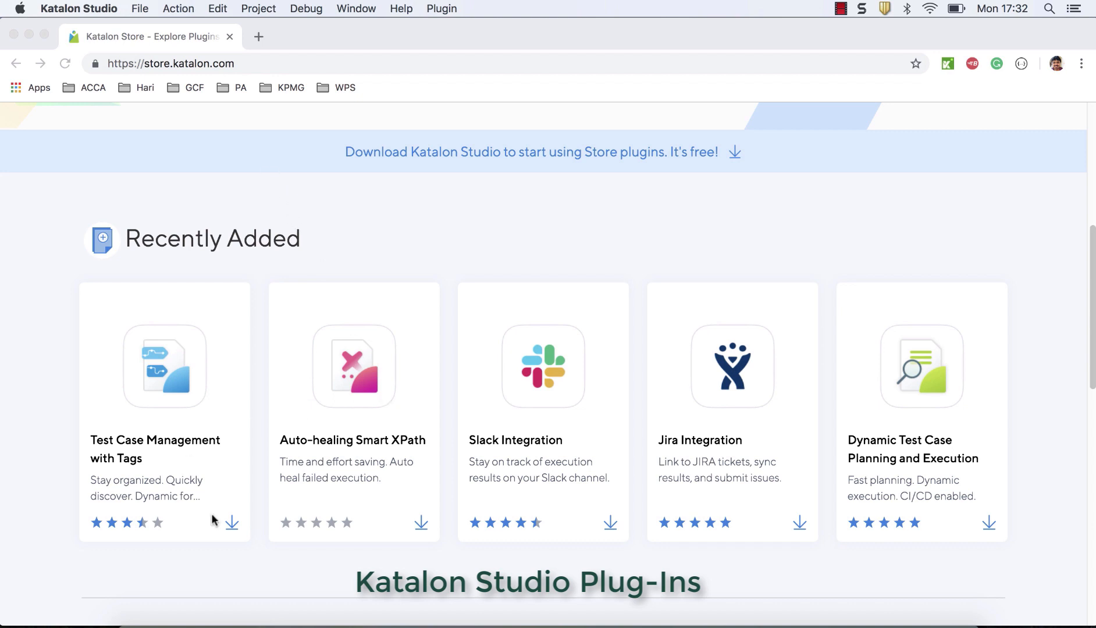
{"action": "mouse_move", "coordinate": [222, 394]}
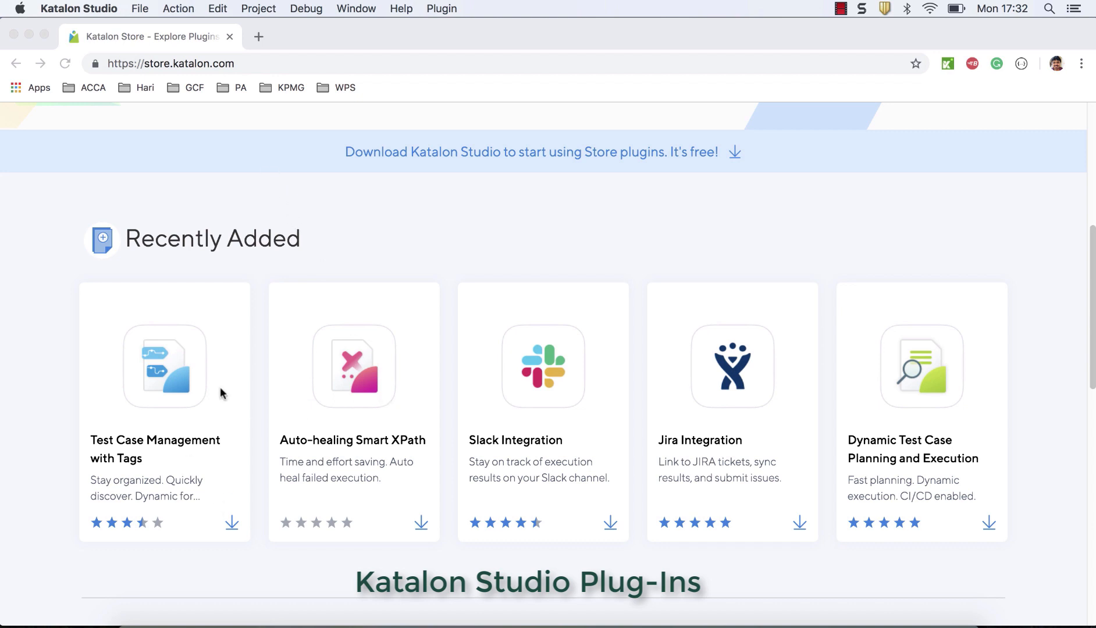
{"action": "mouse_move", "coordinate": [379, 205]}
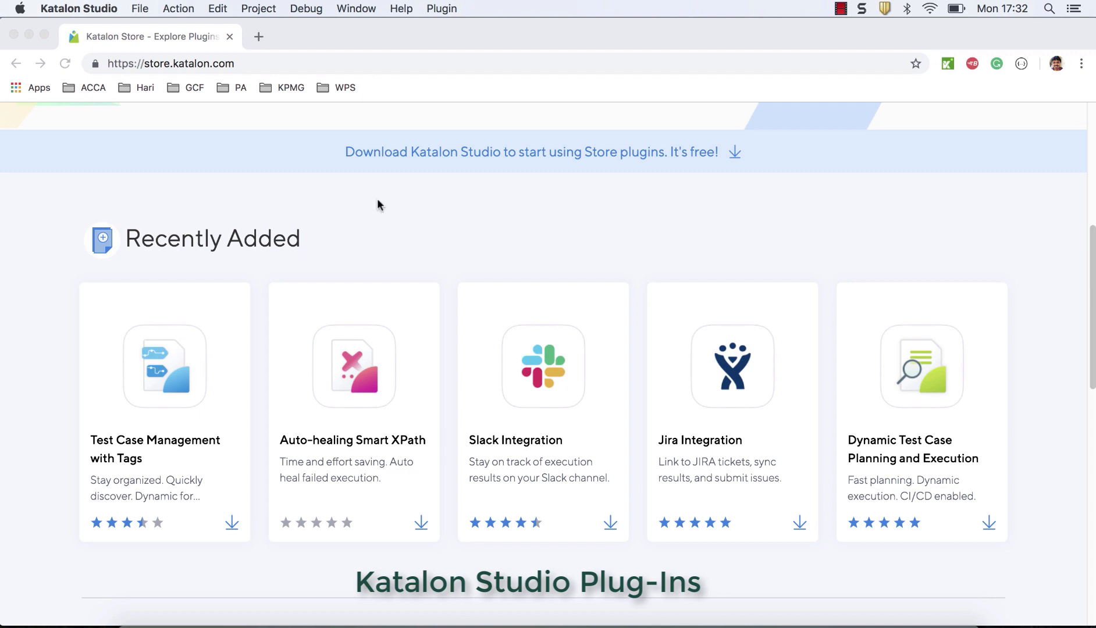
Open Katalon Store from katalon.com and close the duplicate store tab
{"action": "scroll", "scroll_direction": "up", "scroll_amount": 3}
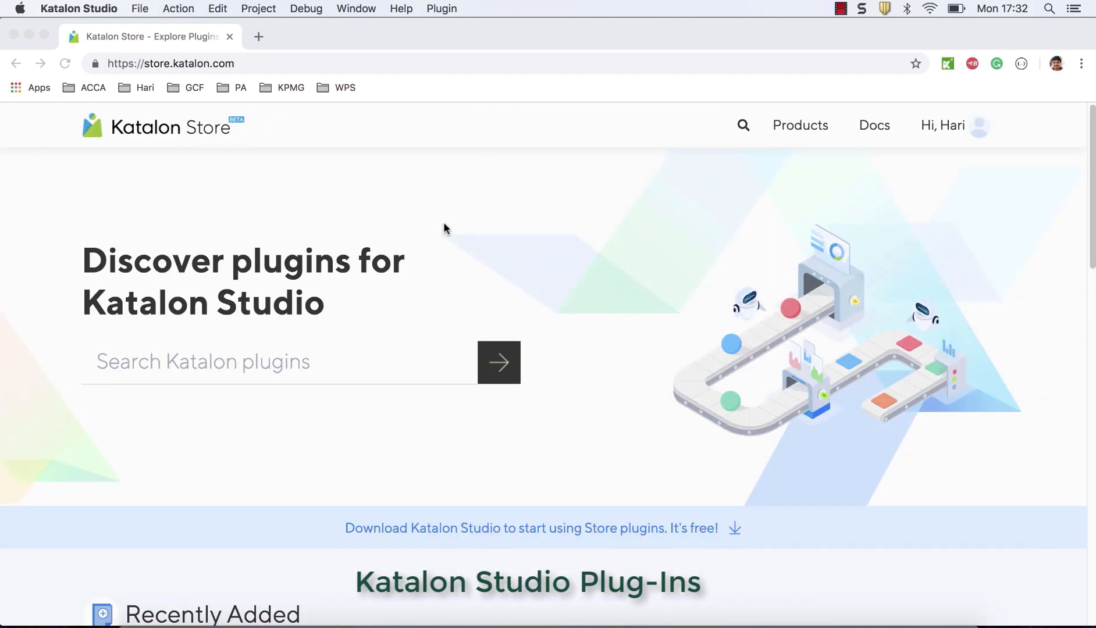
{"action": "mouse_move", "coordinate": [364, 240]}
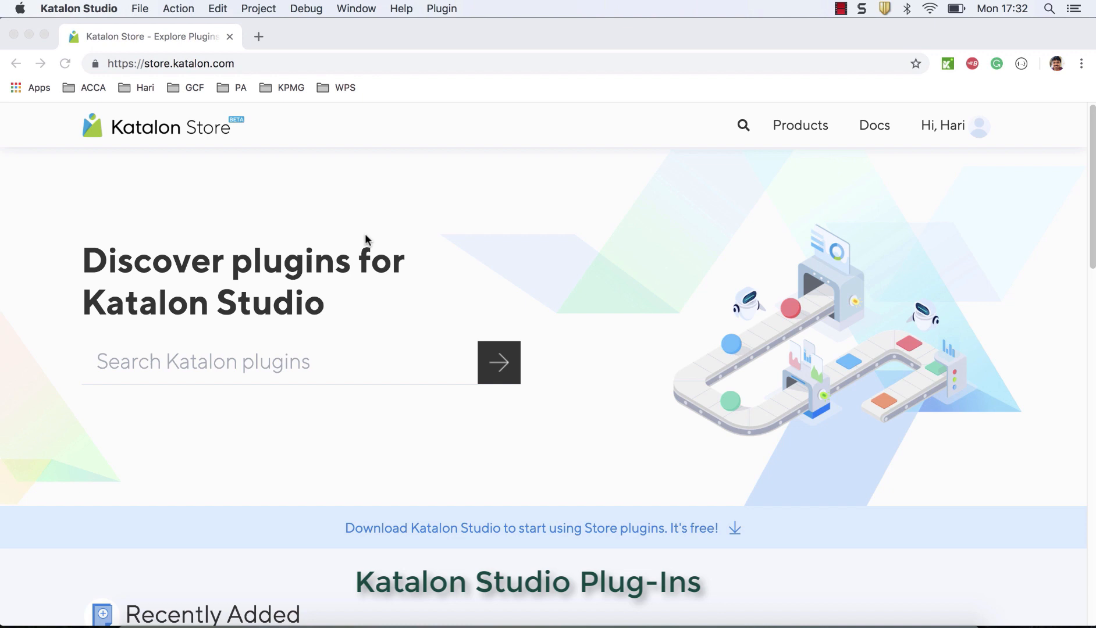
{"action": "mouse_move", "coordinate": [232, 236]}
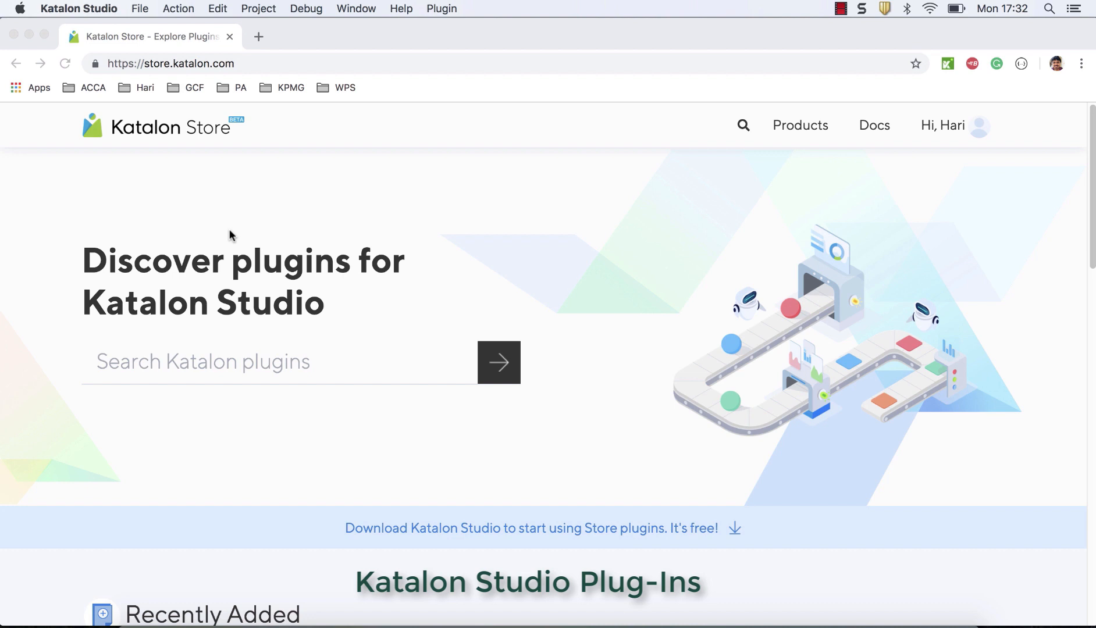
{"action": "mouse_move", "coordinate": [257, 131]}
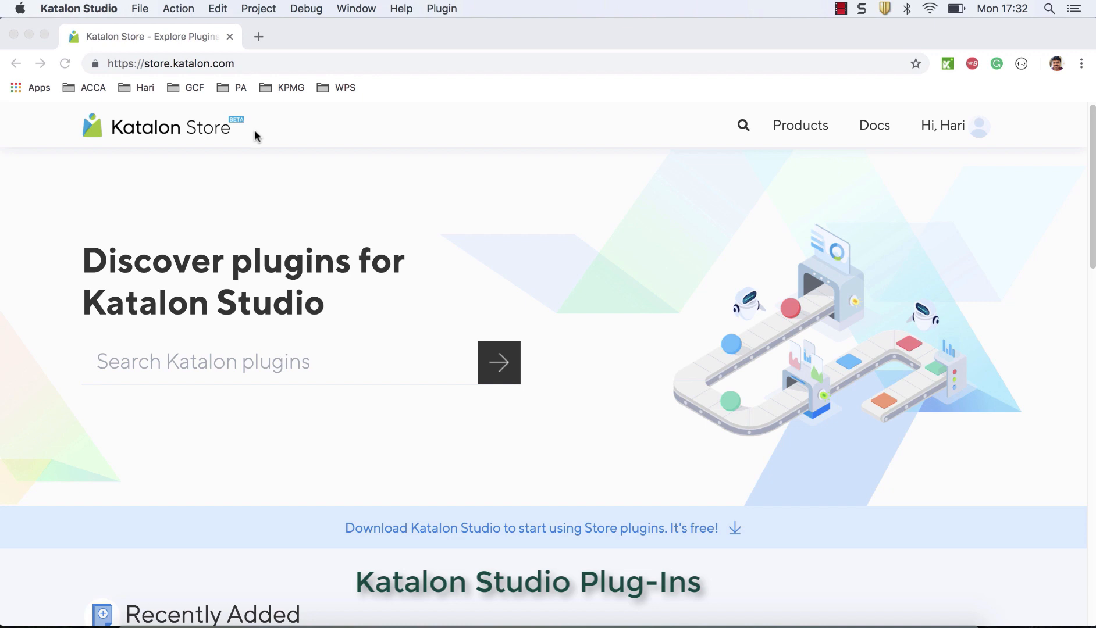
{"action": "mouse_move", "coordinate": [262, 126]}
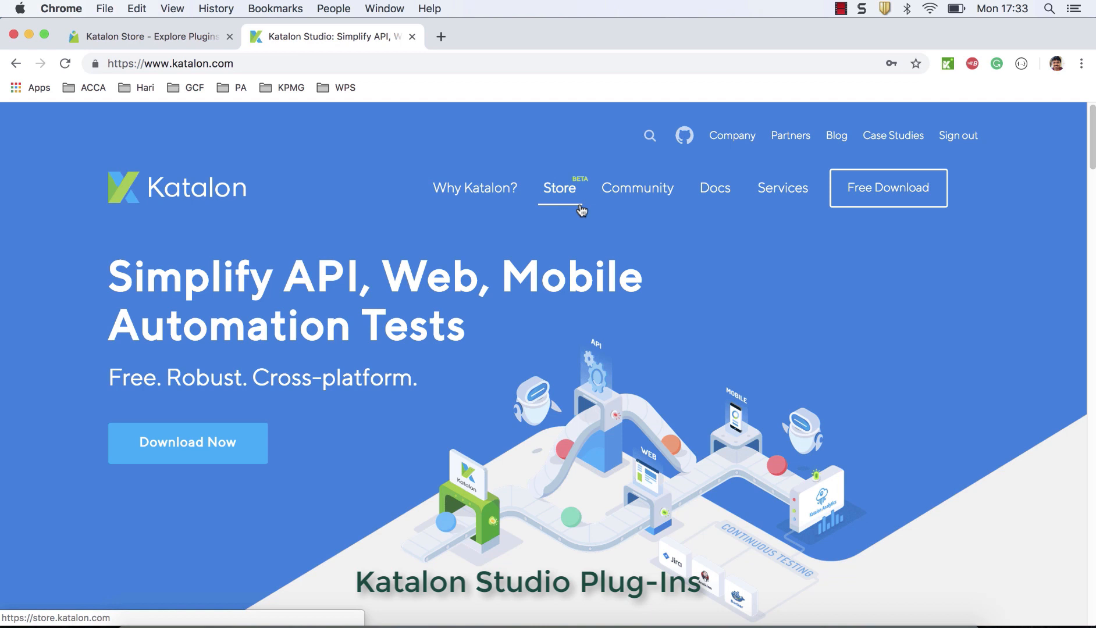
{"action": "left_click", "coordinate": [559, 187]}
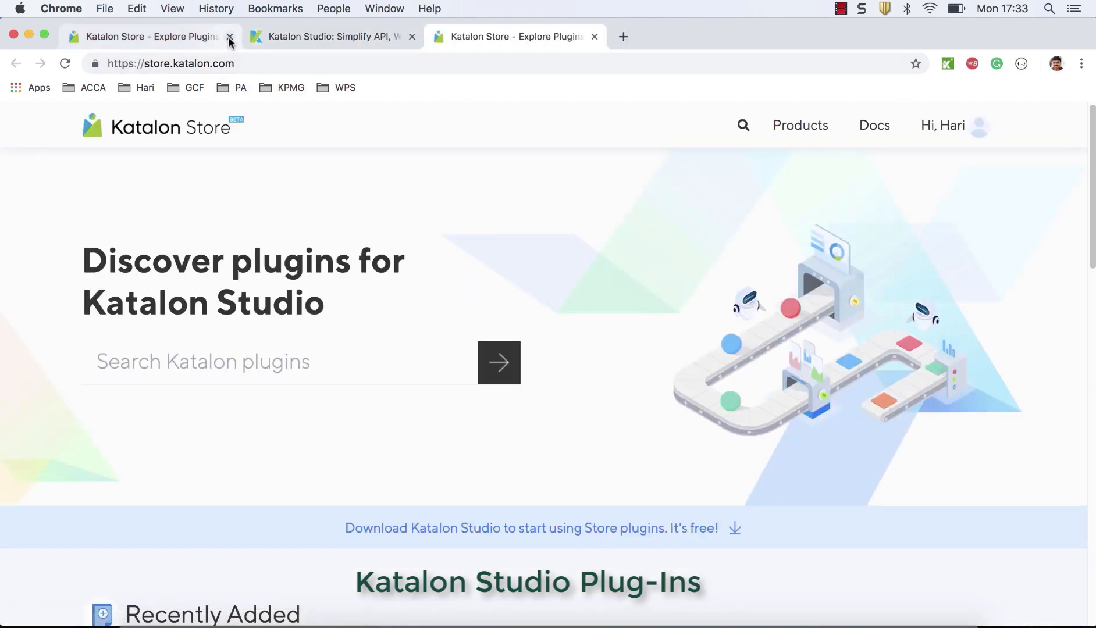
{"action": "left_click", "coordinate": [229, 36]}
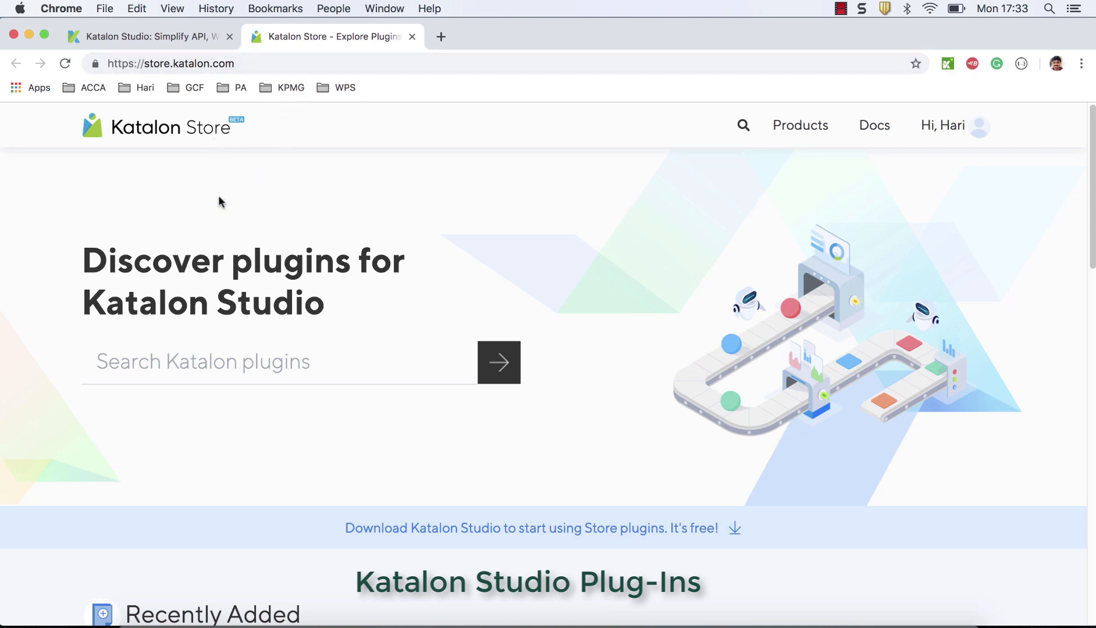
{"action": "mouse_move", "coordinate": [290, 402]}
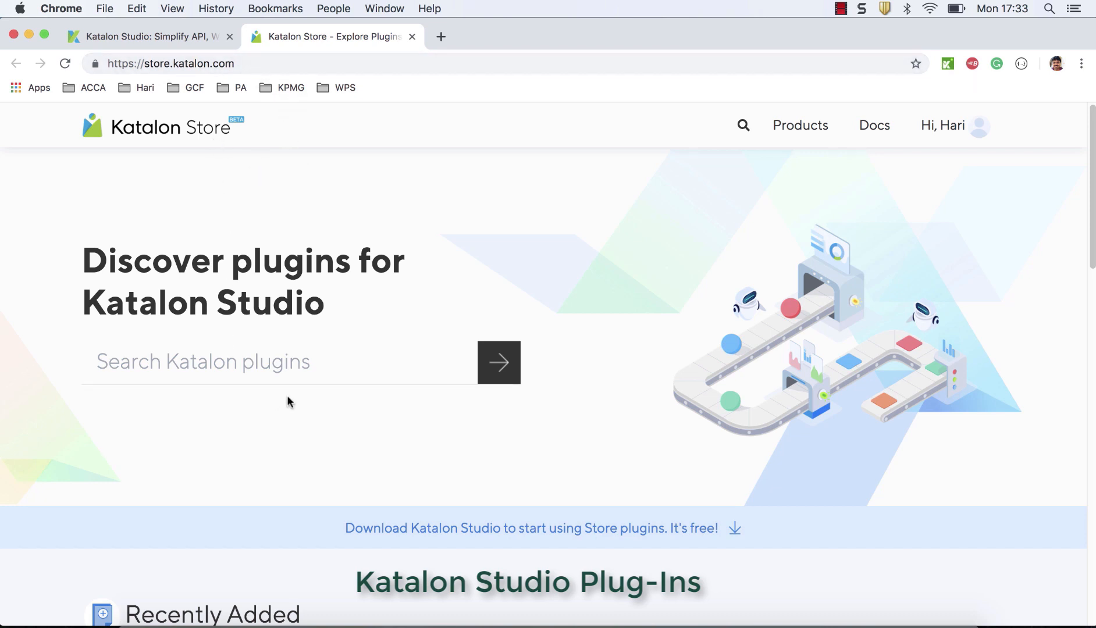
Browse Recently Added plugins, including Slack and Jira Integration, down to Top Rated
{"action": "scroll", "scroll_direction": "down", "scroll_amount": 3}
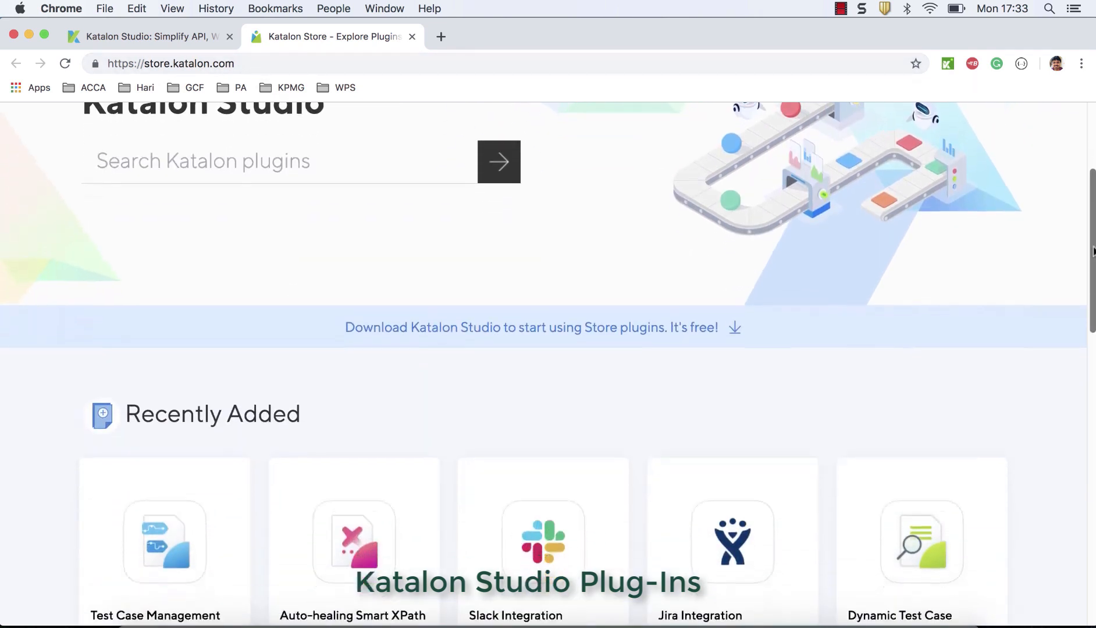
{"action": "scroll", "scroll_direction": "down", "scroll_amount": 3}
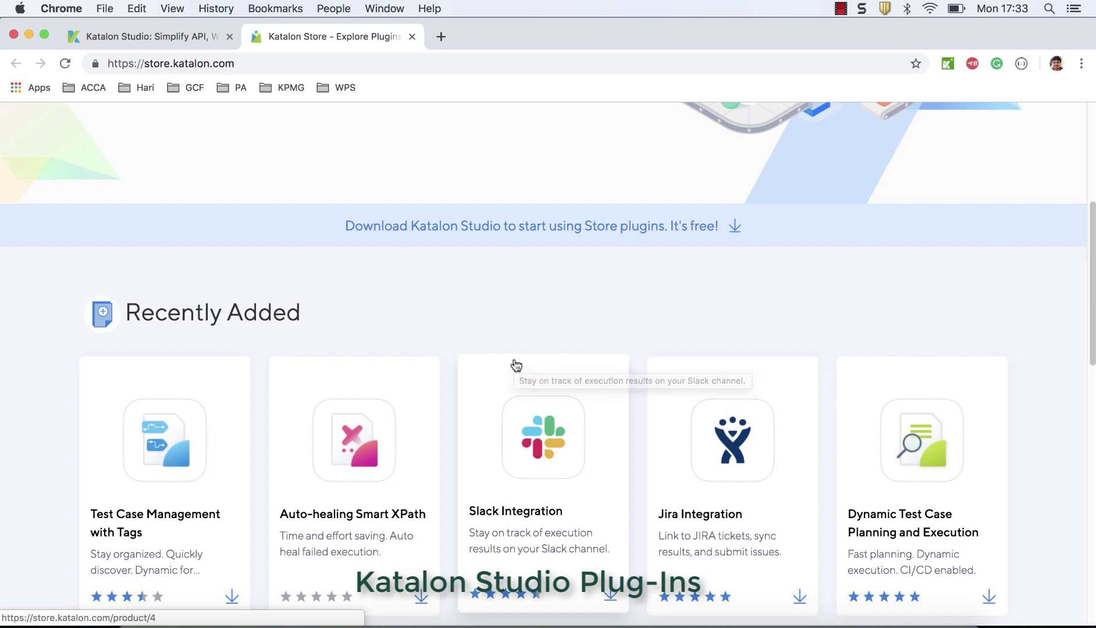
{"action": "mouse_move", "coordinate": [517, 366]}
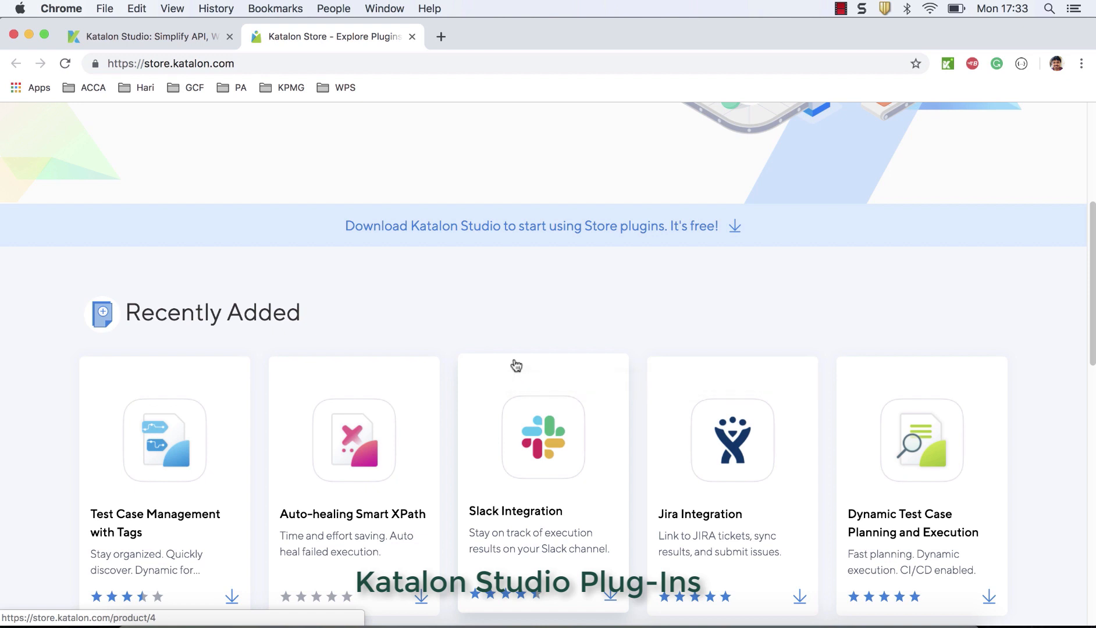
{"action": "mouse_move", "coordinate": [994, 294]}
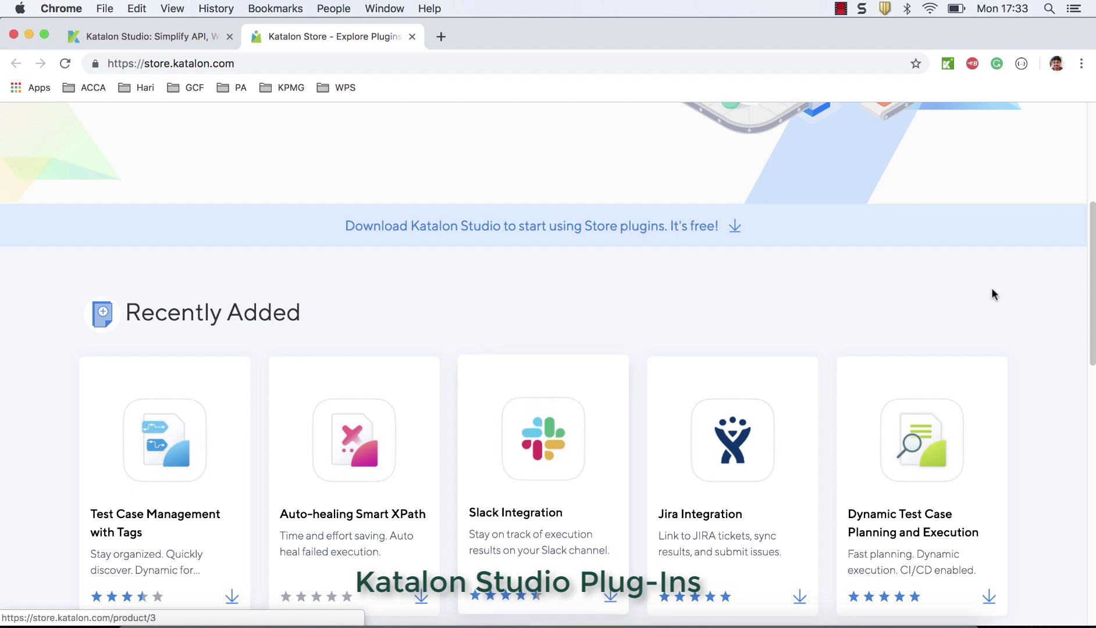
{"action": "scroll", "scroll_direction": "down", "scroll_amount": 3}
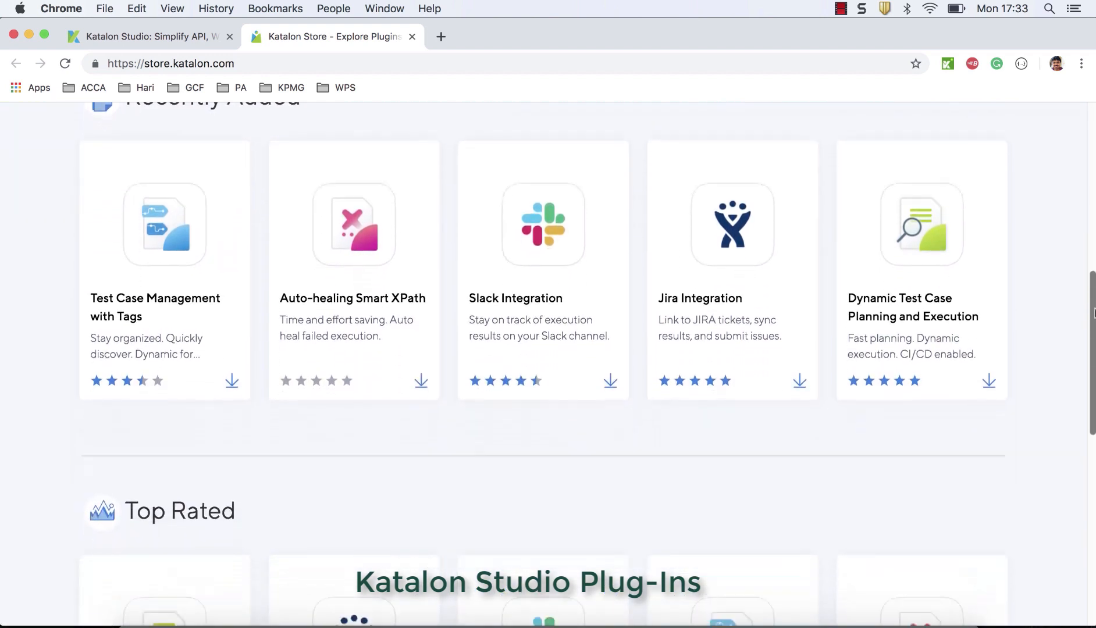
{"action": "scroll", "scroll_direction": "down", "scroll_amount": 3}
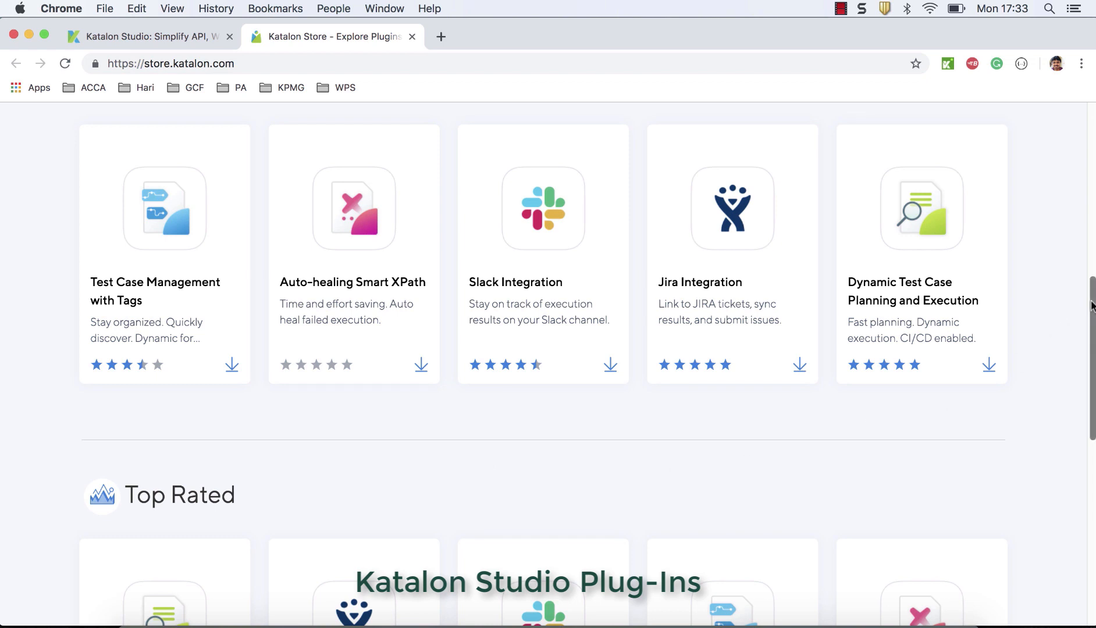
{"action": "scroll", "scroll_direction": "down", "scroll_amount": 3}
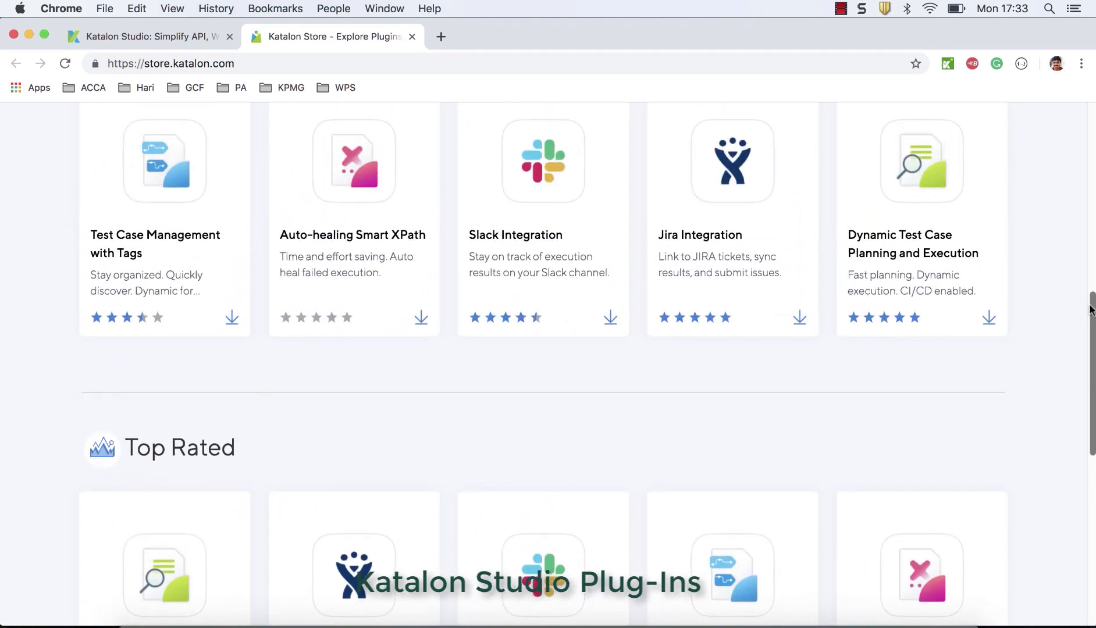
{"action": "scroll", "scroll_direction": "up", "scroll_amount": 3}
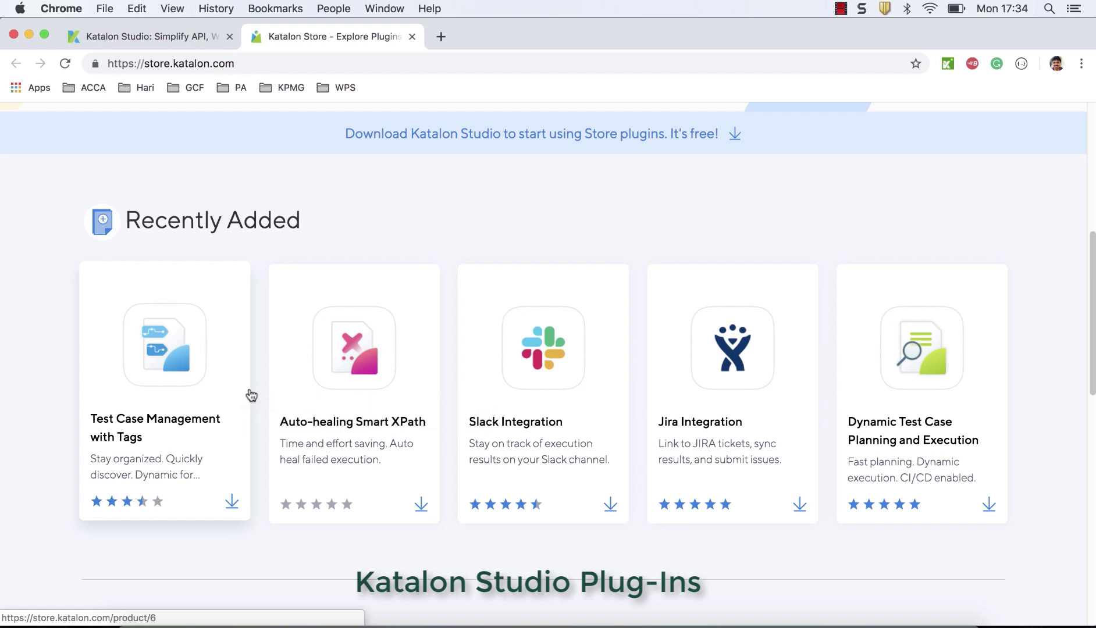
{"action": "mouse_move", "coordinate": [1080, 315]}
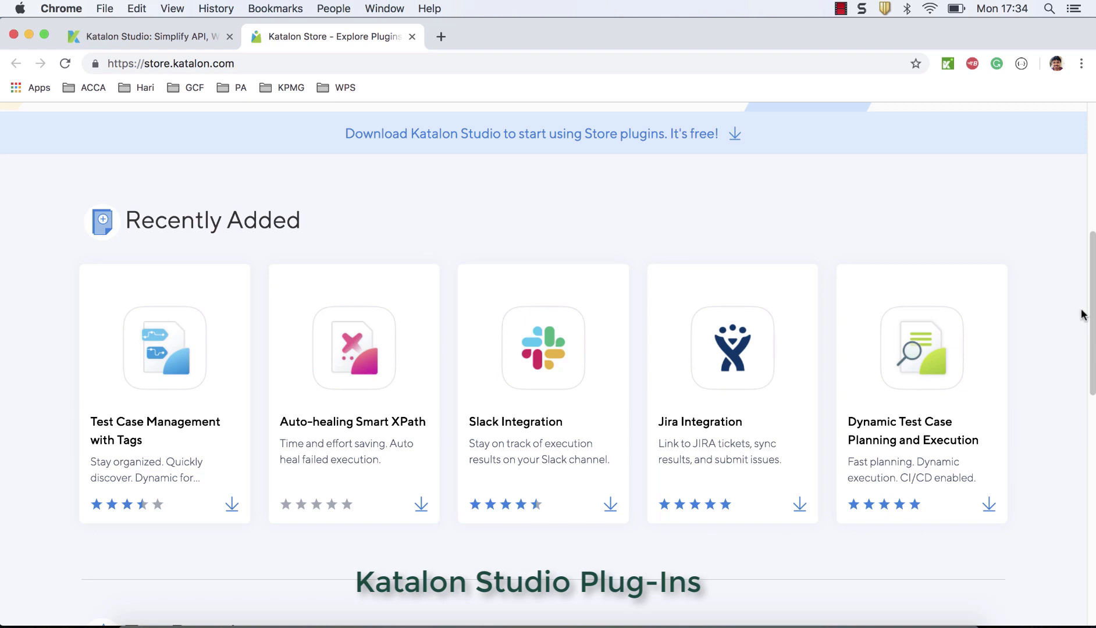
Scroll back up to the top search area of the store page
{"action": "scroll", "scroll_direction": "up", "scroll_amount": 3}
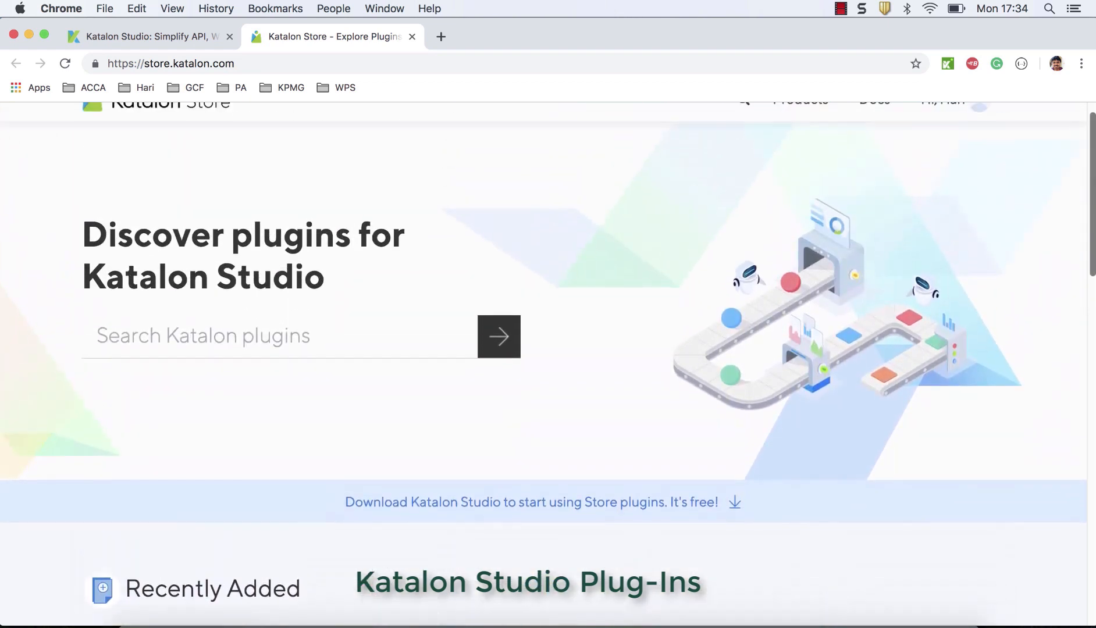
{"action": "scroll", "scroll_direction": "up", "scroll_amount": 3}
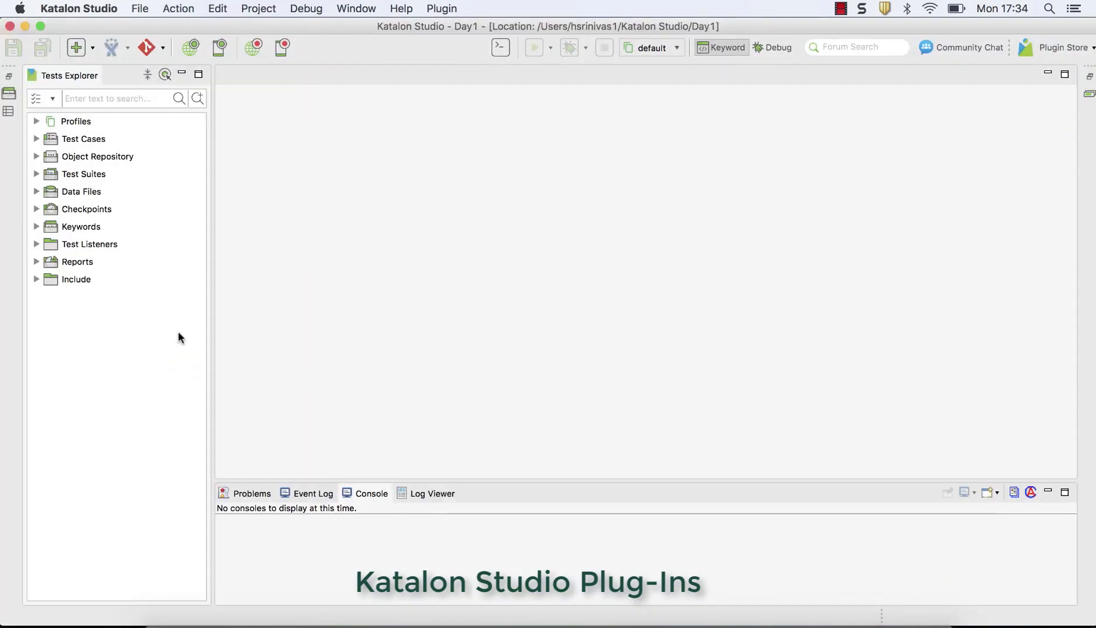
{"action": "mouse_move", "coordinate": [439, 225]}
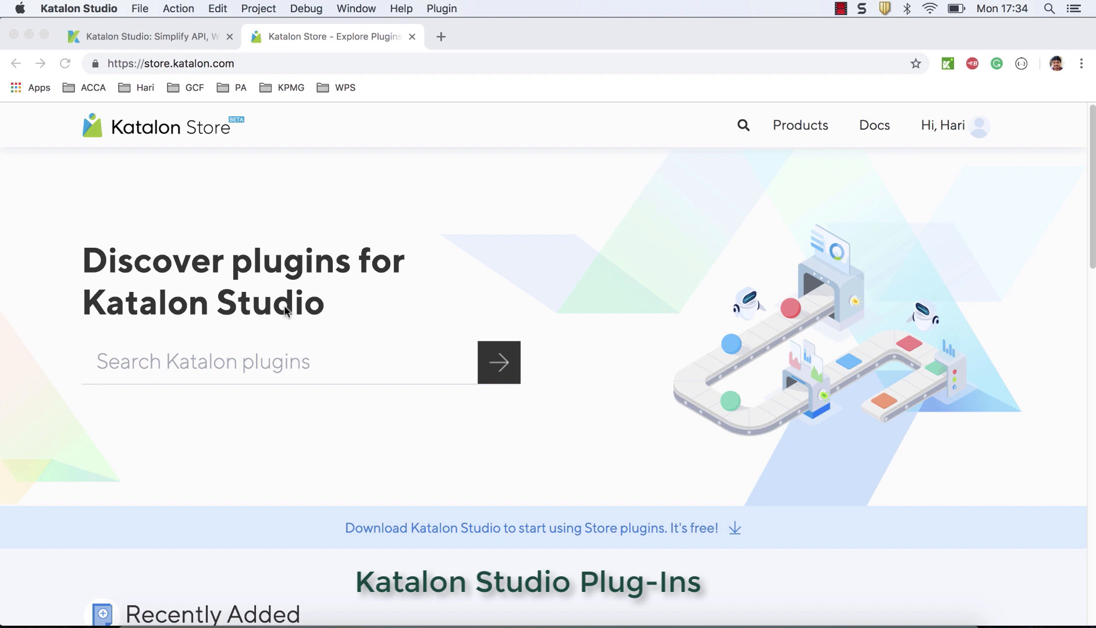
{"action": "mouse_move", "coordinate": [1087, 218]}
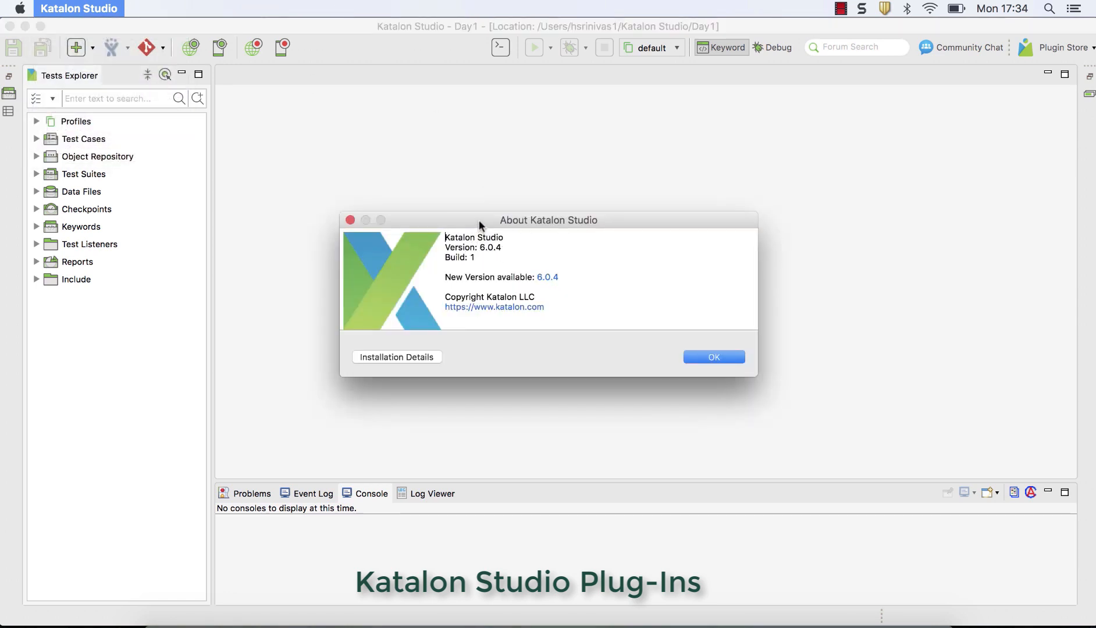
{"action": "left_click", "coordinate": [714, 357]}
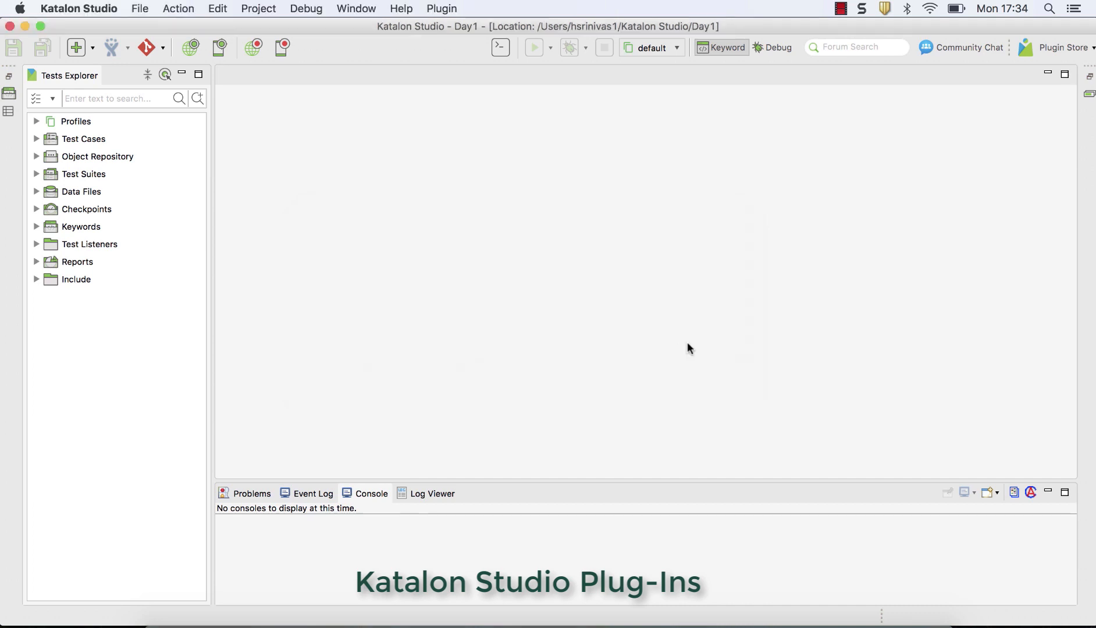
{"action": "mouse_move", "coordinate": [591, 310]}
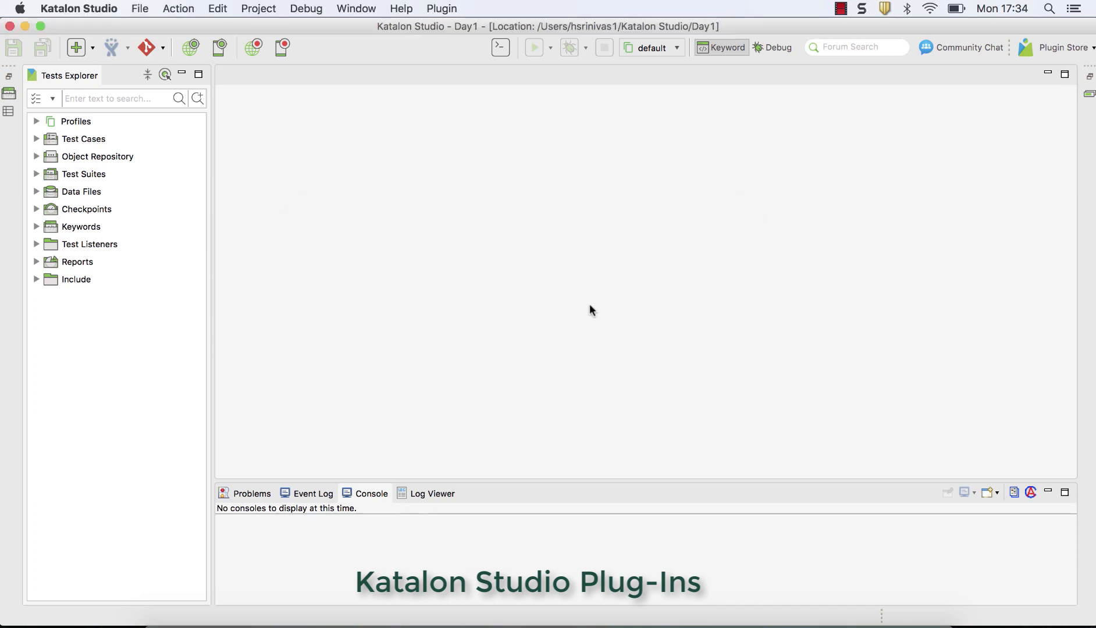
{"action": "left_click", "coordinate": [442, 8]}
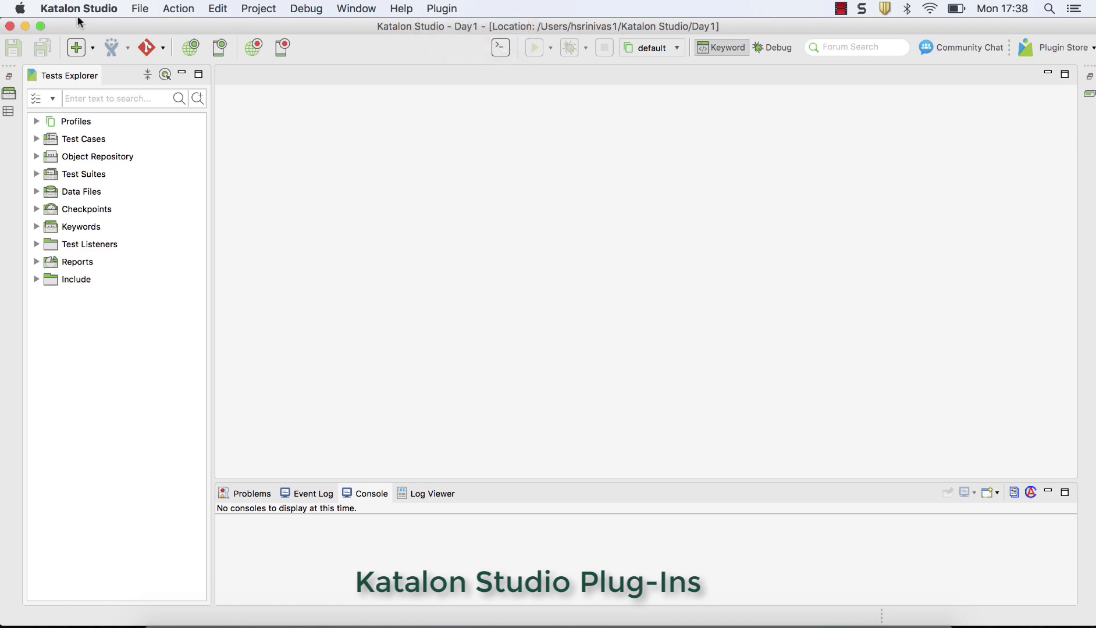
{"action": "left_click", "coordinate": [78, 8]}
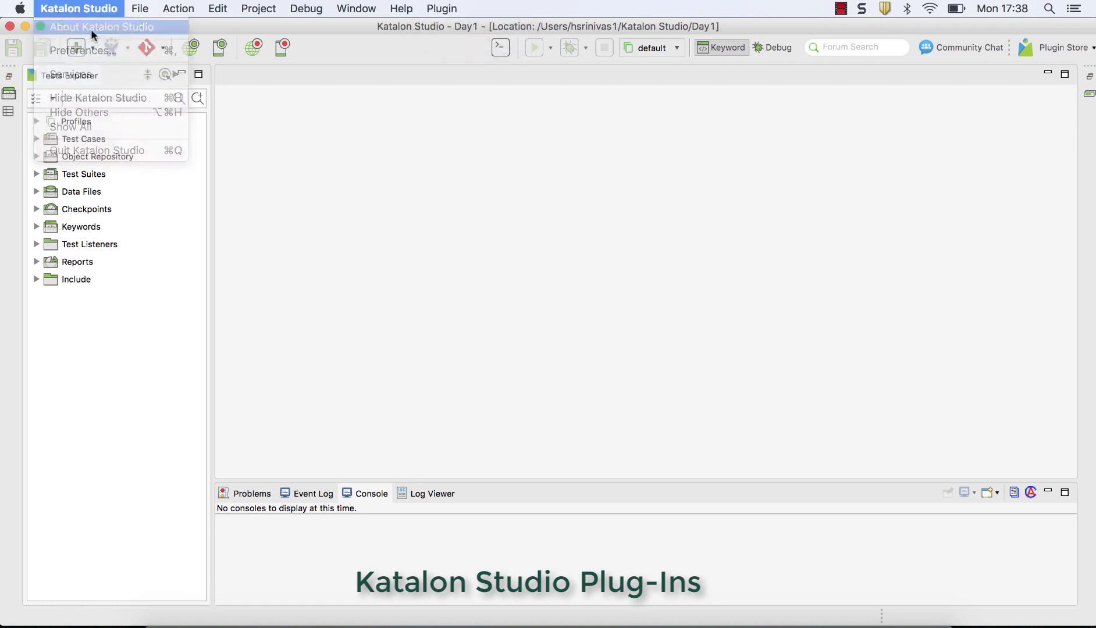
{"action": "left_click", "coordinate": [101, 27]}
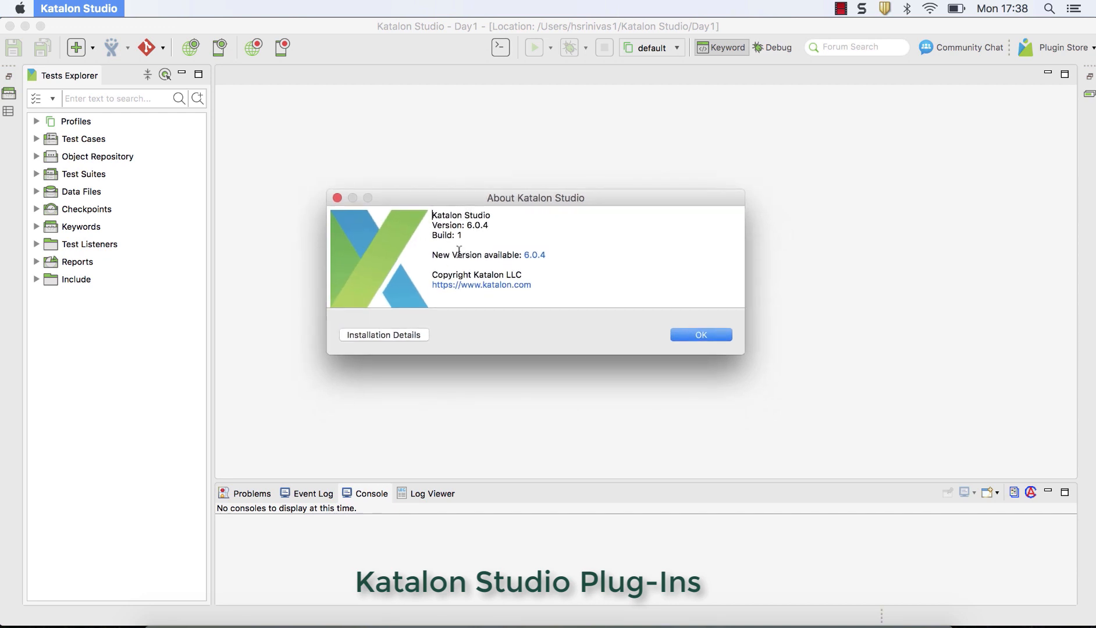
{"action": "left_click", "coordinate": [700, 334]}
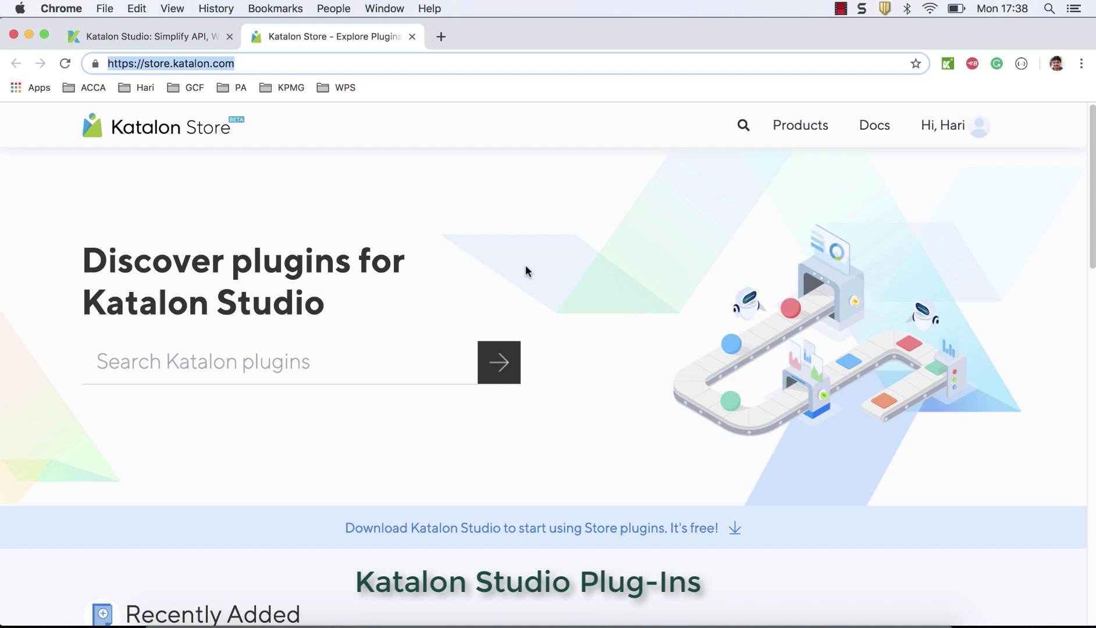
{"action": "scroll", "scroll_direction": "down", "scroll_amount": 3}
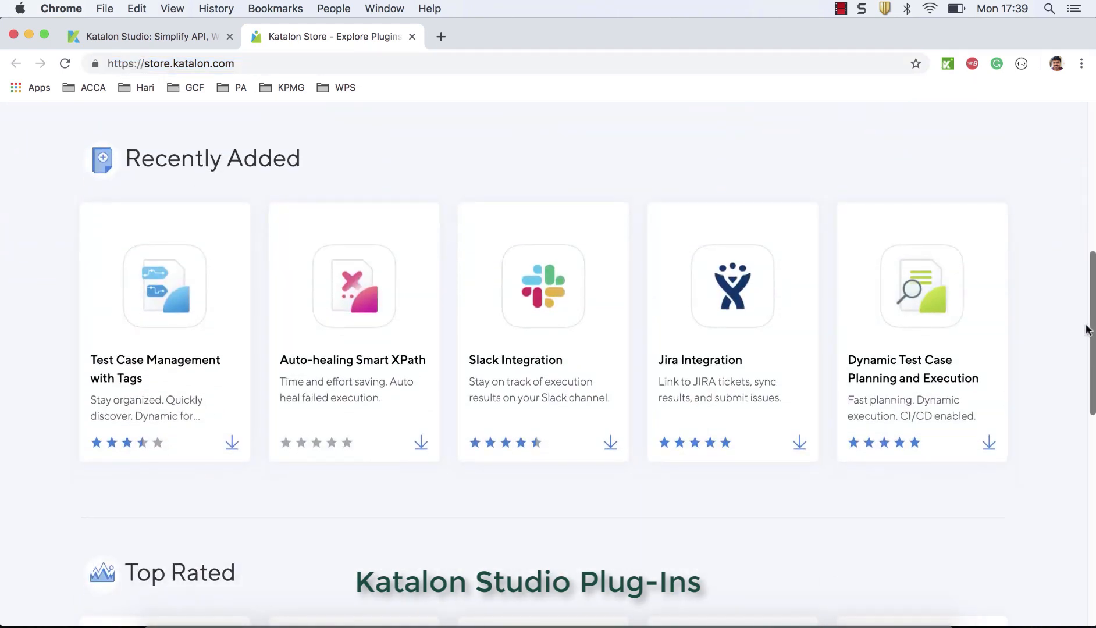
{"action": "scroll", "scroll_direction": "down", "scroll_amount": 3}
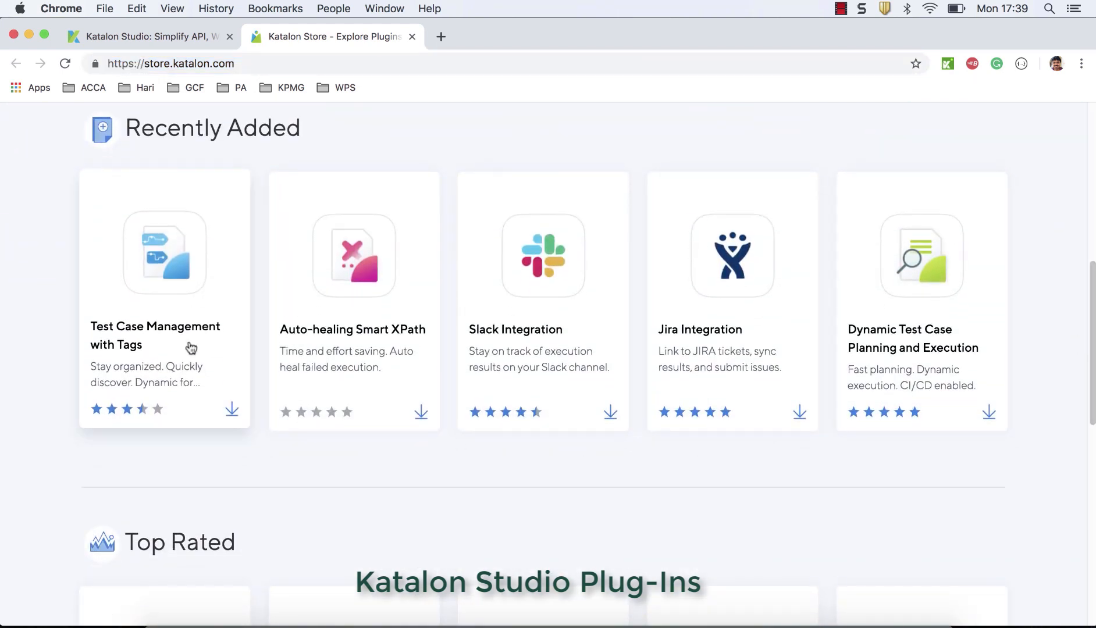
{"action": "left_click", "coordinate": [155, 326]}
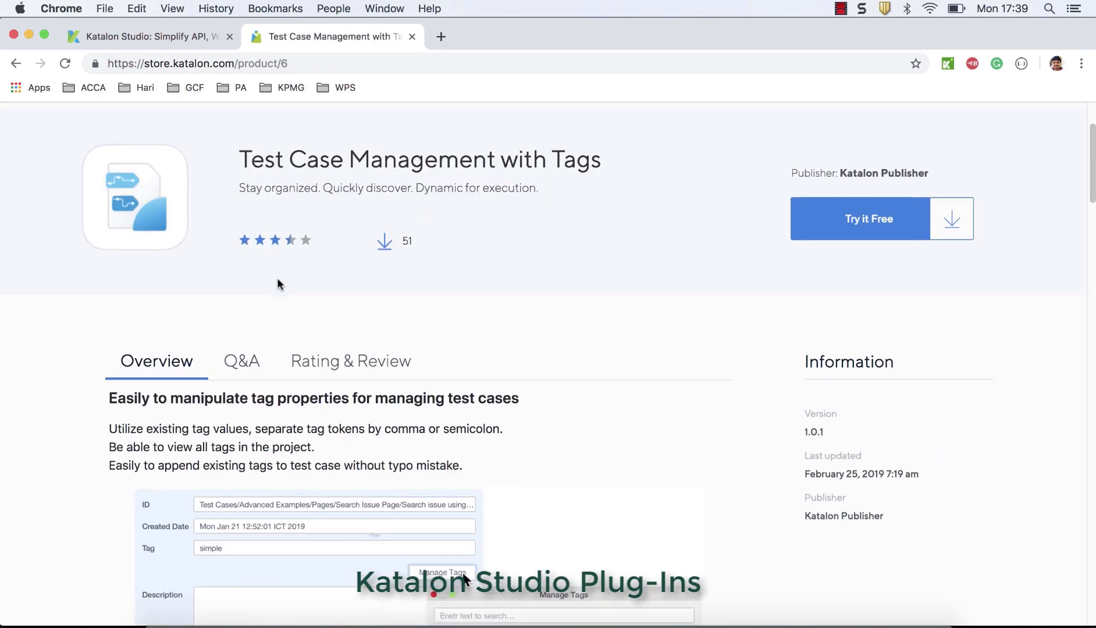
{"action": "scroll", "scroll_direction": "down", "scroll_amount": 3}
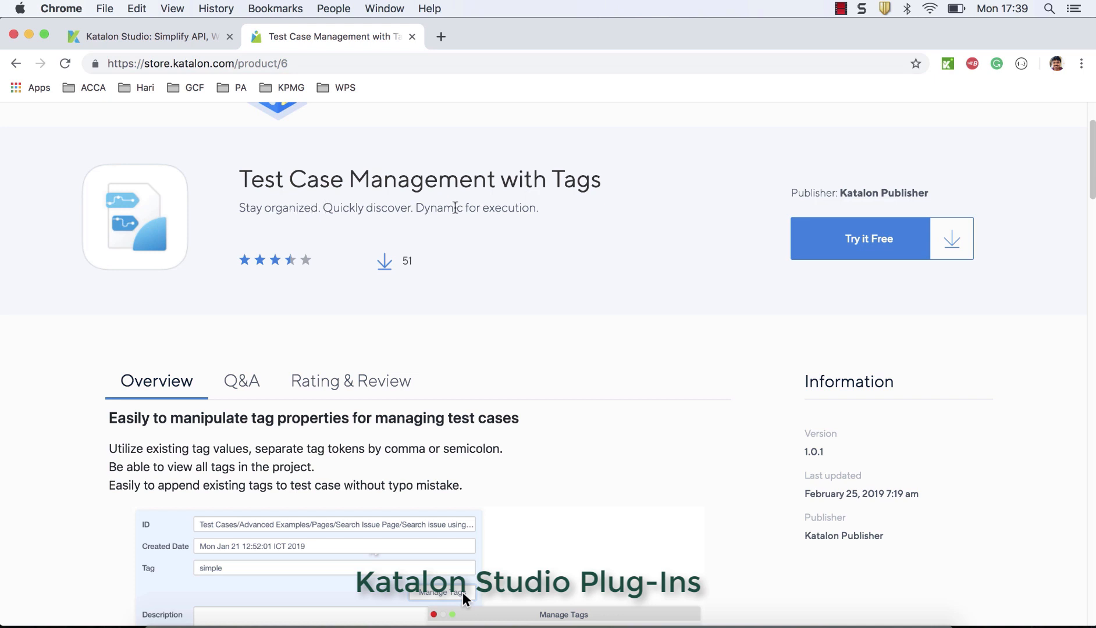
{"action": "mouse_move", "coordinate": [419, 285]}
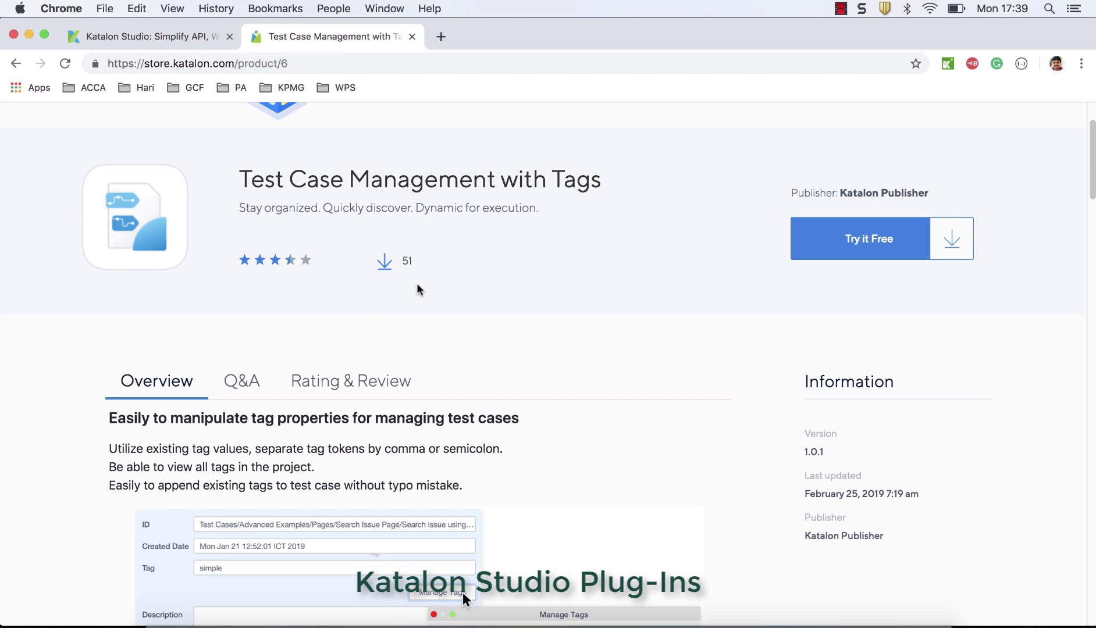
{"action": "mouse_move", "coordinate": [287, 273]}
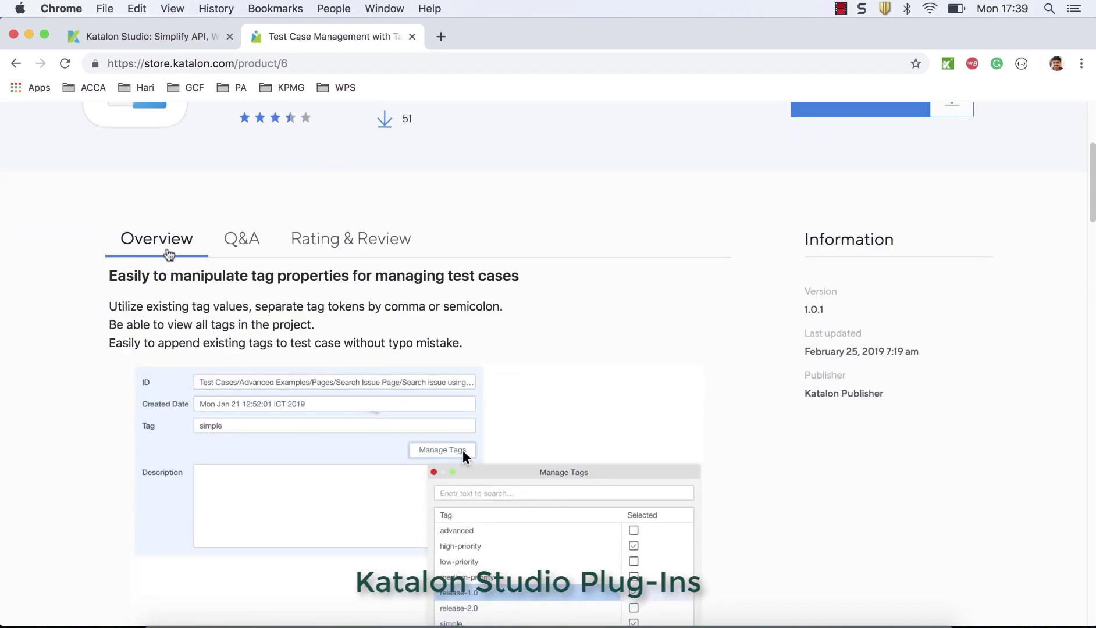
{"action": "scroll", "scroll_direction": "down", "scroll_amount": 3}
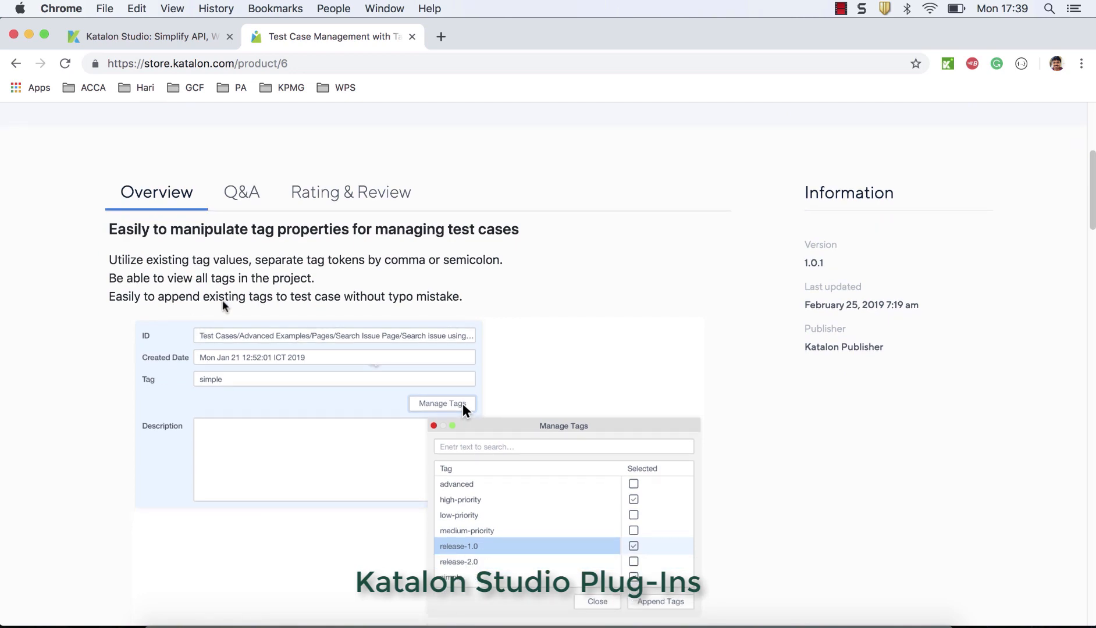
{"action": "mouse_move", "coordinate": [153, 263]}
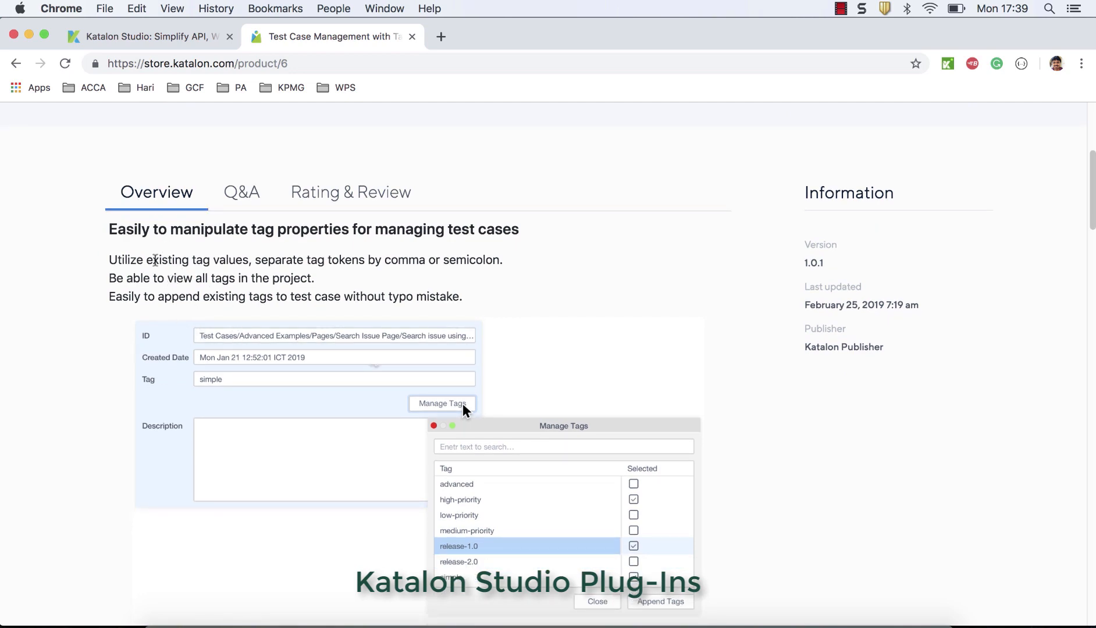
{"action": "scroll", "scroll_direction": "down", "scroll_amount": 3}
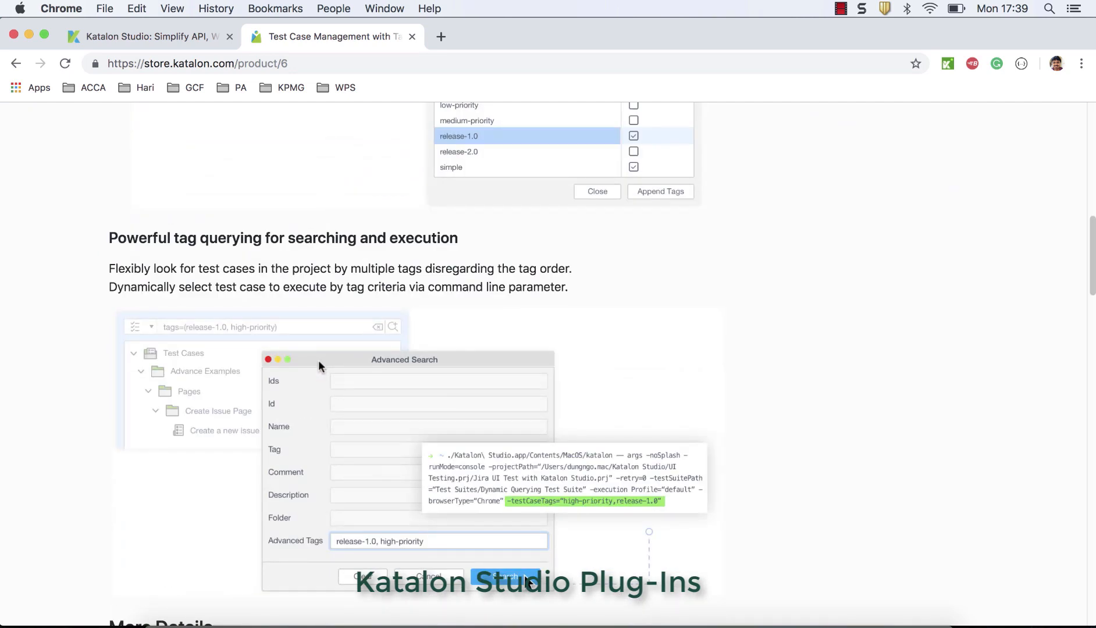
{"action": "scroll", "scroll_direction": "up", "scroll_amount": 3}
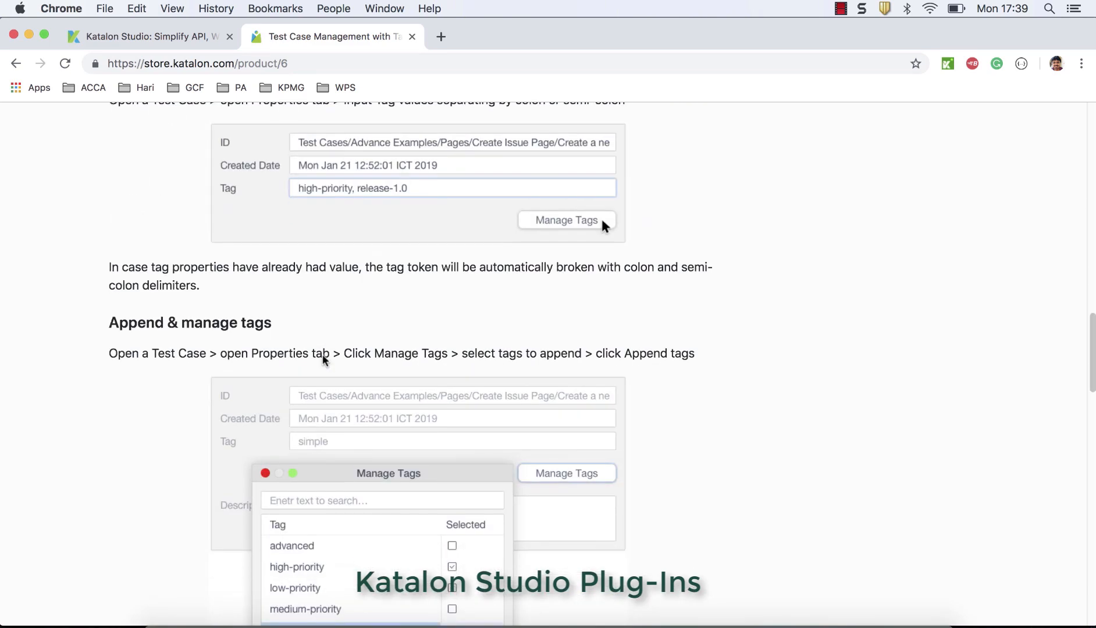
{"action": "scroll", "scroll_direction": "down", "scroll_amount": 3}
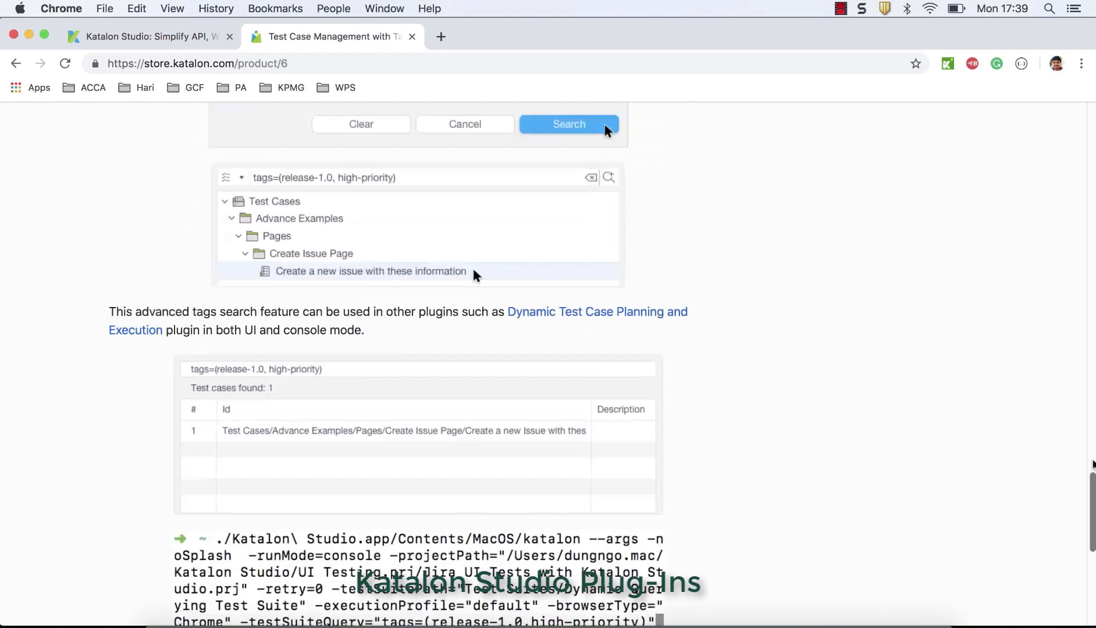
{"action": "scroll", "scroll_direction": "up", "scroll_amount": 3}
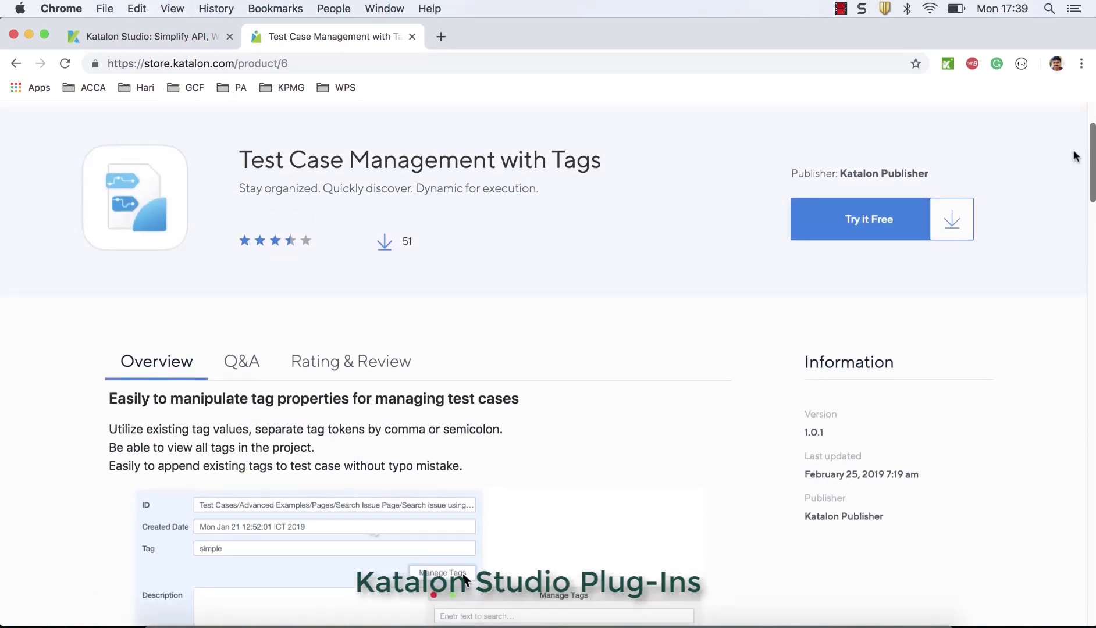
{"action": "left_click", "coordinate": [241, 361]}
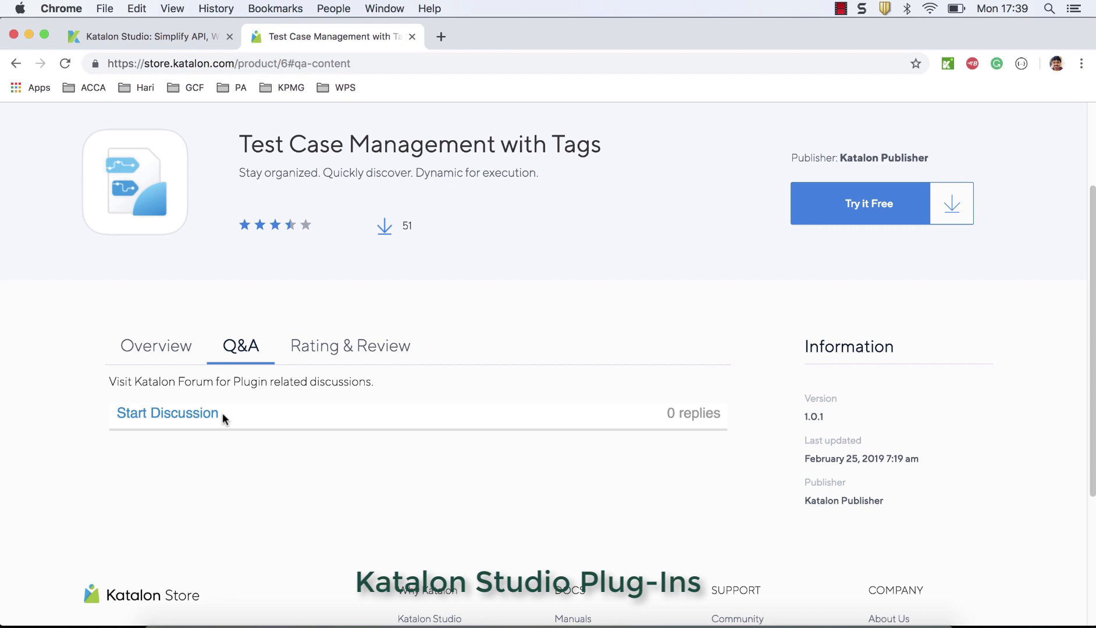
{"action": "mouse_move", "coordinate": [233, 421]}
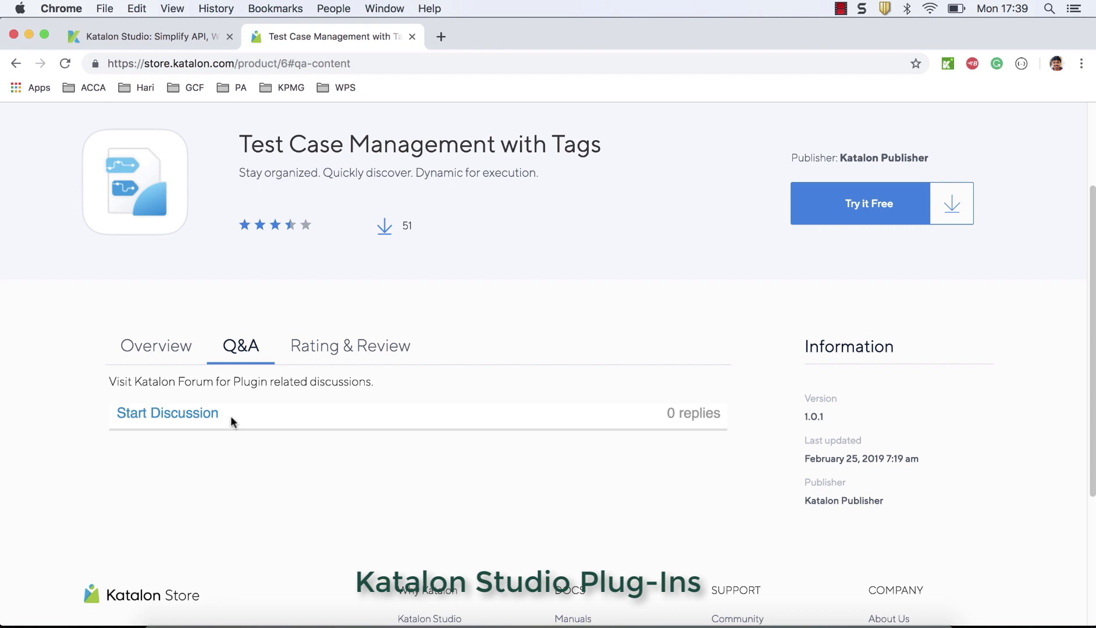
{"action": "mouse_move", "coordinate": [340, 364]}
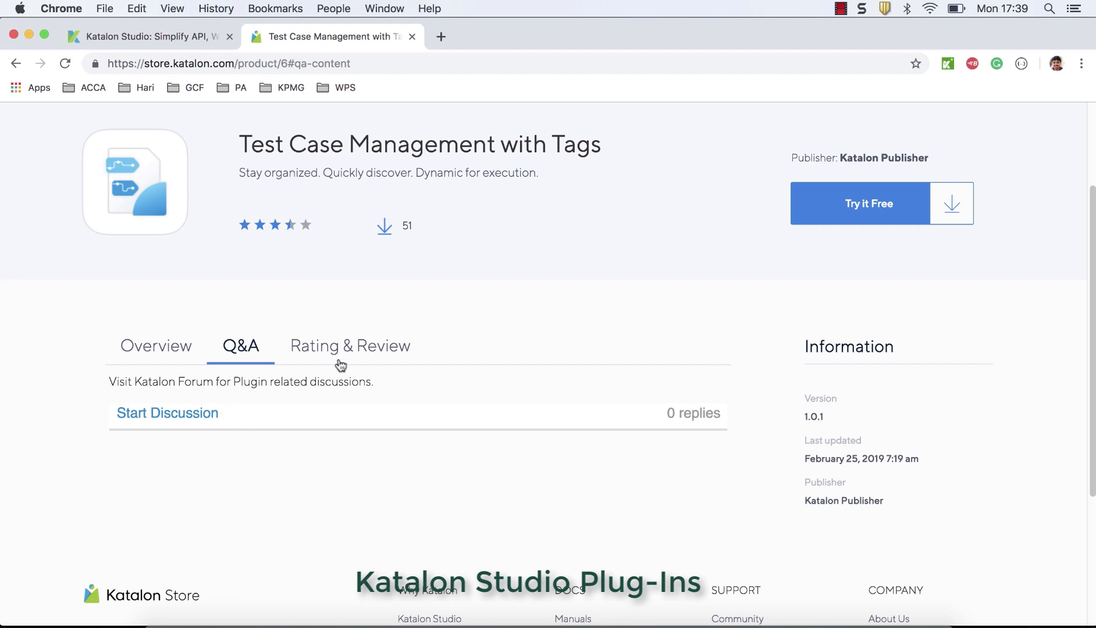
{"action": "left_click", "coordinate": [349, 345]}
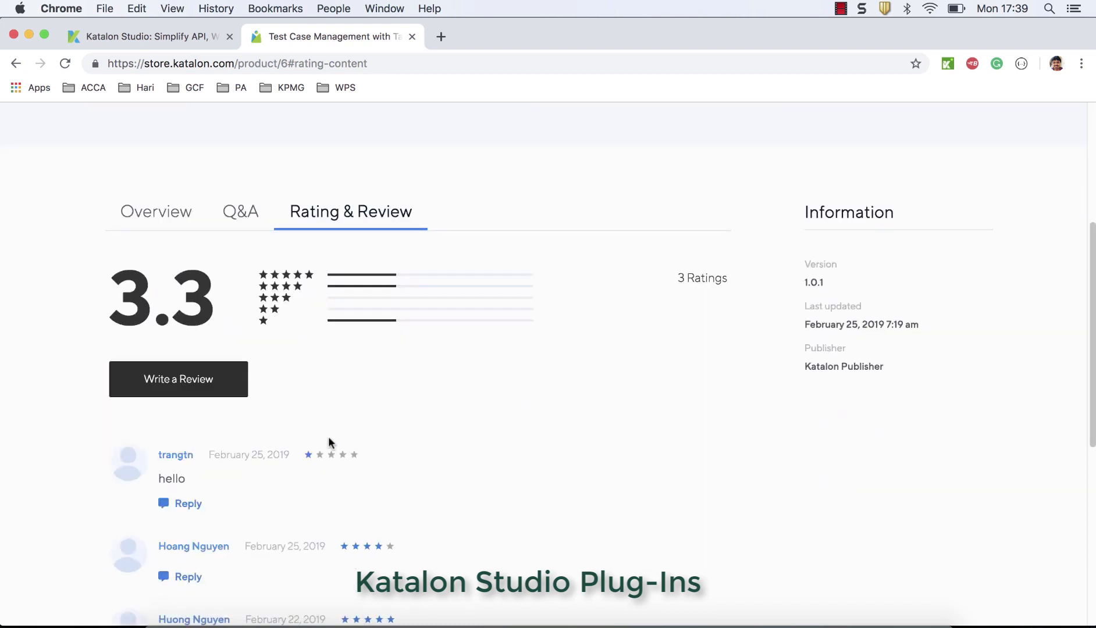
{"action": "scroll", "scroll_direction": "up", "scroll_amount": 3}
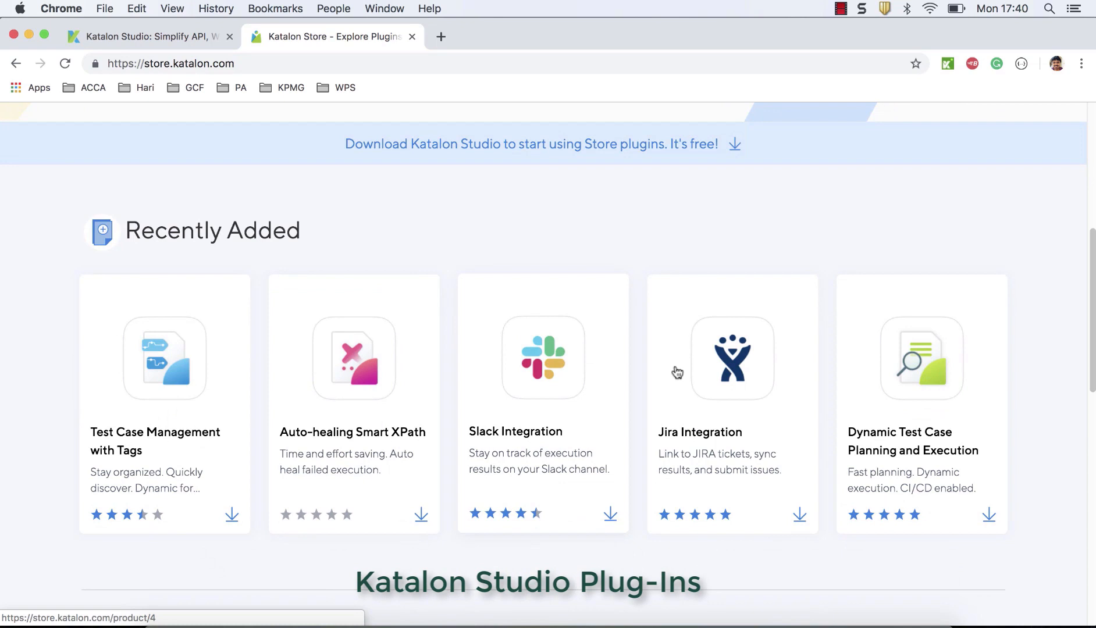
Open the Jira Integration plugin page and review its ratings and reviews
{"action": "left_click", "coordinate": [732, 358]}
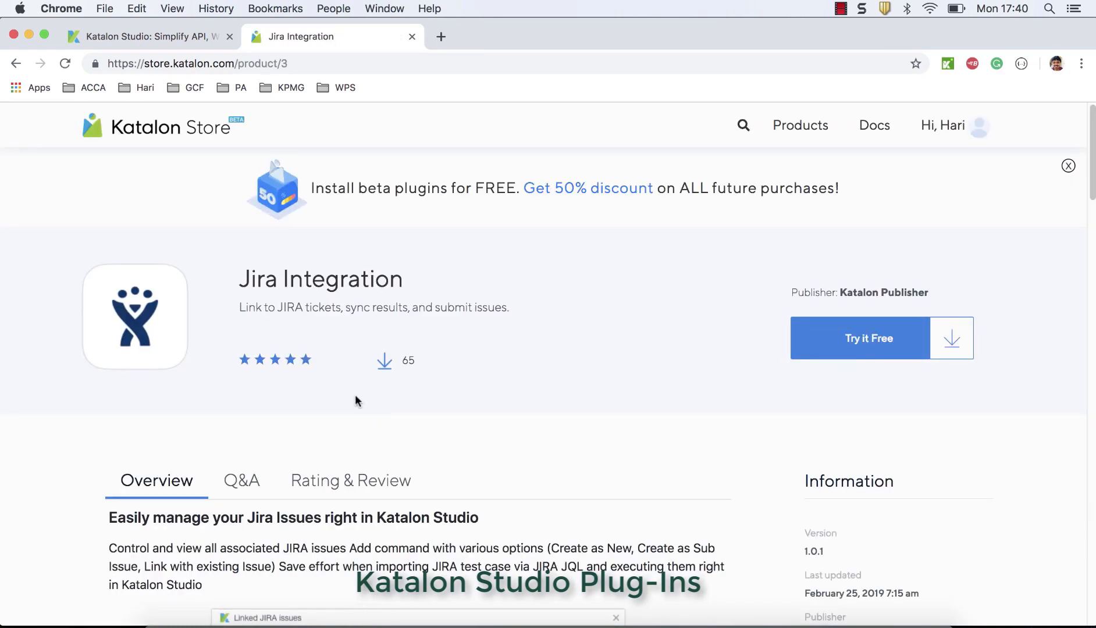
{"action": "scroll", "scroll_direction": "down", "scroll_amount": 3}
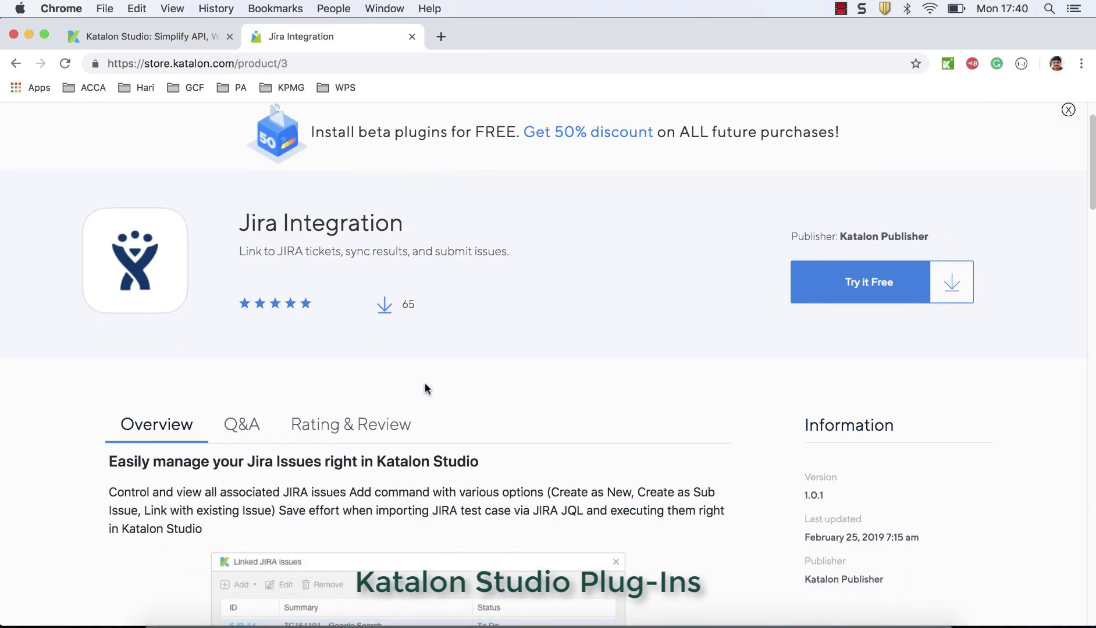
{"action": "scroll", "scroll_direction": "down", "scroll_amount": 3}
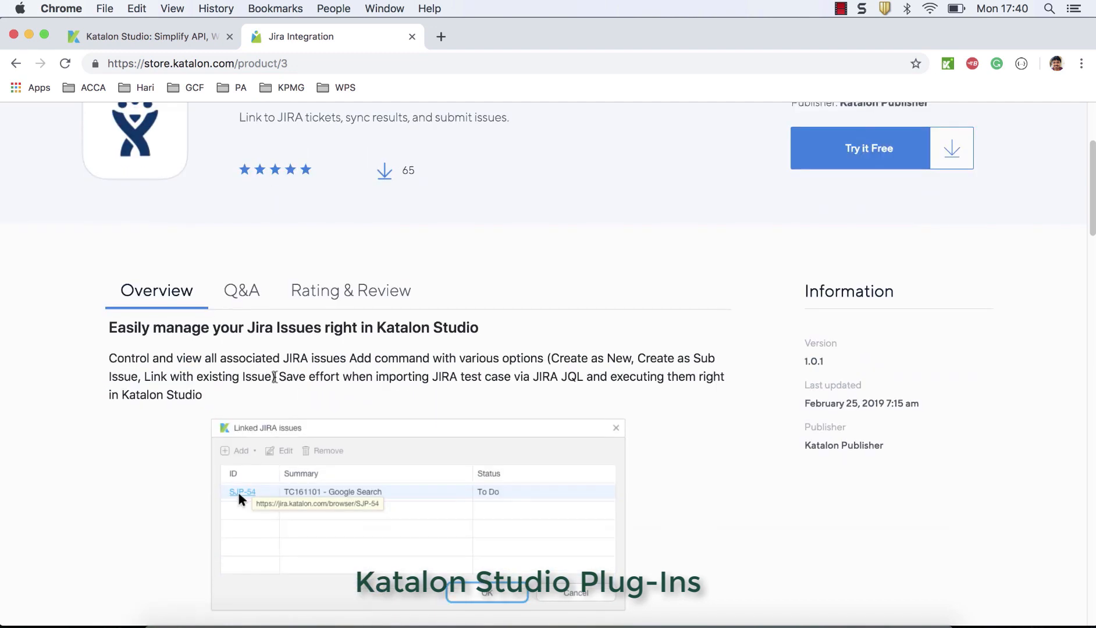
{"action": "left_click", "coordinate": [350, 291]}
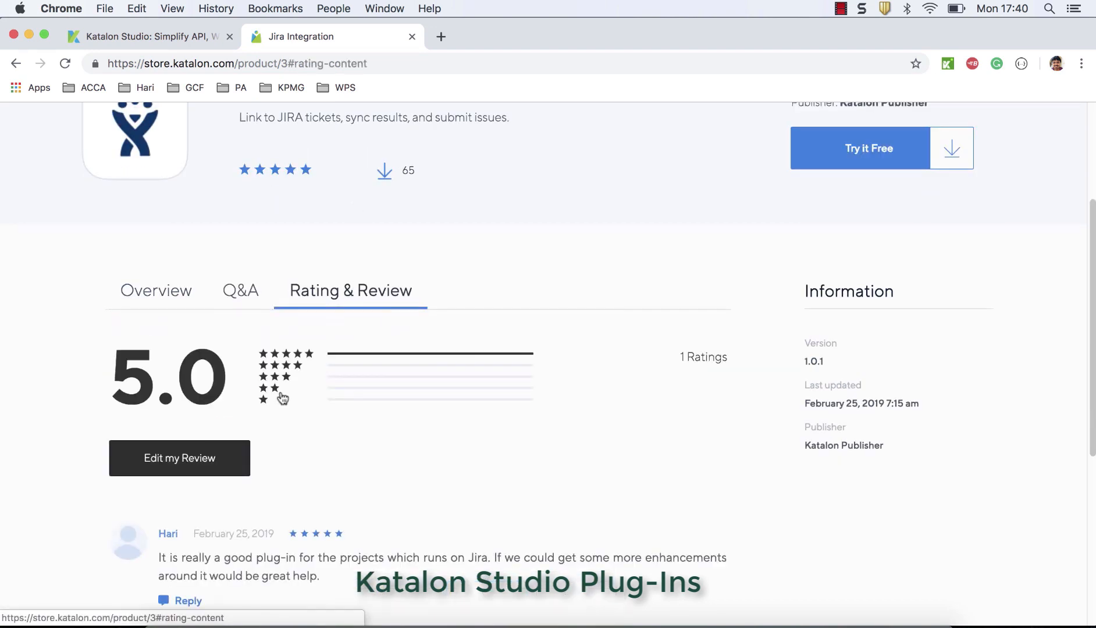
{"action": "scroll", "scroll_direction": "down", "scroll_amount": 3}
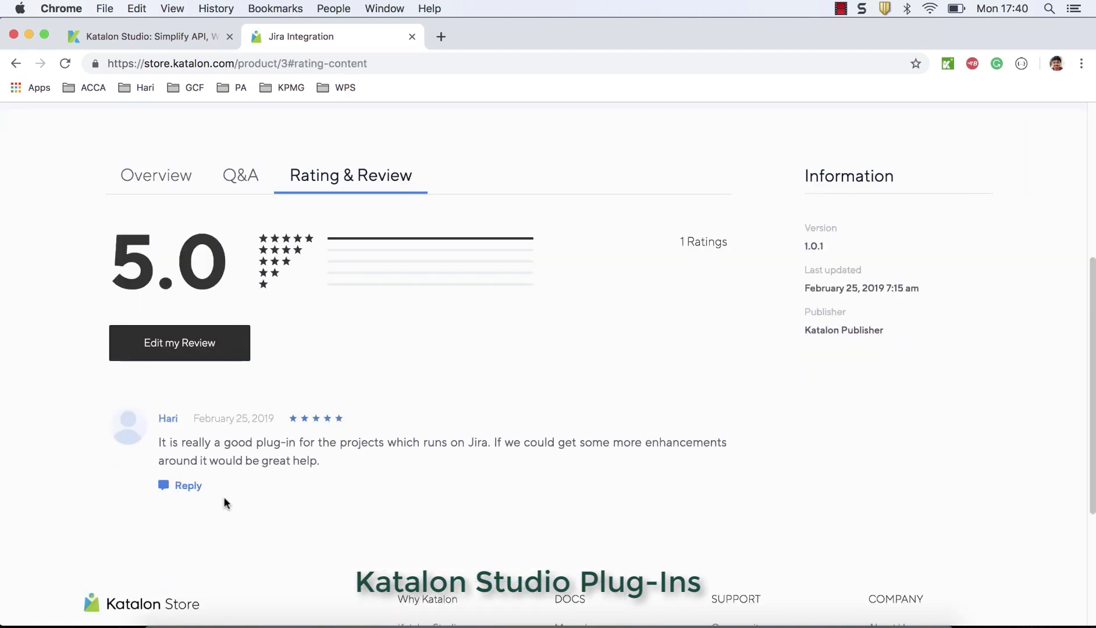
{"action": "mouse_move", "coordinate": [231, 502]}
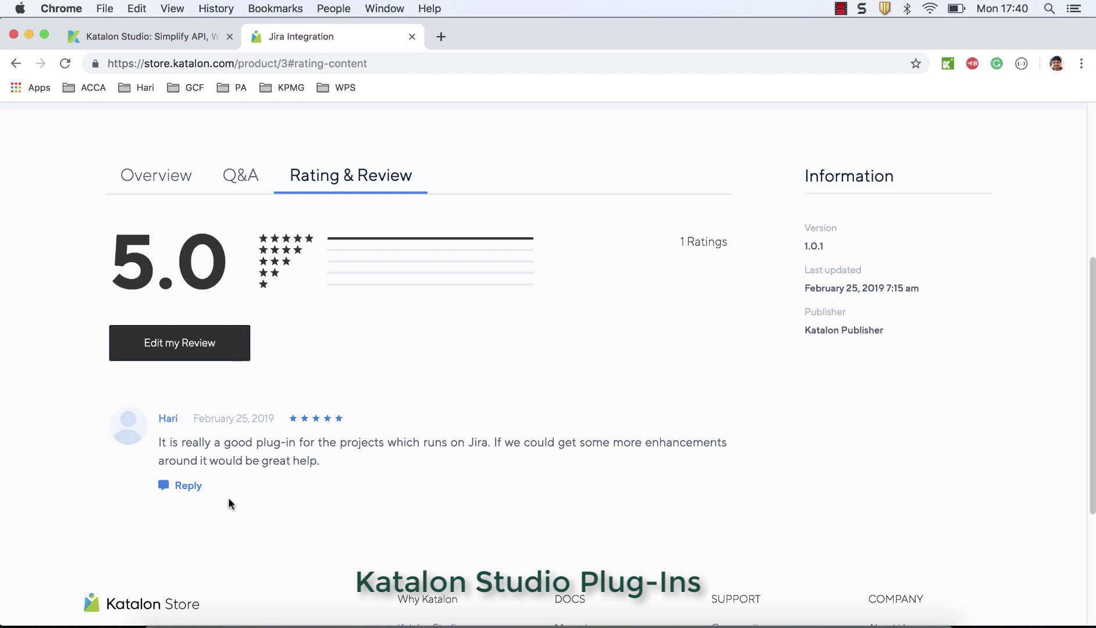
{"action": "scroll", "scroll_direction": "up", "scroll_amount": 3}
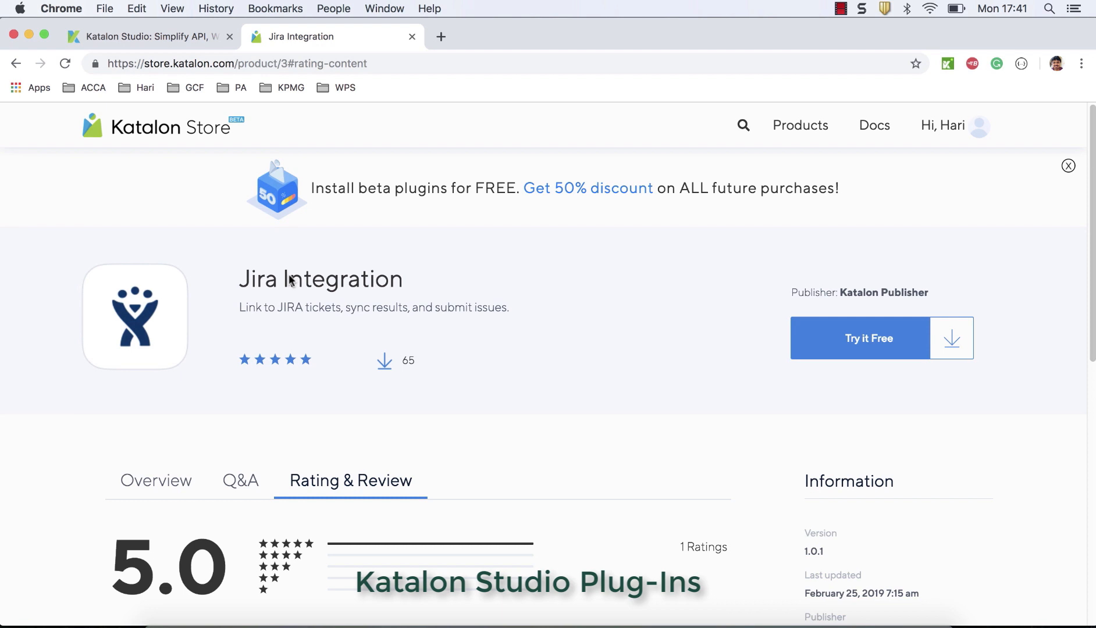
{"action": "mouse_move", "coordinate": [257, 413]}
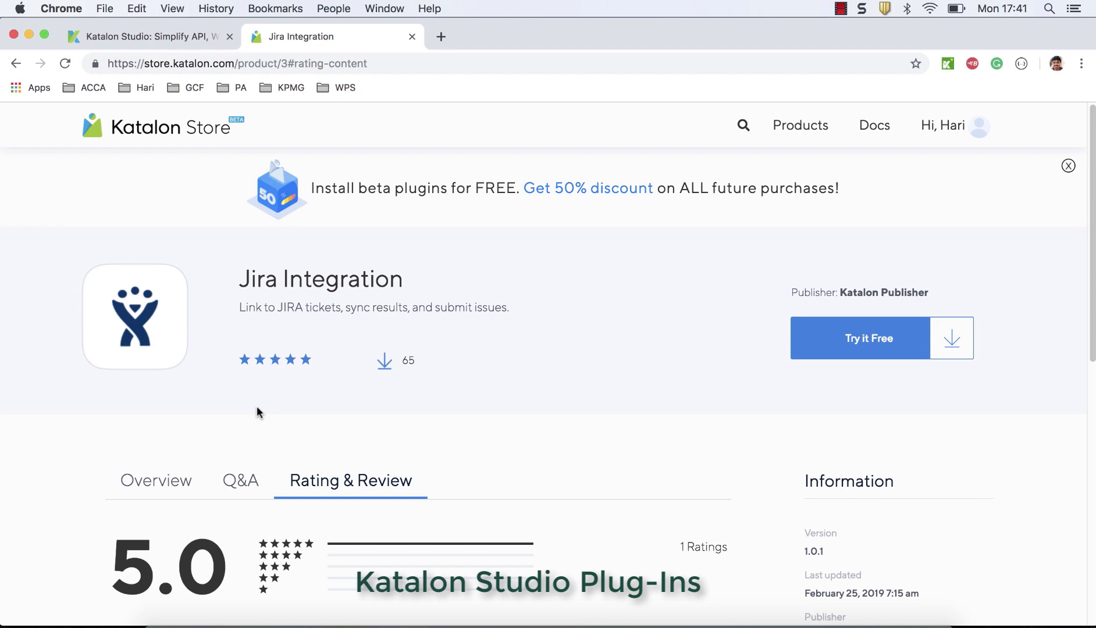
Return to the Jira Integration Overview tab and skim the description
{"action": "left_click", "coordinate": [155, 480]}
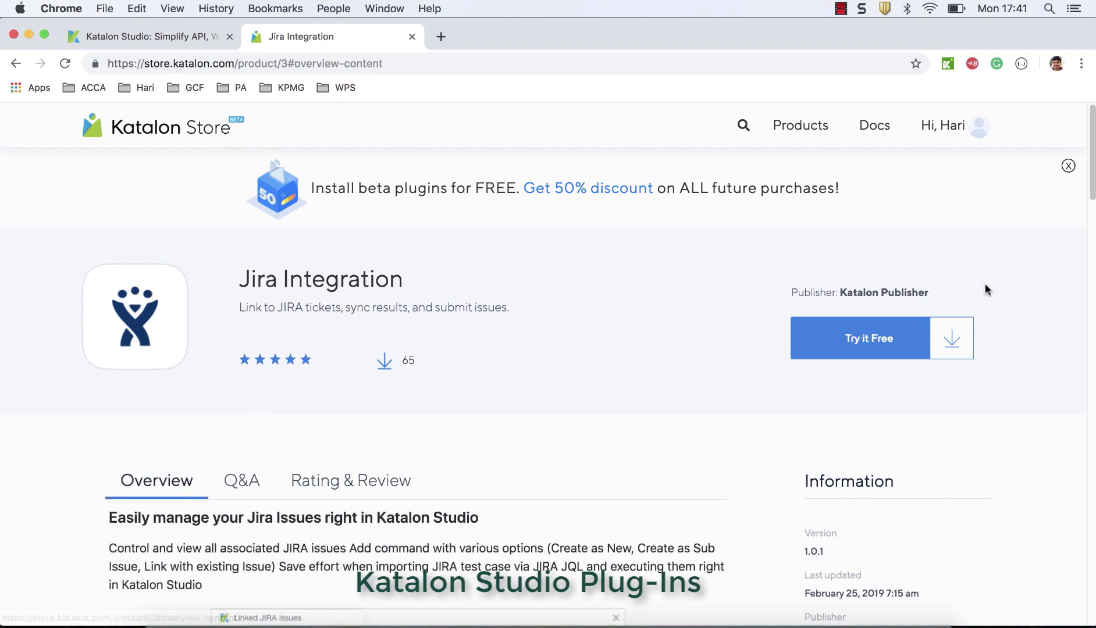
{"action": "scroll", "scroll_direction": "down", "scroll_amount": 3}
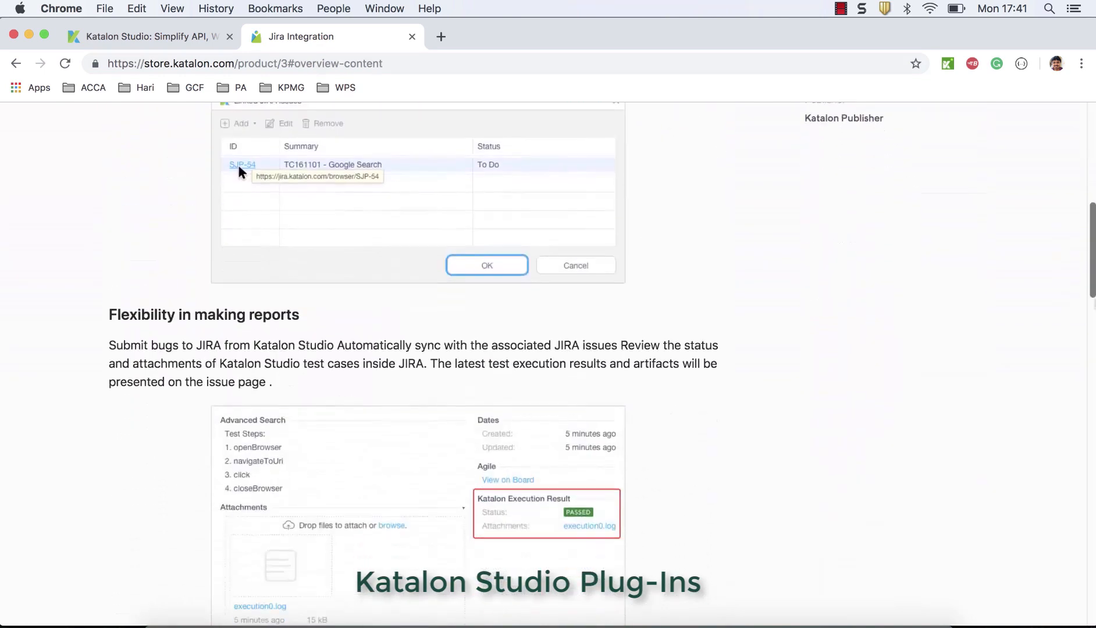
{"action": "scroll", "scroll_direction": "up", "scroll_amount": 3}
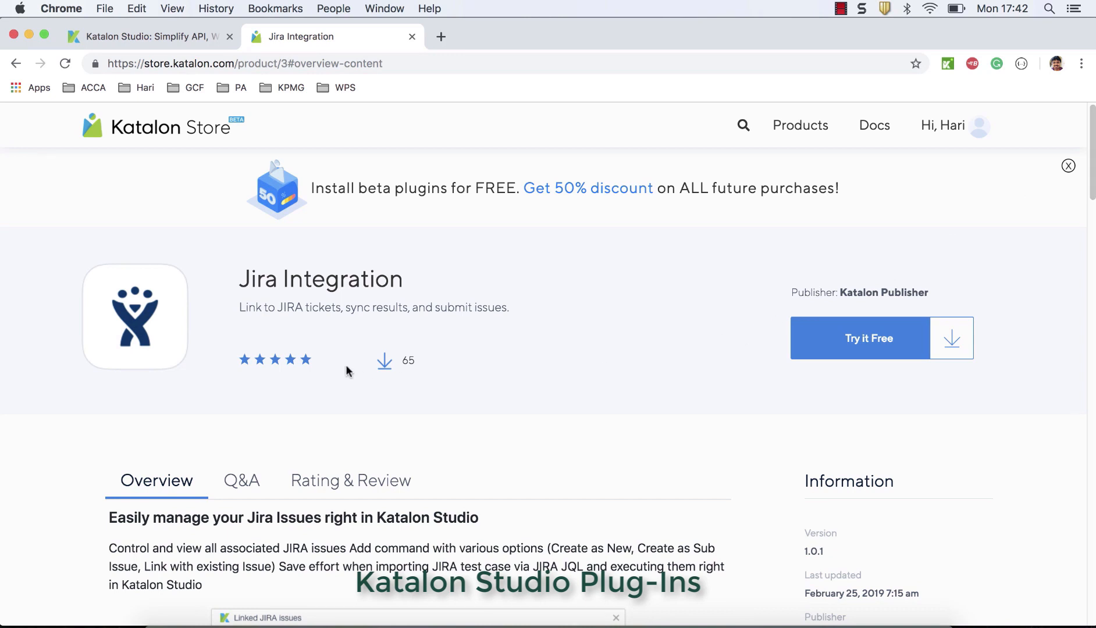
{"action": "mouse_move", "coordinate": [390, 362]}
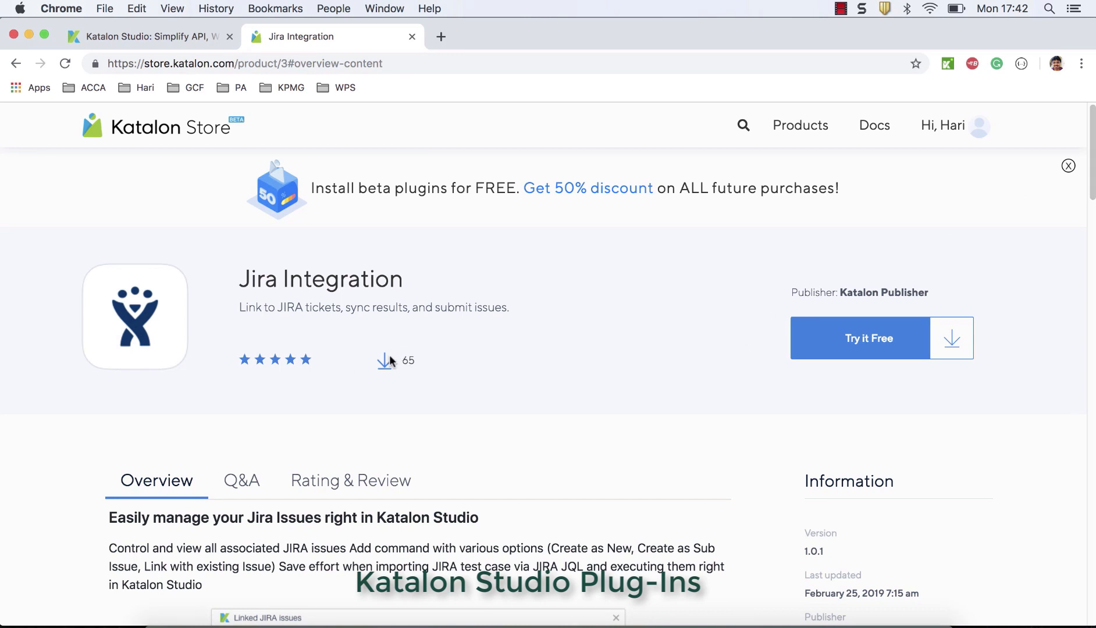
{"action": "mouse_move", "coordinate": [559, 246]}
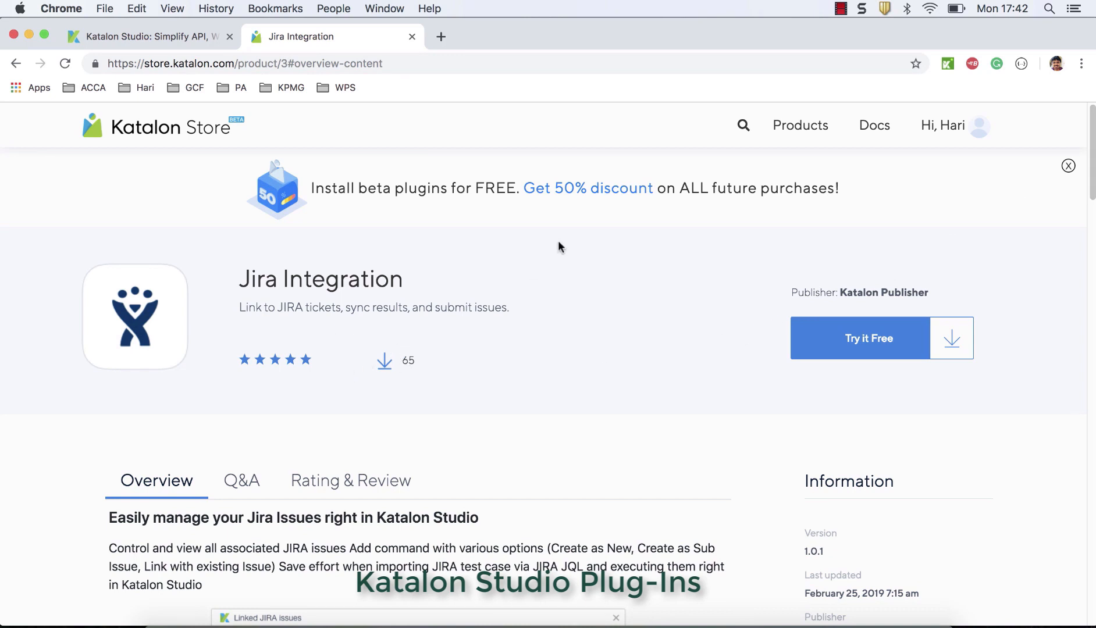
{"action": "mouse_move", "coordinate": [411, 275]}
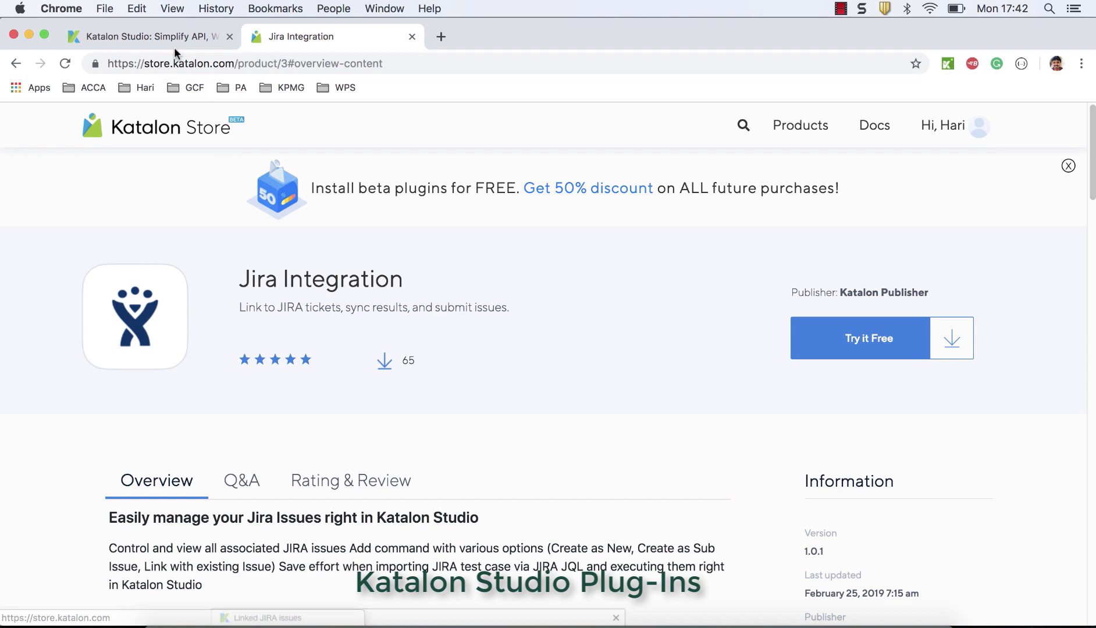
Switch between the katalon.com and Jira Integration tabs, then load the store home page
{"action": "left_click", "coordinate": [146, 36]}
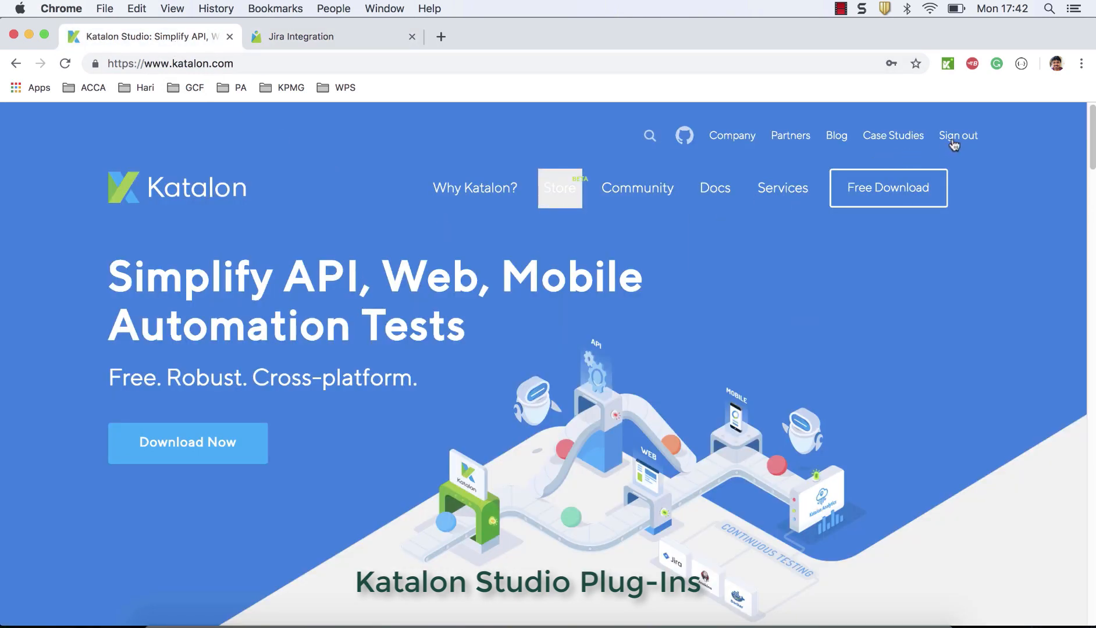
{"action": "mouse_move", "coordinate": [306, 52]}
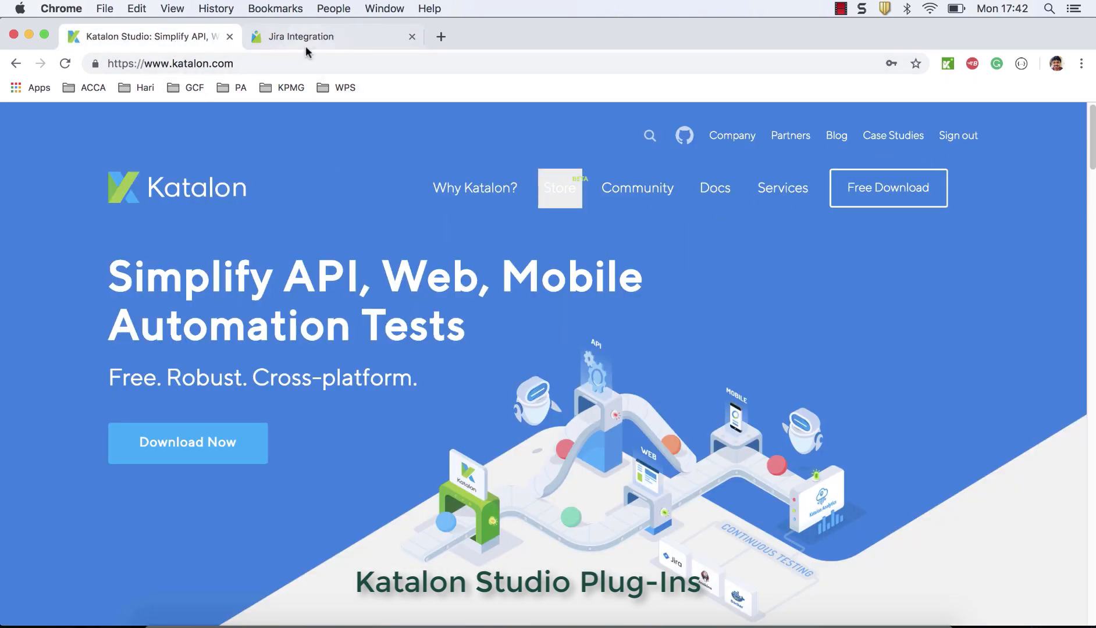
{"action": "left_click", "coordinate": [329, 36]}
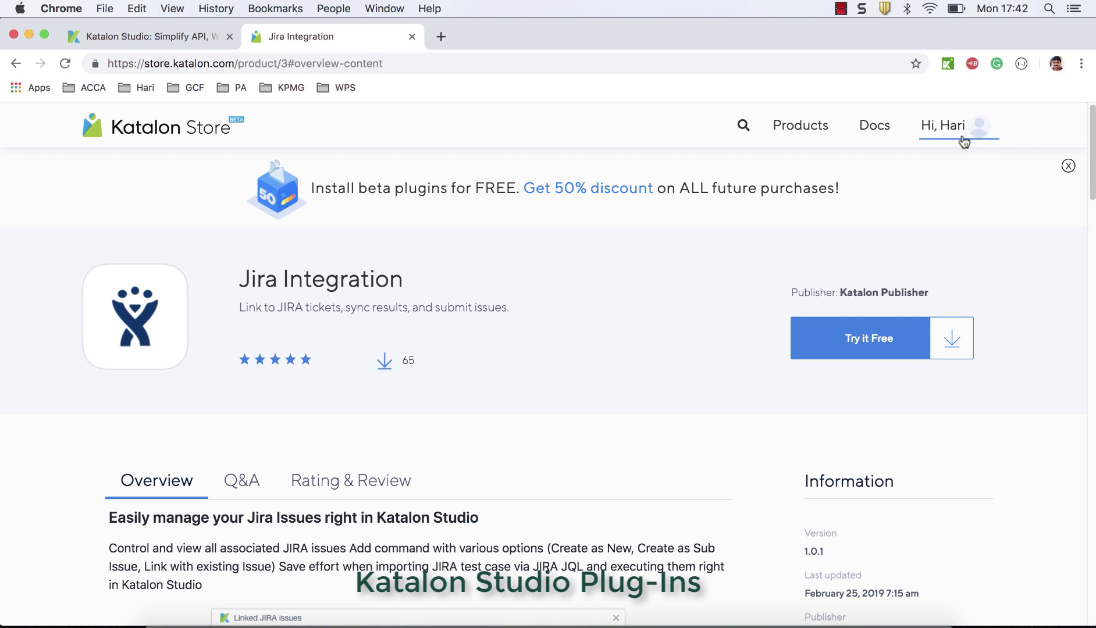
{"action": "left_click", "coordinate": [942, 125]}
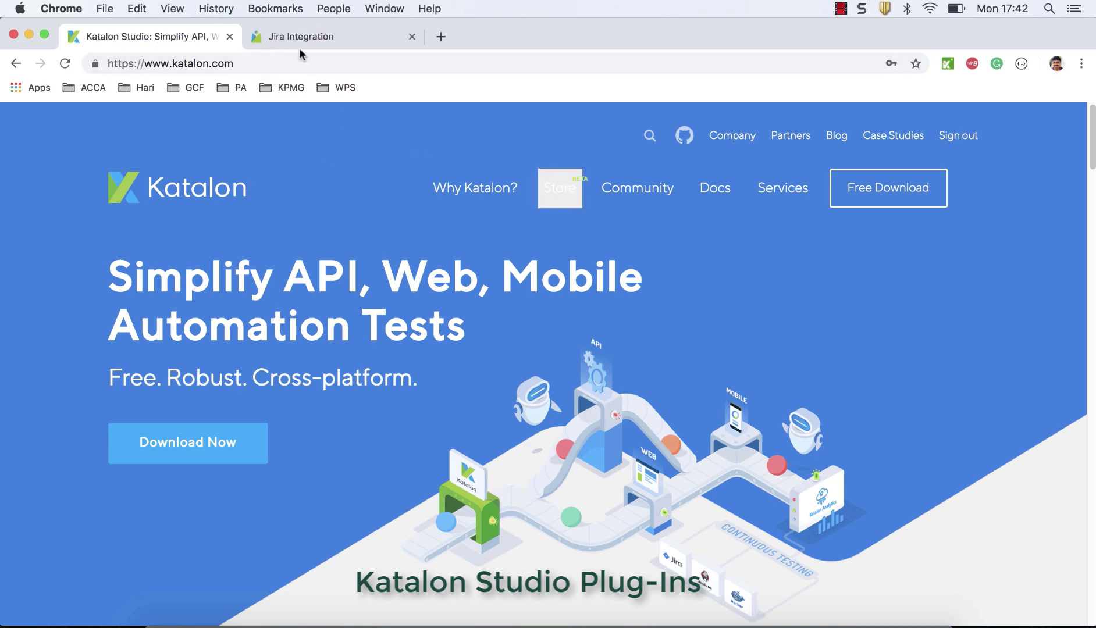
{"action": "left_click", "coordinate": [308, 36]}
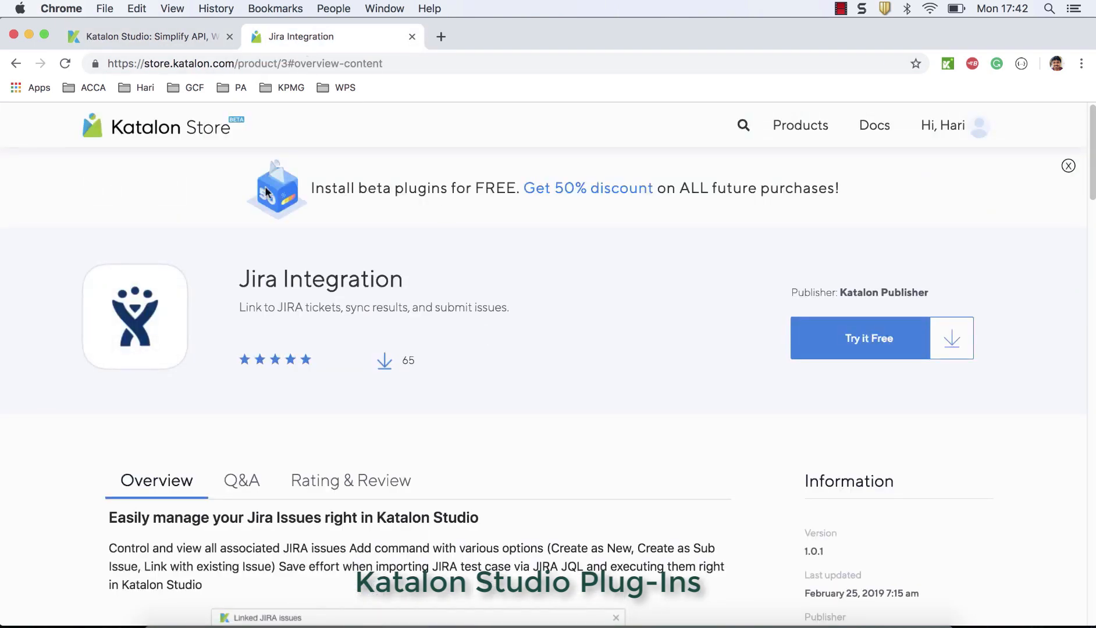
{"action": "left_click", "coordinate": [163, 127]}
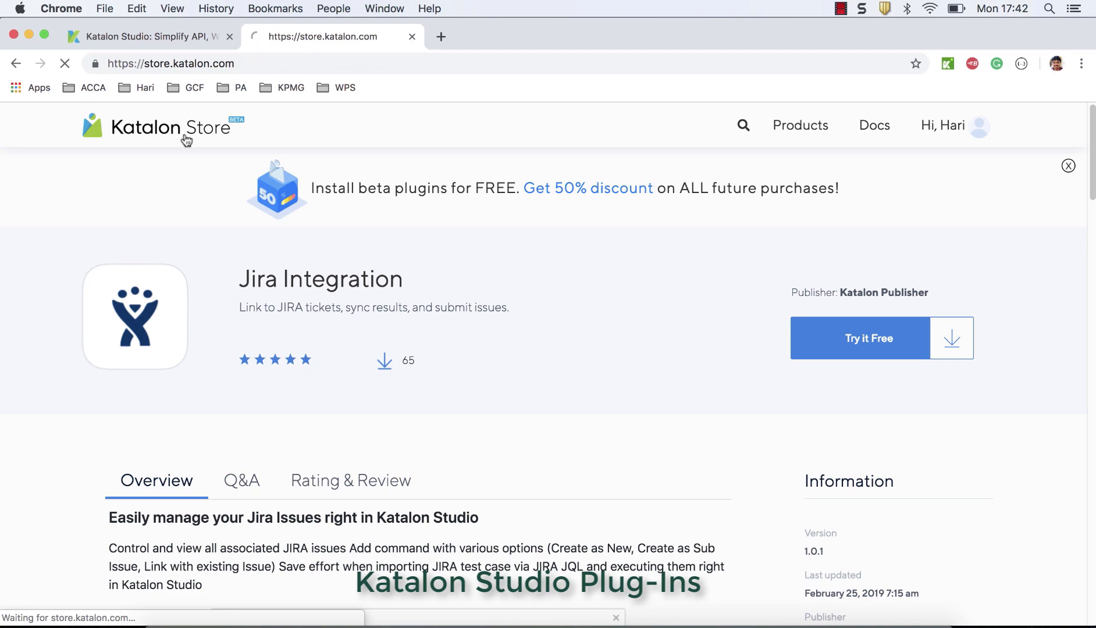
{"action": "left_click", "coordinate": [160, 126]}
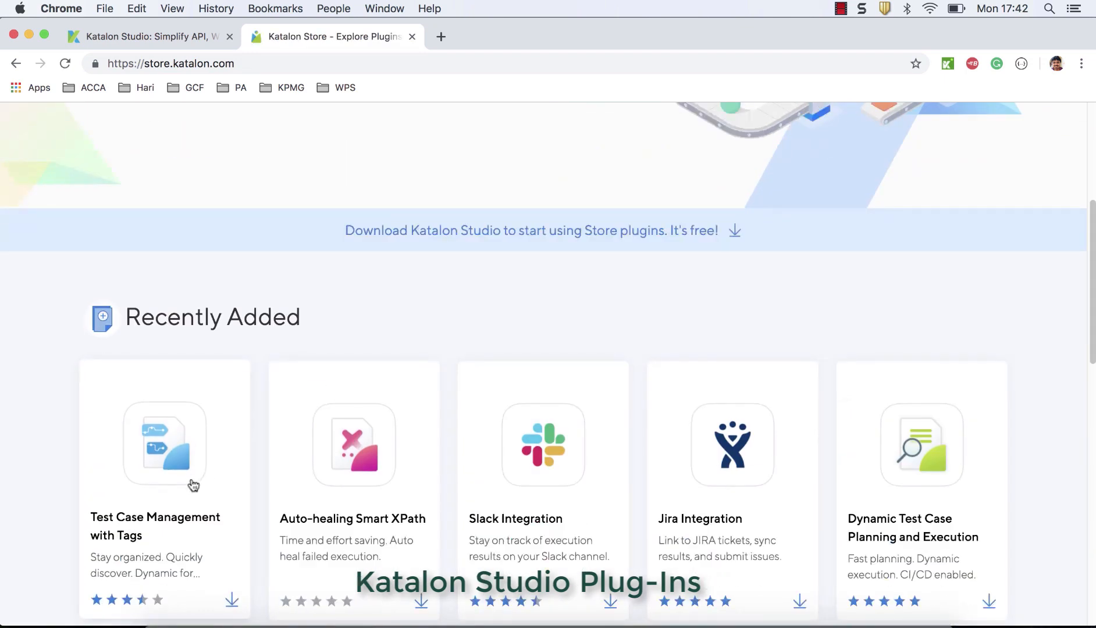
{"action": "scroll", "scroll_direction": "down", "scroll_amount": 3}
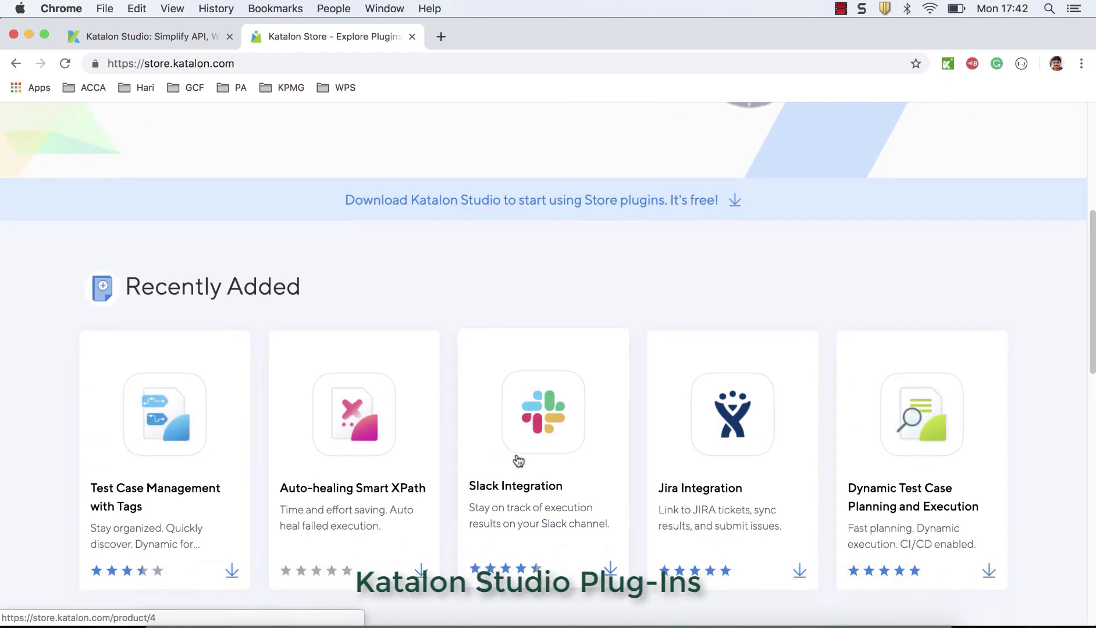
{"action": "left_click", "coordinate": [731, 414]}
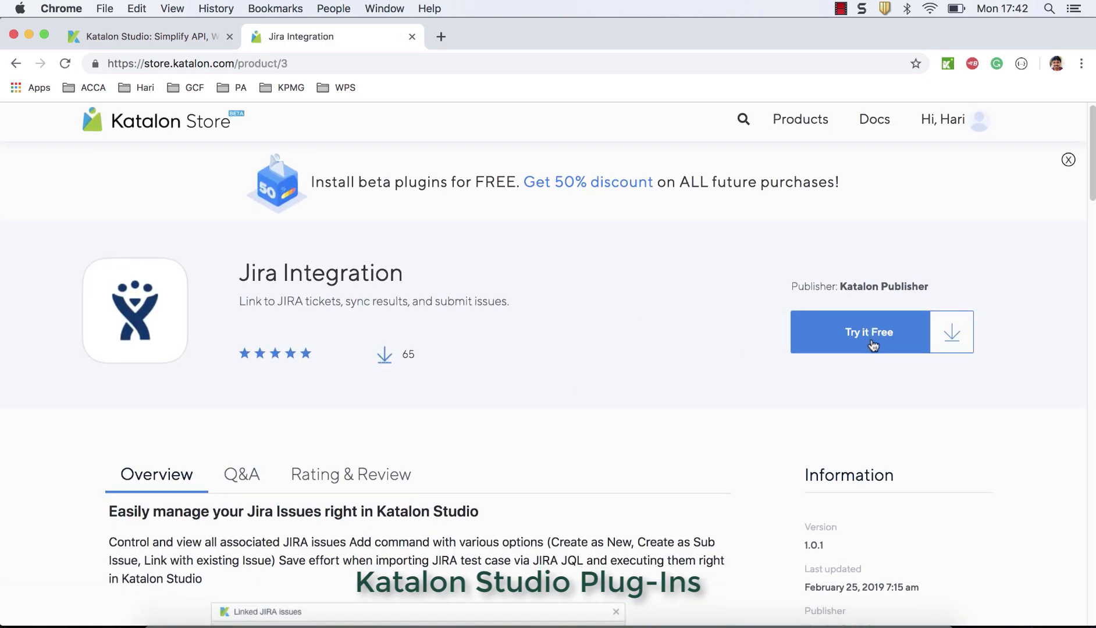
{"action": "left_click", "coordinate": [870, 332]}
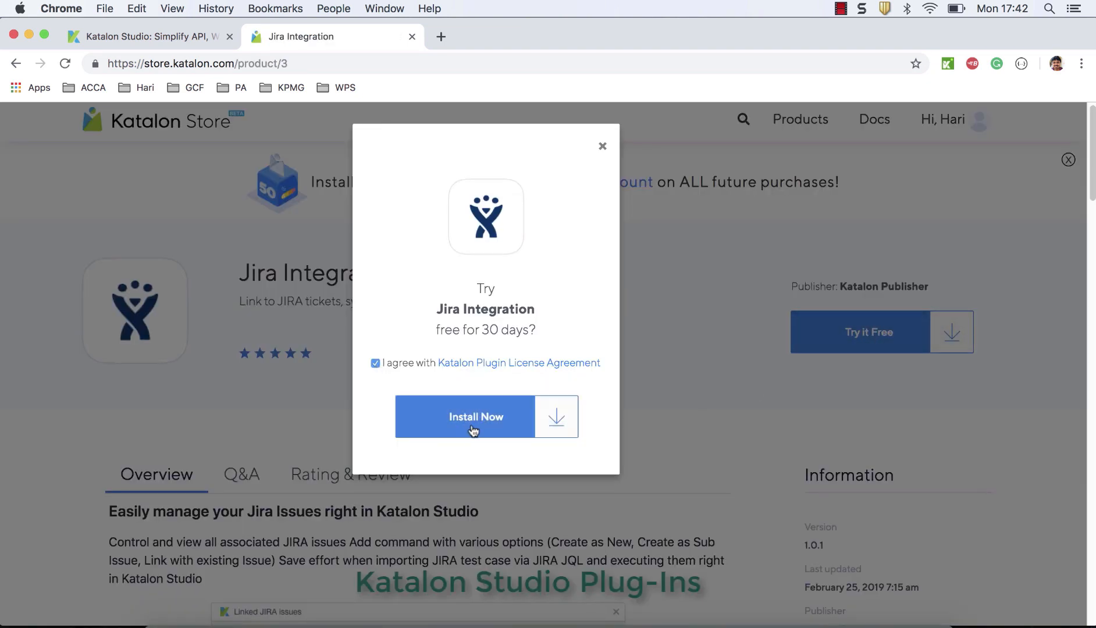
{"action": "mouse_move", "coordinate": [602, 146]}
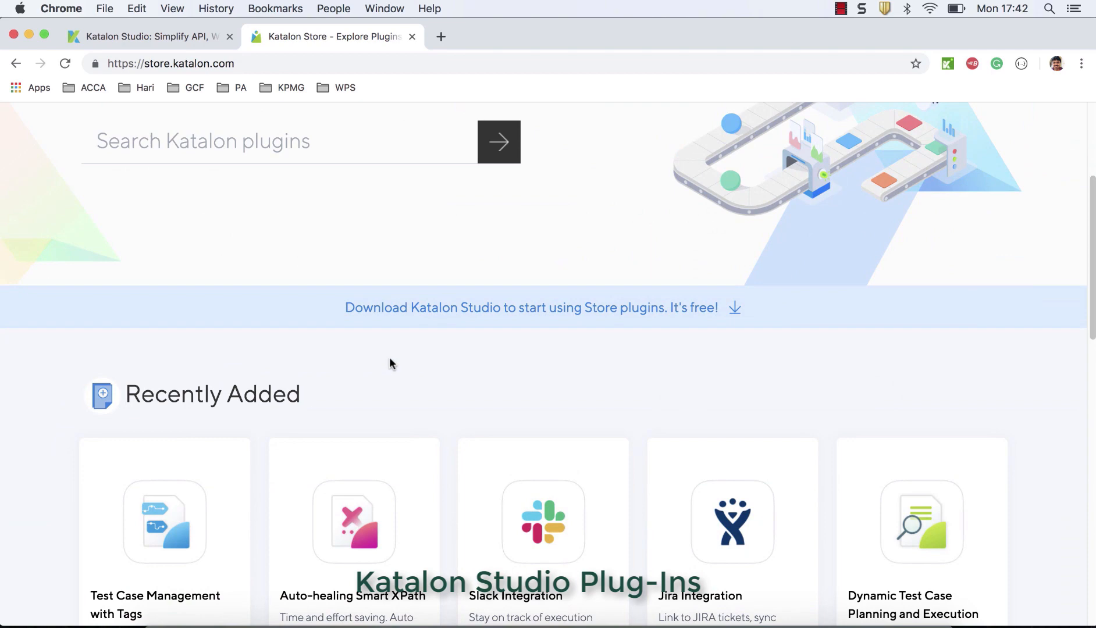
Start a free trial of Jira Integration and sign in to the store account
{"action": "left_click", "coordinate": [732, 521]}
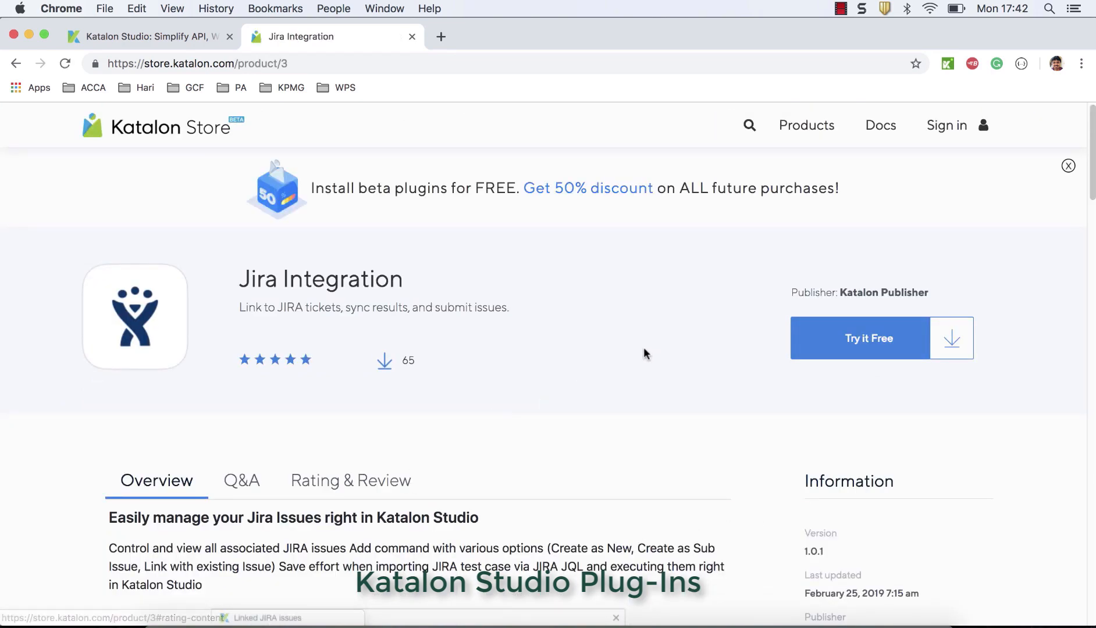
{"action": "left_click", "coordinate": [869, 338]}
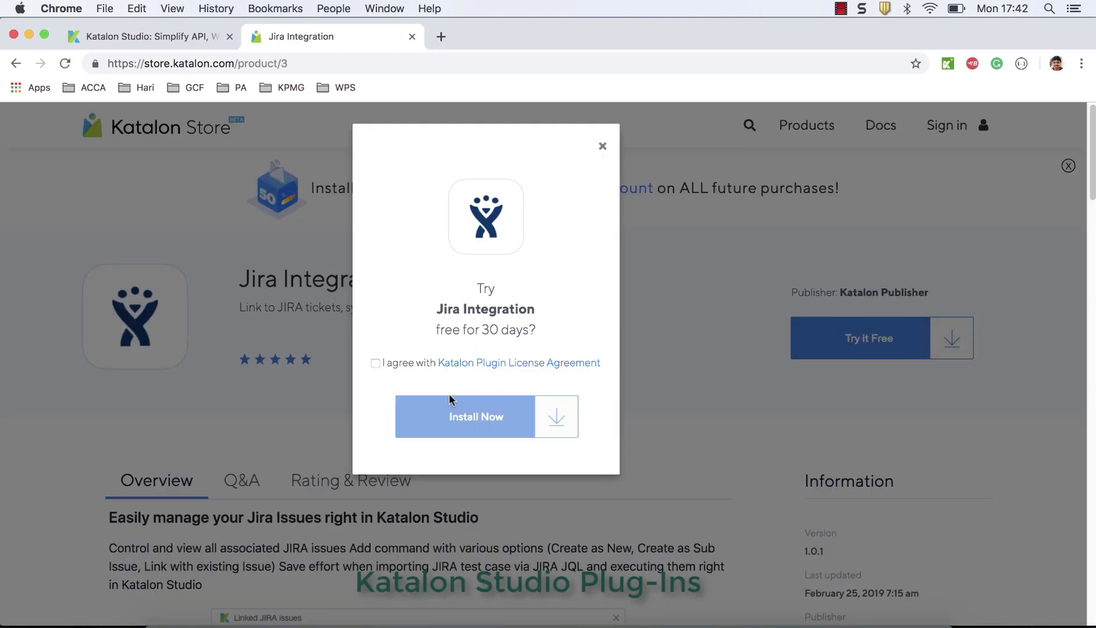
{"action": "left_click", "coordinate": [476, 417]}
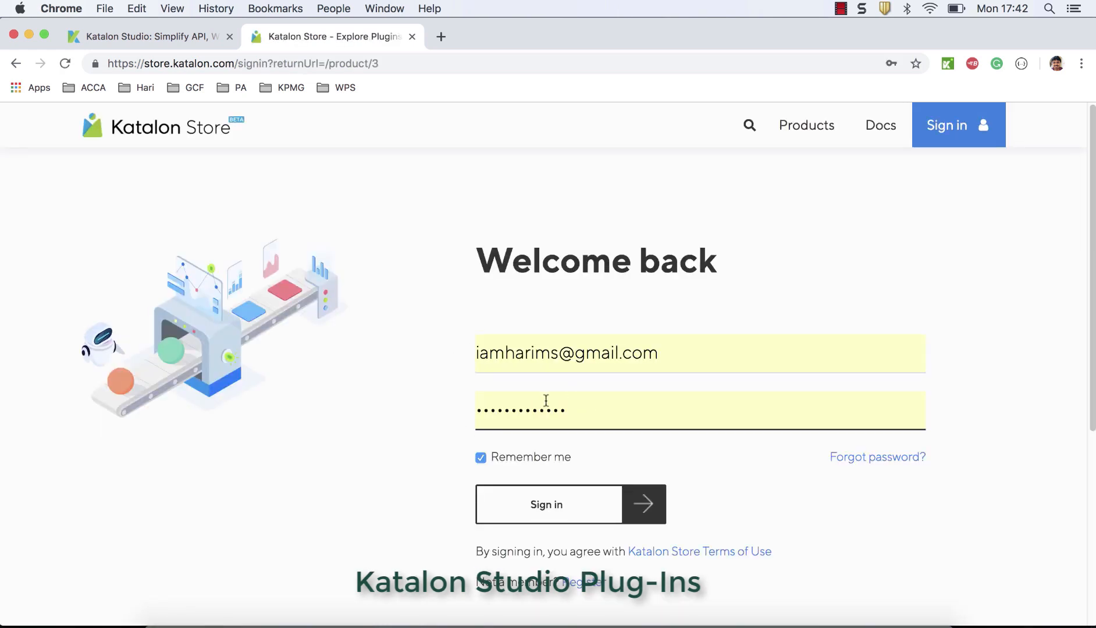
{"action": "left_click", "coordinate": [546, 505]}
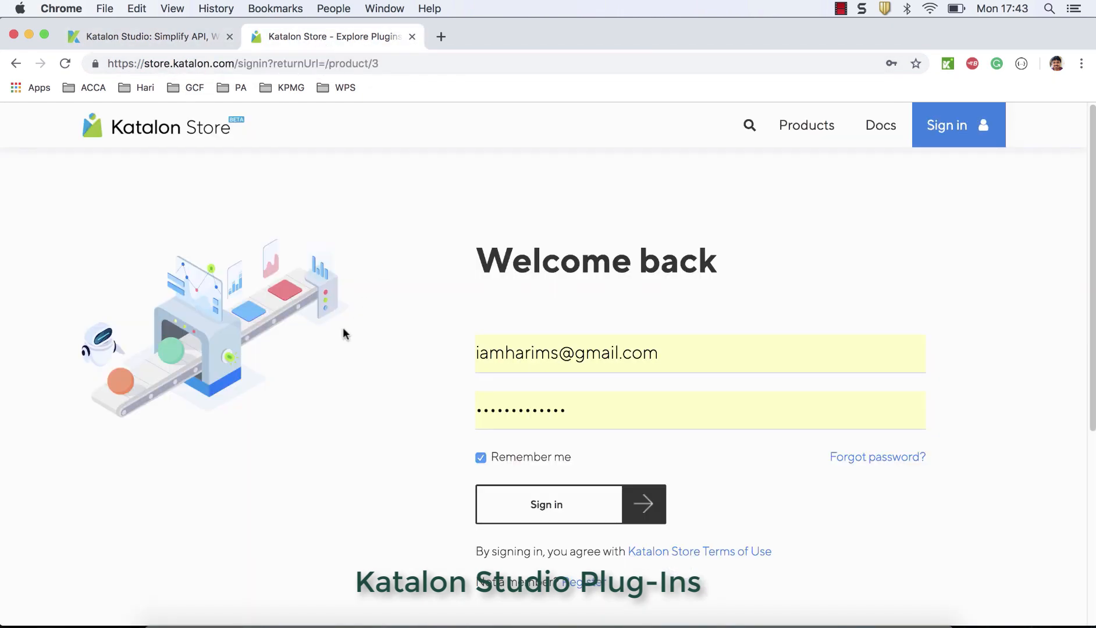
{"action": "left_click", "coordinate": [570, 504]}
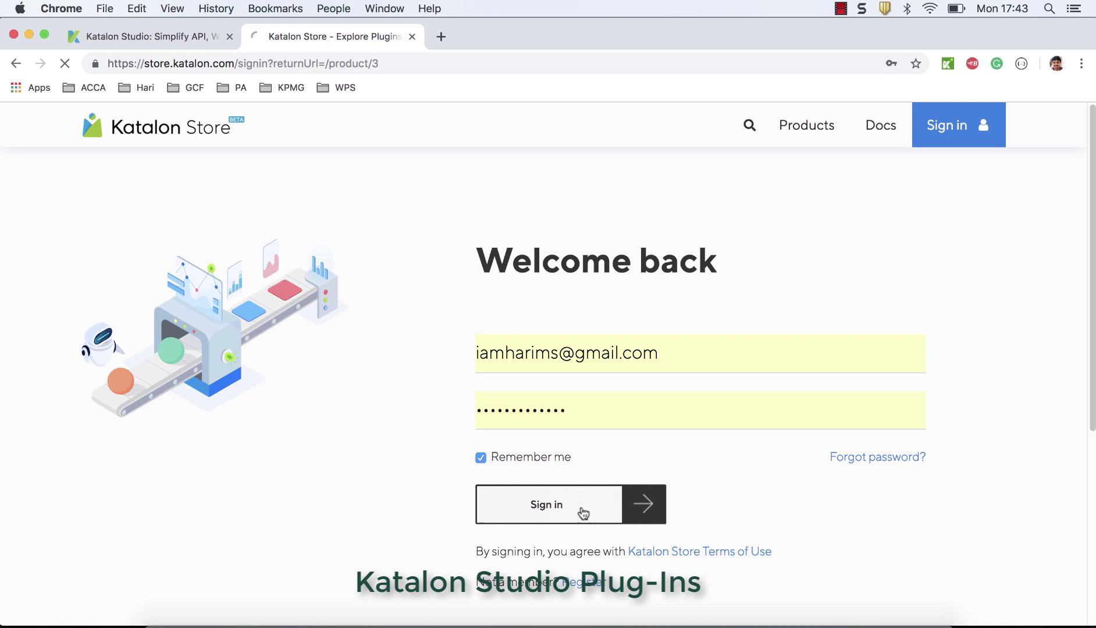
{"action": "left_click", "coordinate": [548, 505]}
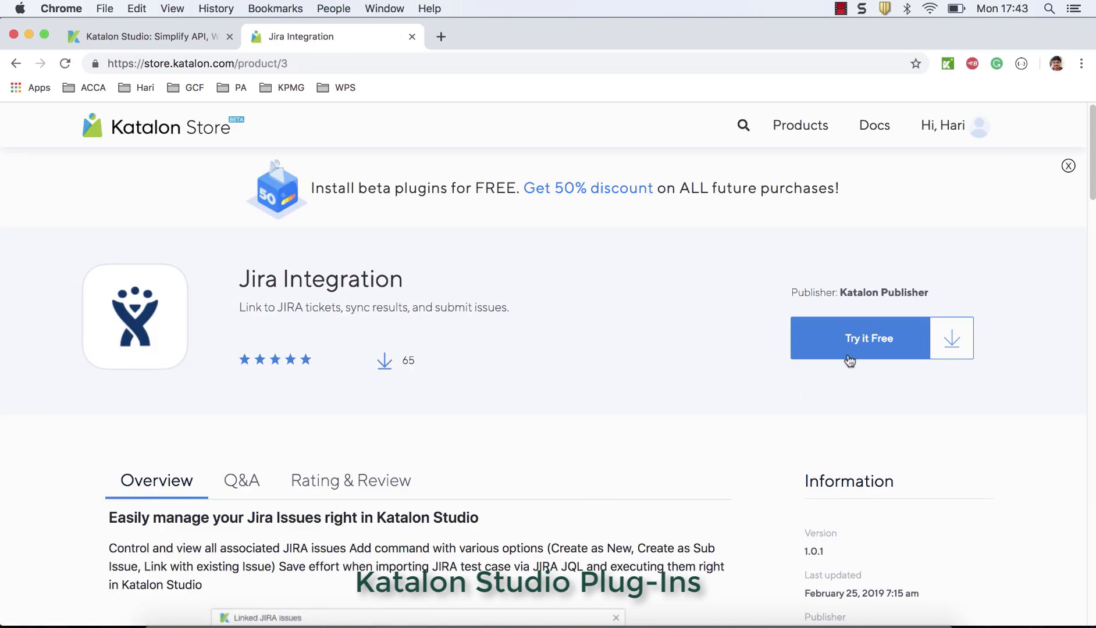
Install the Jira Integration trial and dismiss the success notice
{"action": "left_click", "coordinate": [869, 338]}
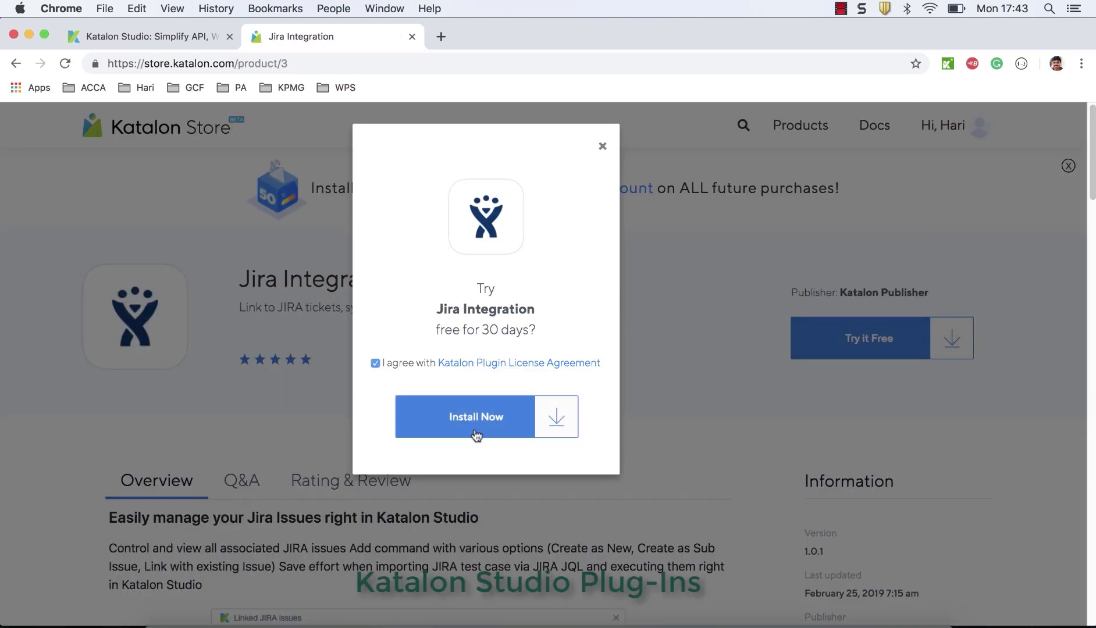
{"action": "mouse_move", "coordinate": [476, 427]}
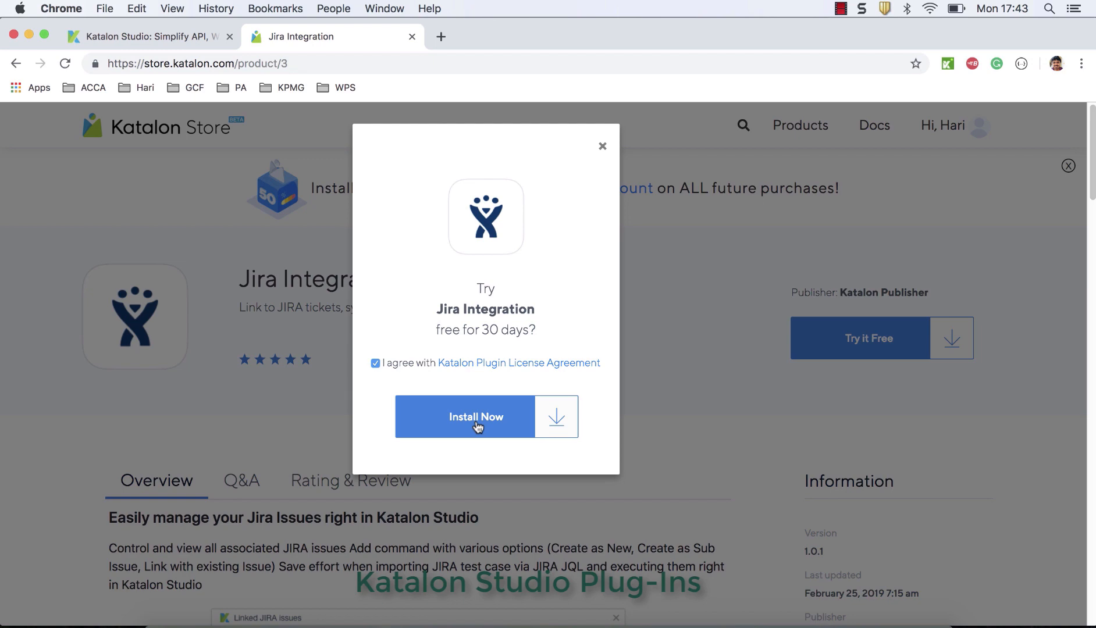
{"action": "left_click", "coordinate": [476, 416]}
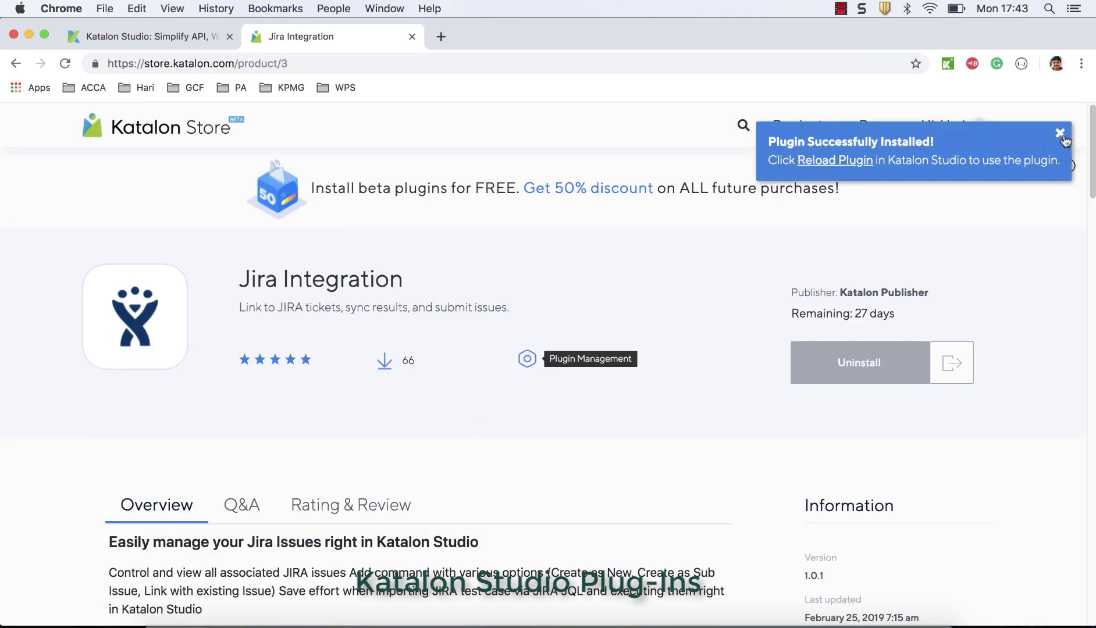
{"action": "left_click", "coordinate": [1060, 133]}
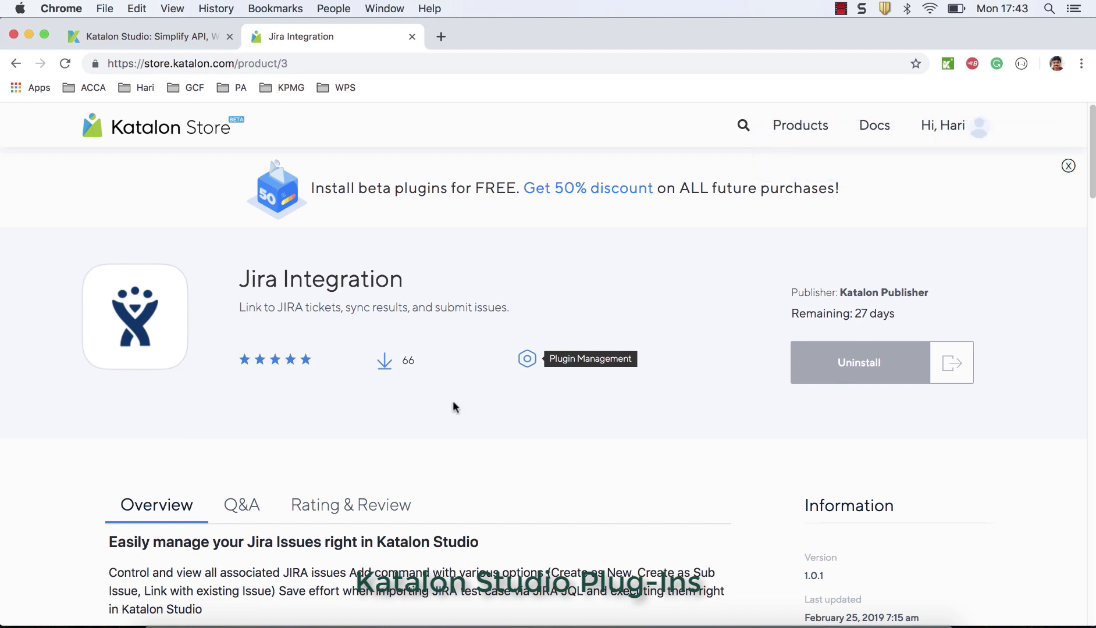
{"action": "mouse_move", "coordinate": [378, 296]}
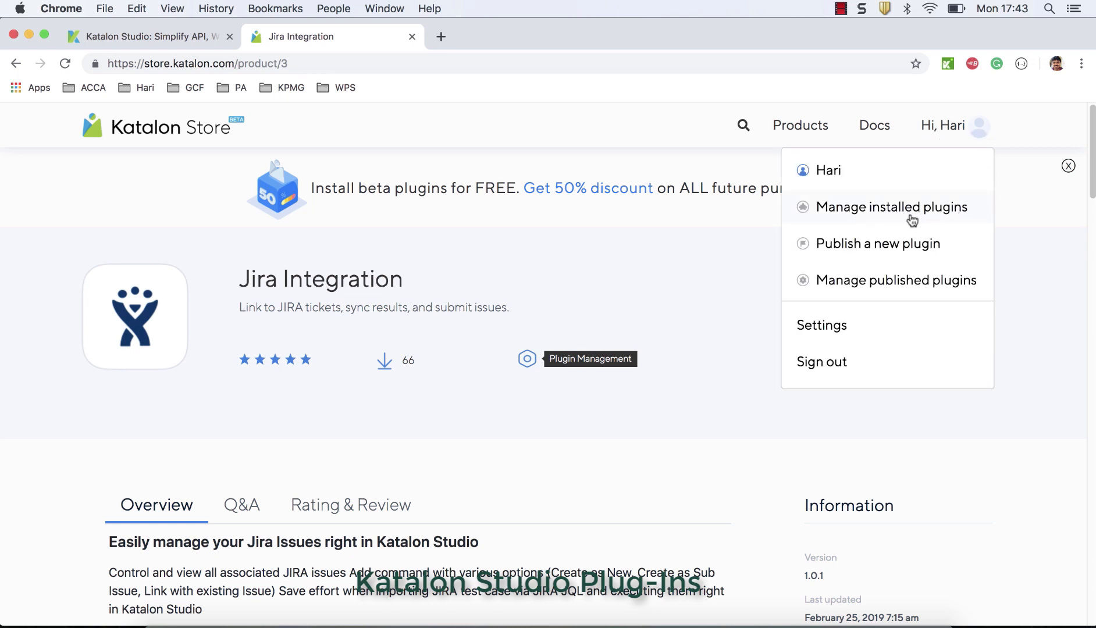
Check the Free, Invited and Trial/Paid plugin lists, finding Jira Integration 1.0.1
{"action": "left_click", "coordinate": [891, 207]}
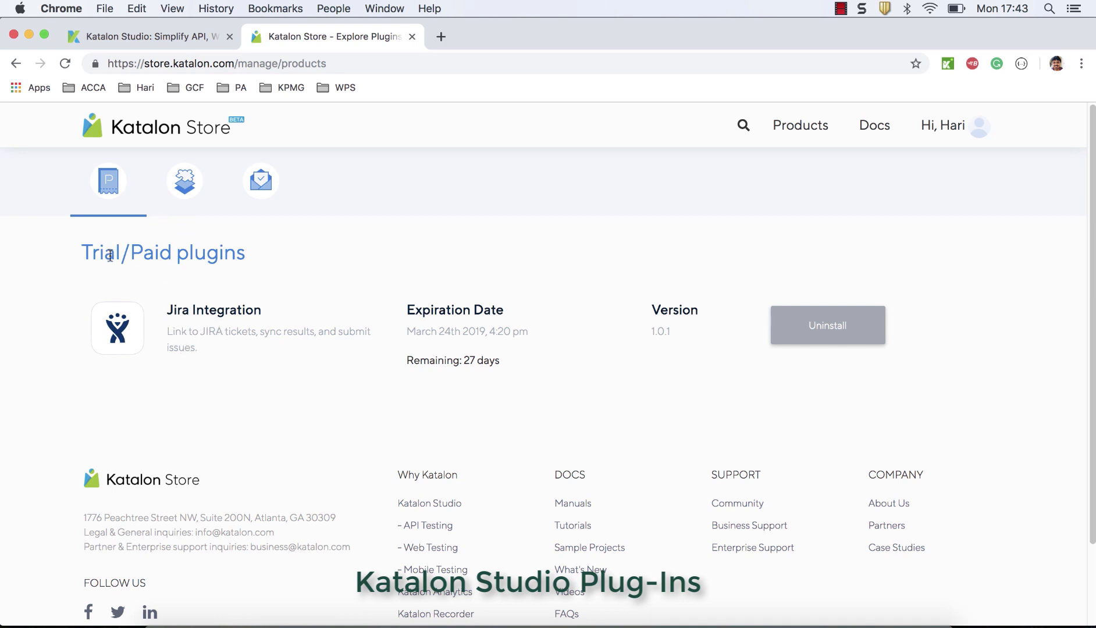
{"action": "mouse_move", "coordinate": [252, 365]}
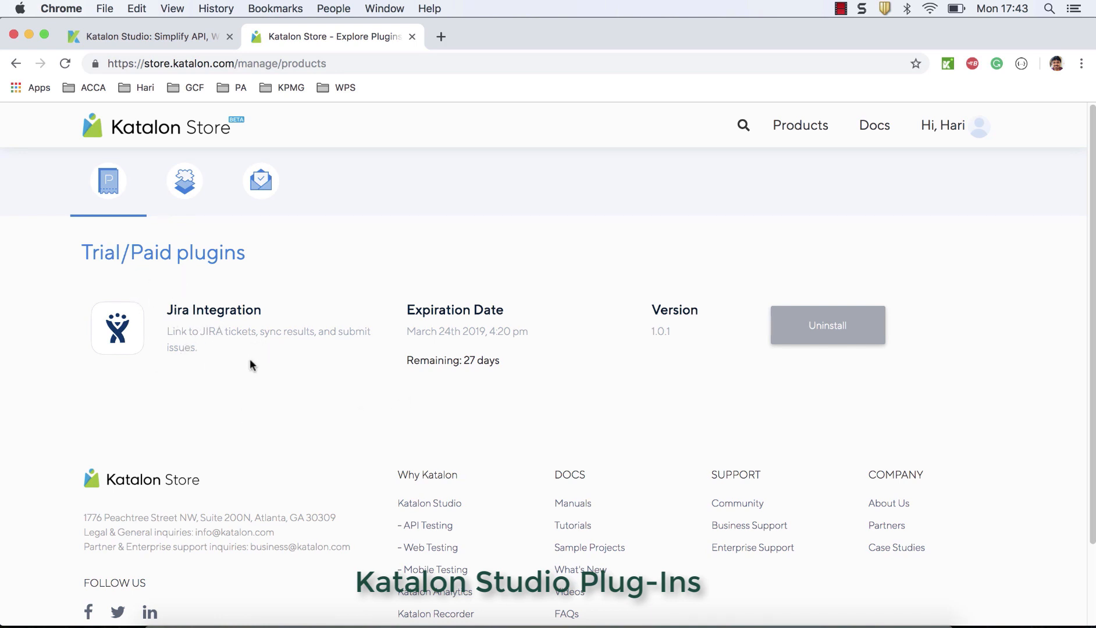
{"action": "mouse_move", "coordinate": [197, 379]}
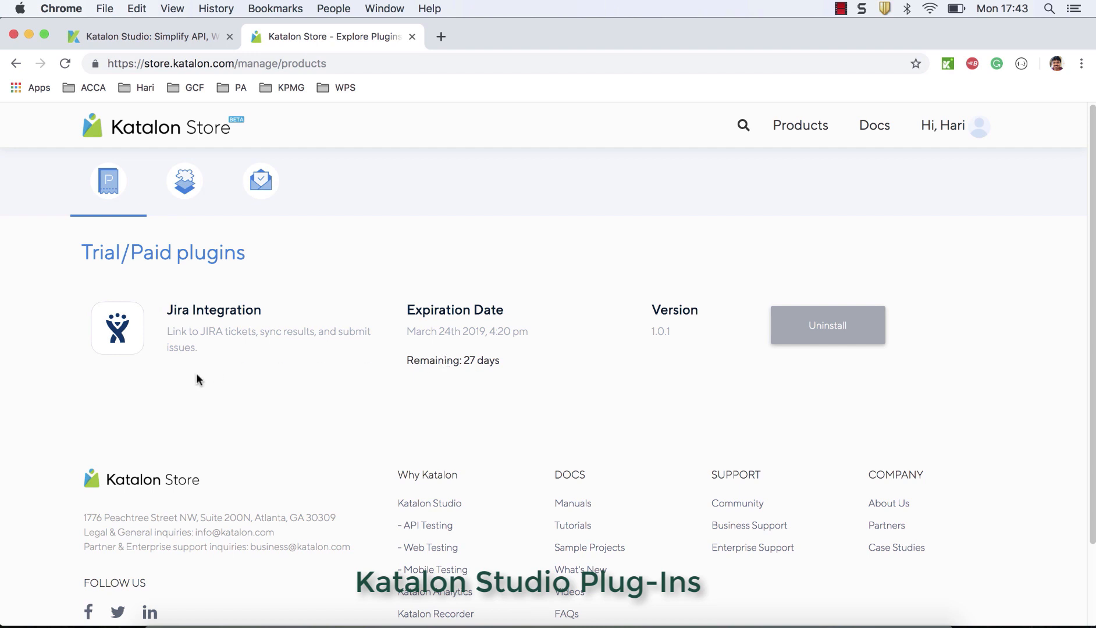
{"action": "mouse_move", "coordinate": [75, 246]}
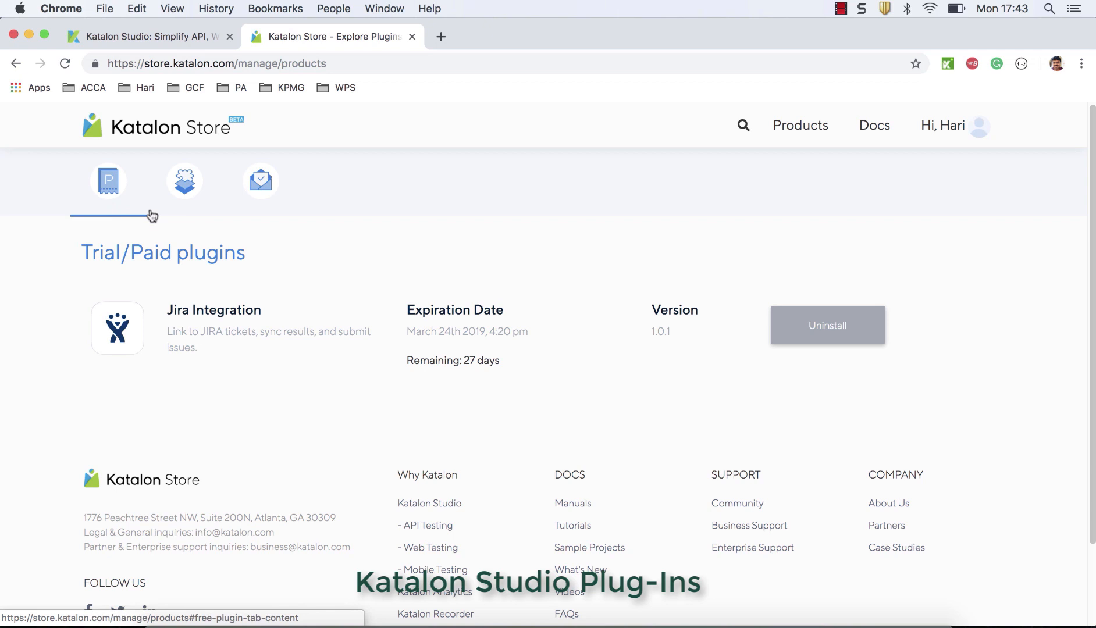
{"action": "left_click", "coordinate": [184, 181]}
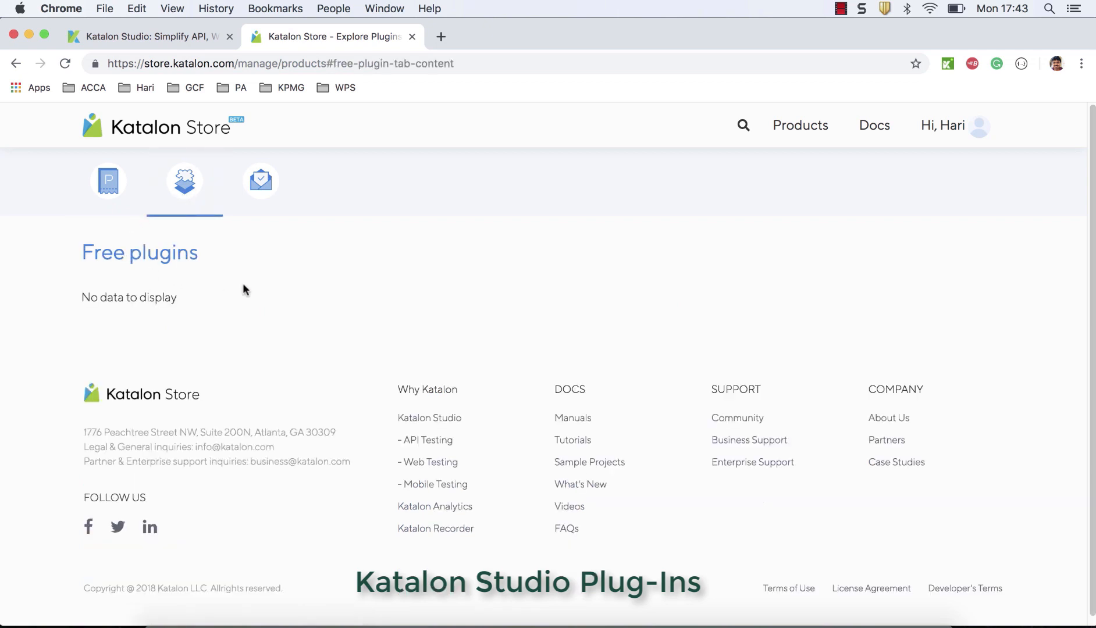
{"action": "mouse_move", "coordinate": [135, 242]}
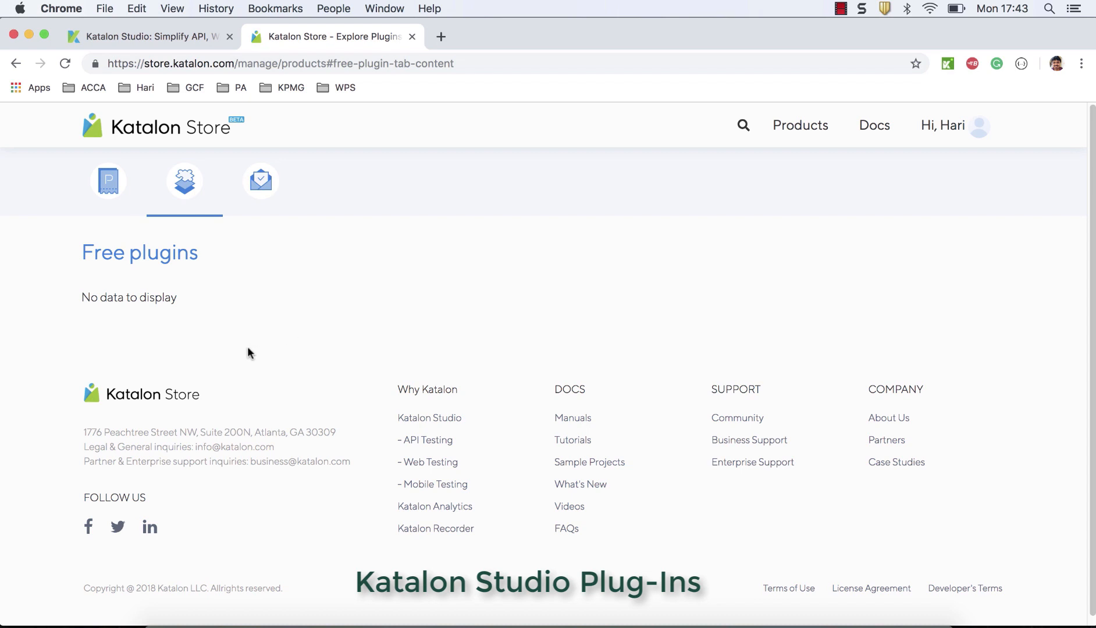
{"action": "left_click", "coordinate": [260, 181]}
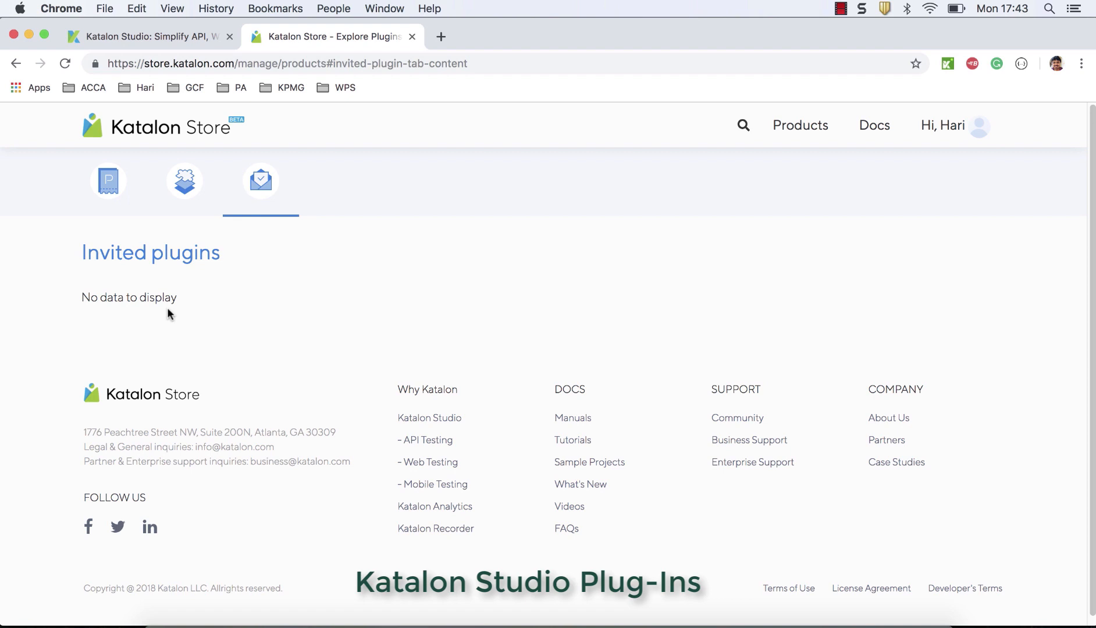
{"action": "mouse_move", "coordinate": [210, 305]}
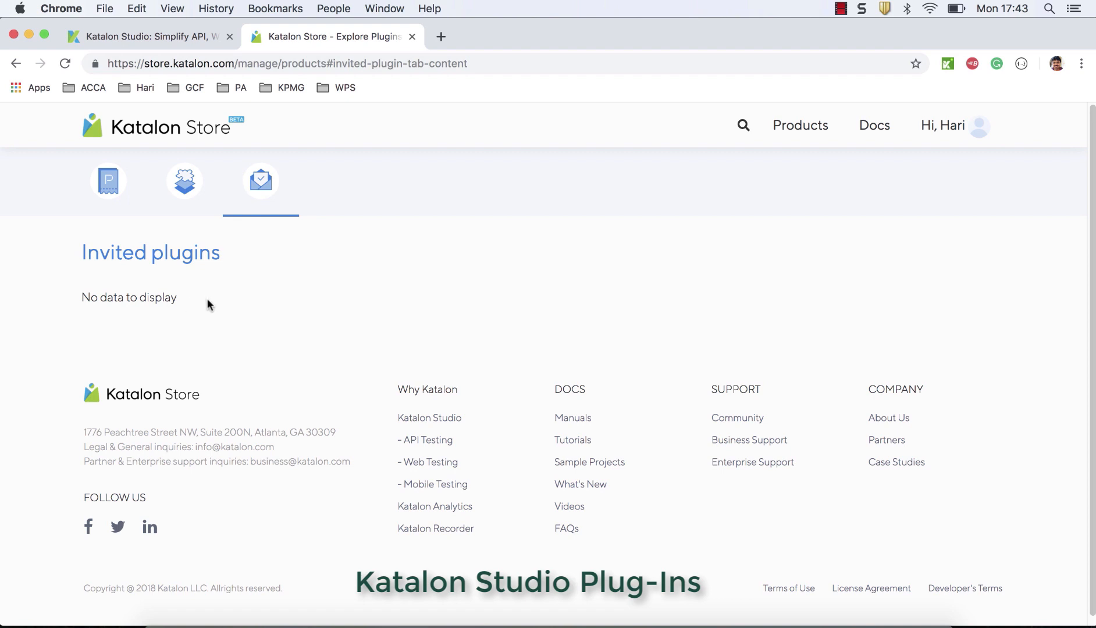
{"action": "mouse_move", "coordinate": [263, 287]}
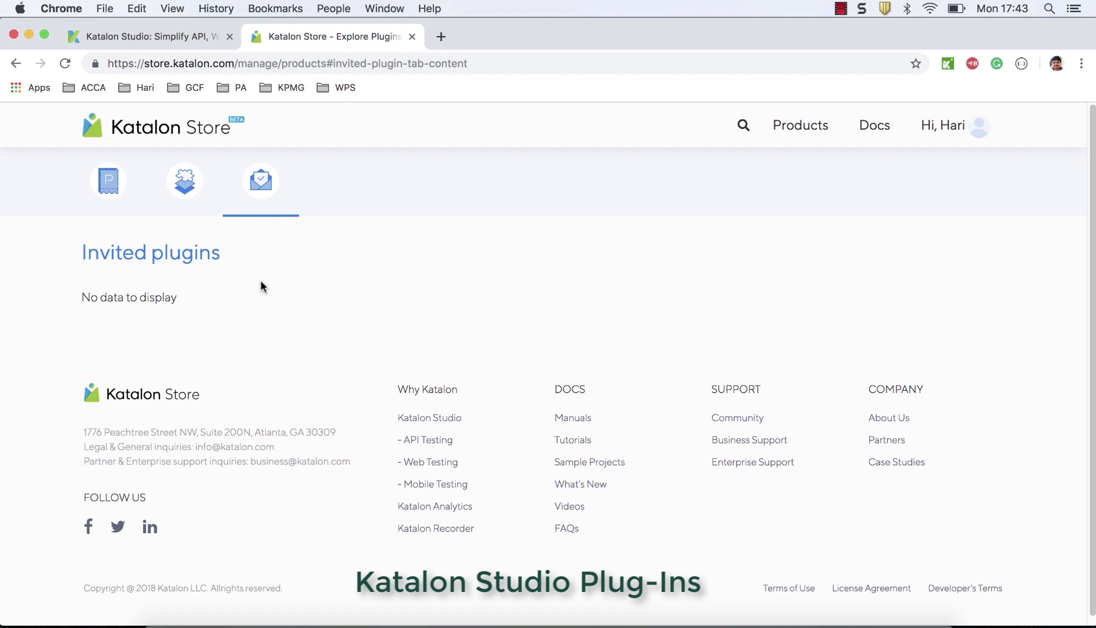
{"action": "mouse_move", "coordinate": [236, 250]}
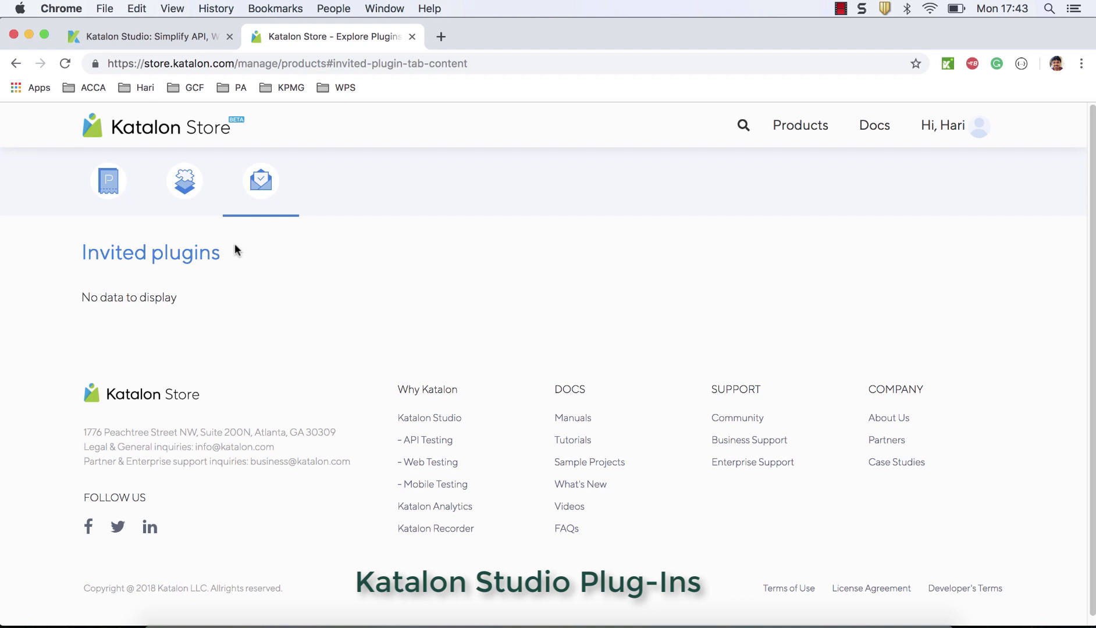
{"action": "mouse_move", "coordinate": [336, 334]}
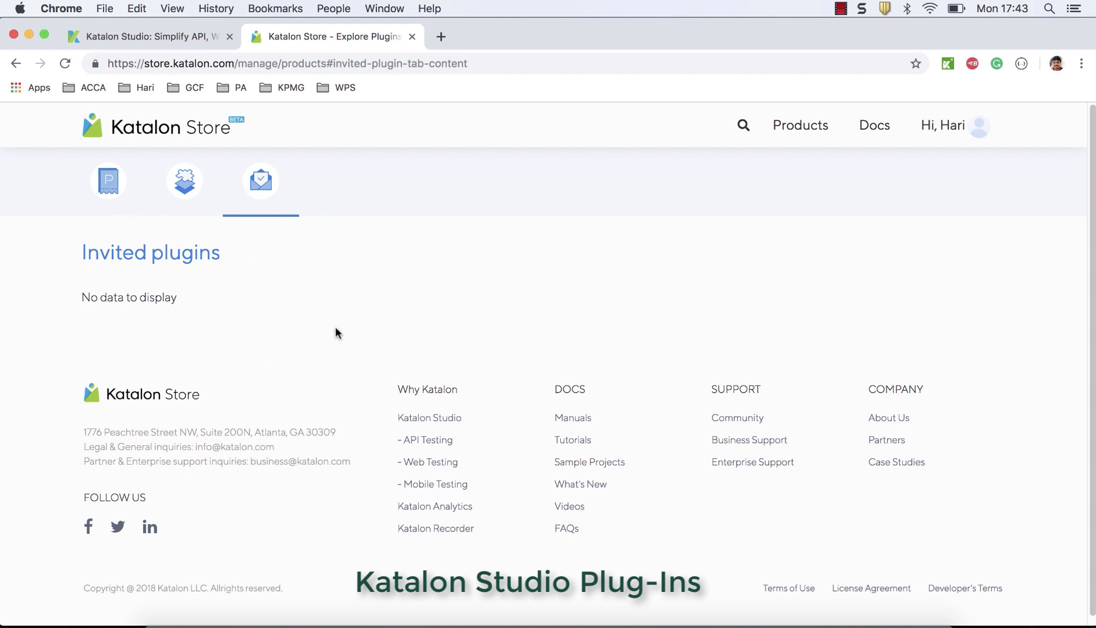
{"action": "left_click", "coordinate": [108, 181]}
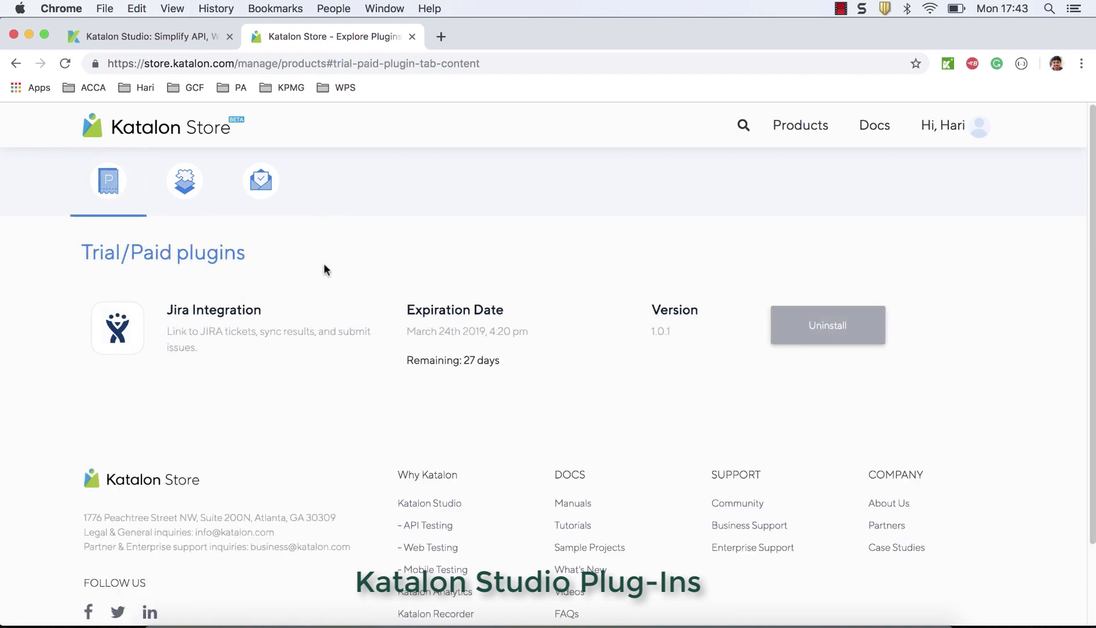
{"action": "mouse_move", "coordinate": [708, 246]}
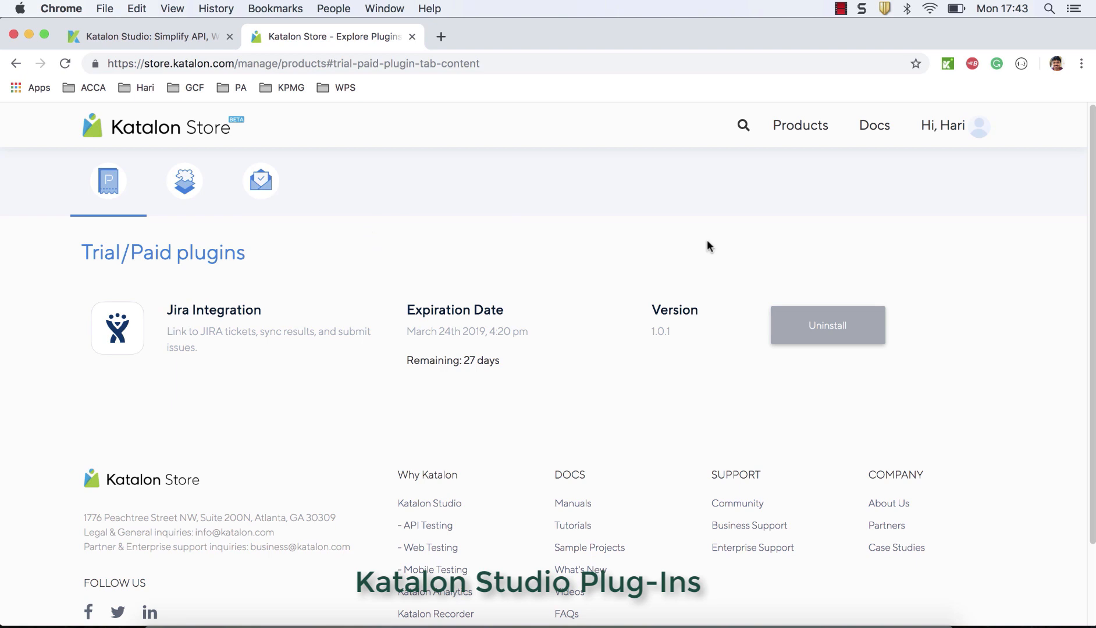
{"action": "mouse_move", "coordinate": [430, 503]}
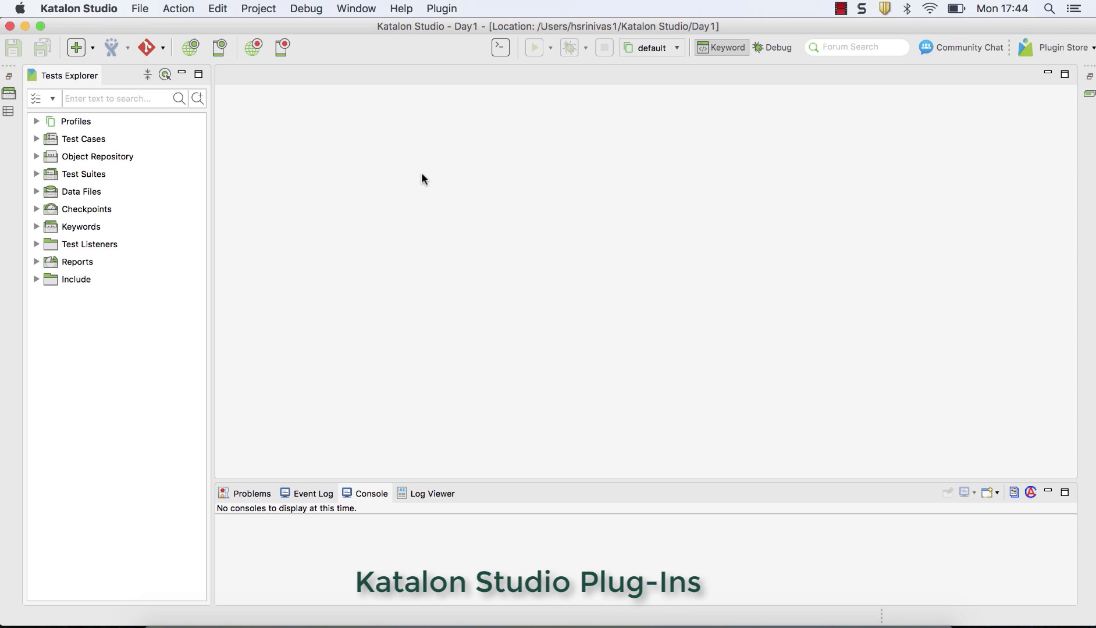
{"action": "mouse_move", "coordinate": [546, 138]}
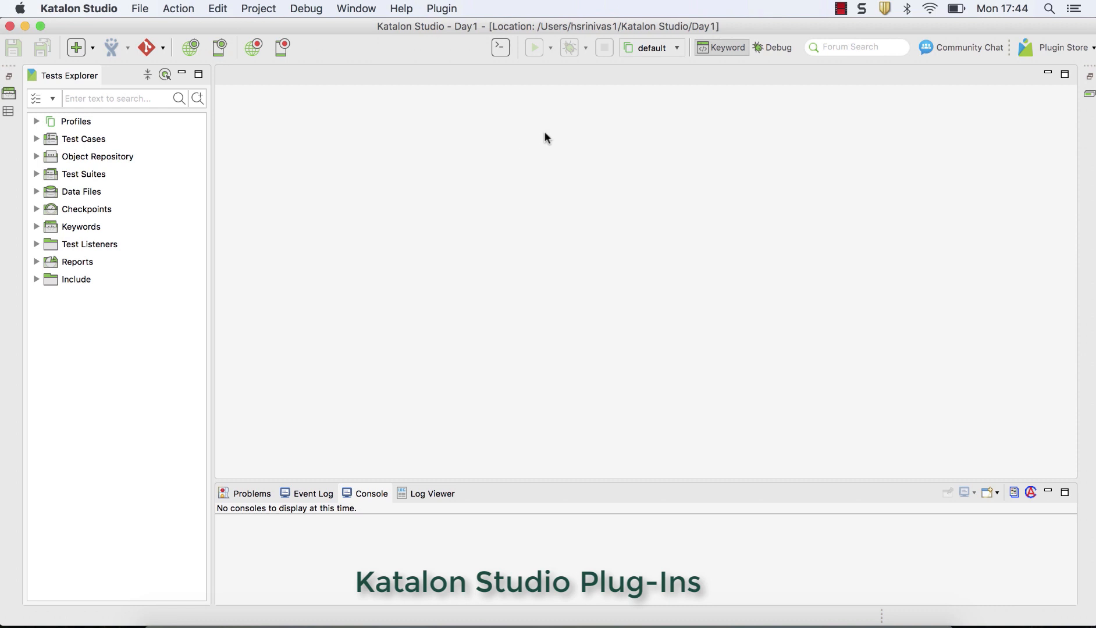
{"action": "mouse_move", "coordinate": [475, 135]}
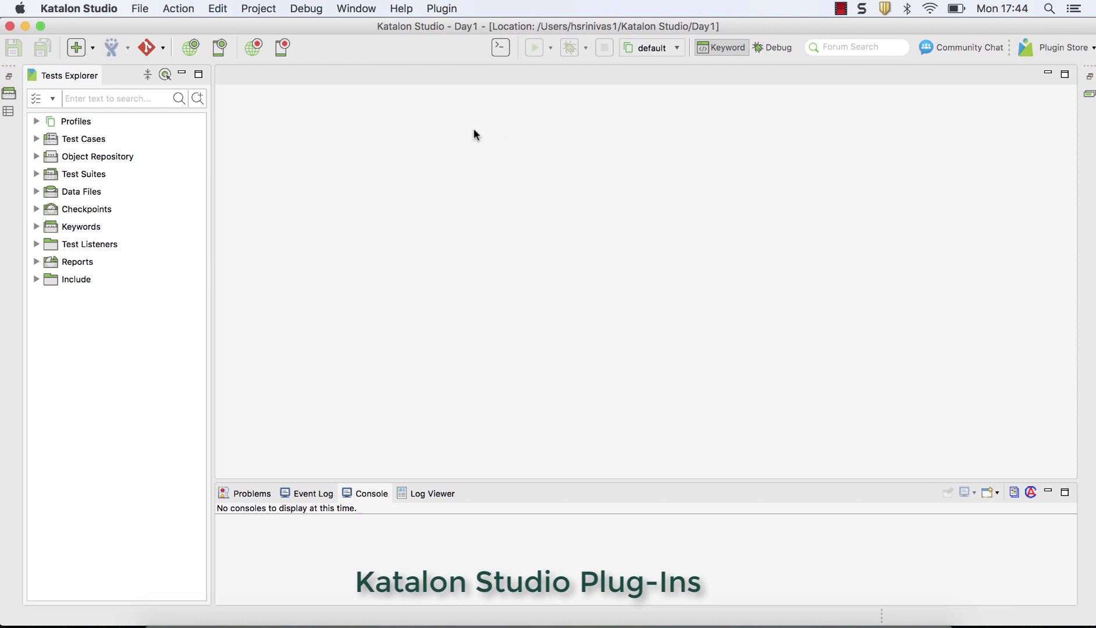
{"action": "mouse_move", "coordinate": [153, 121]}
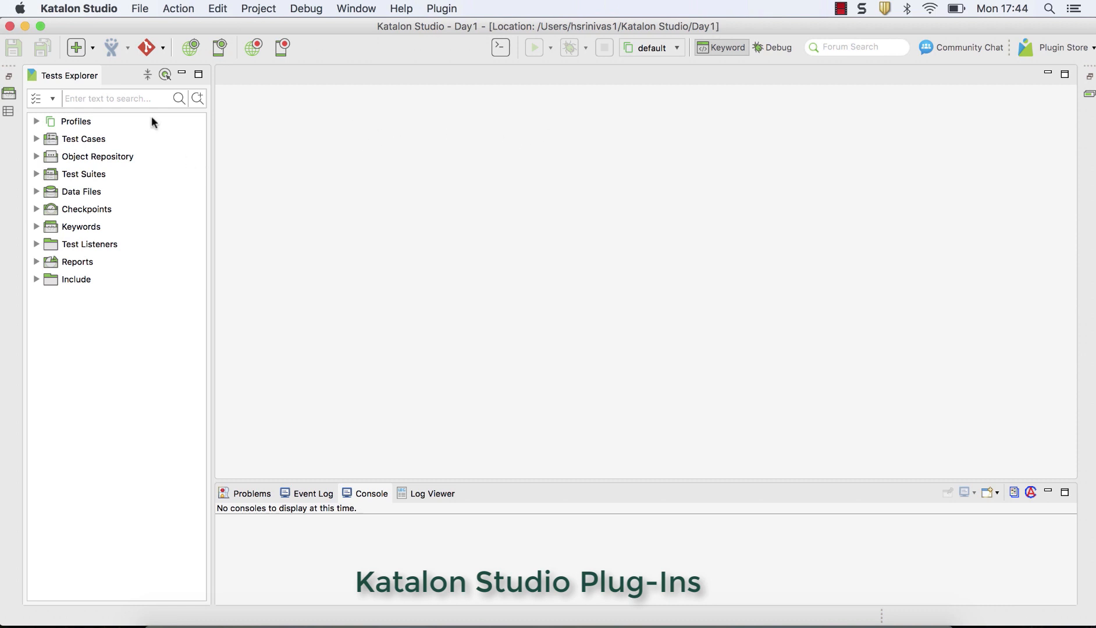
{"action": "mouse_move", "coordinate": [1089, 52]}
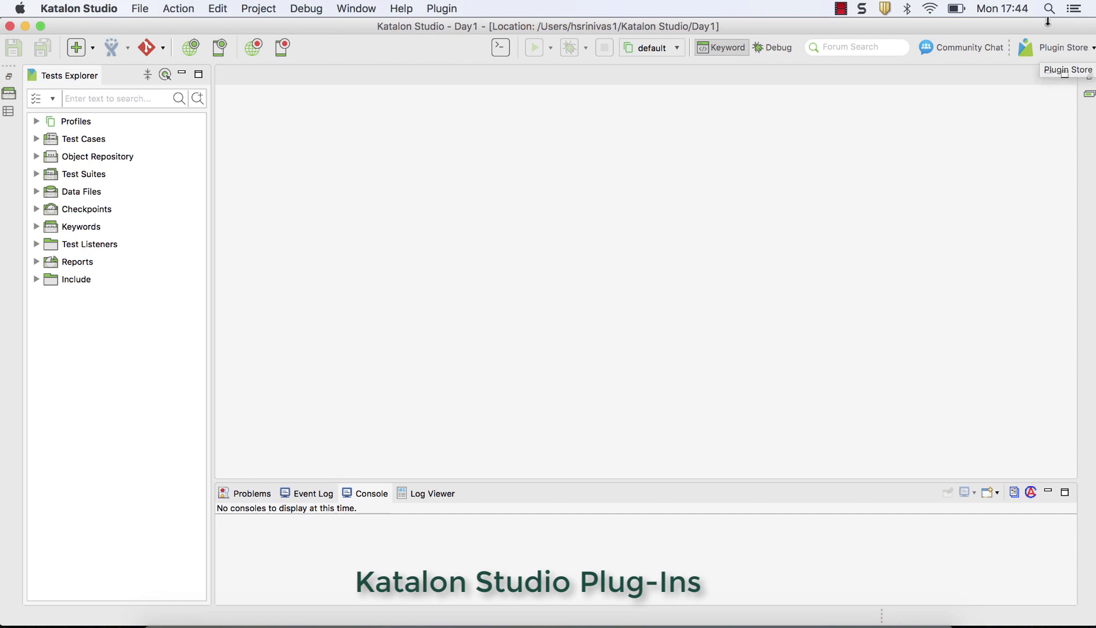
{"action": "mouse_move", "coordinate": [74, 21]}
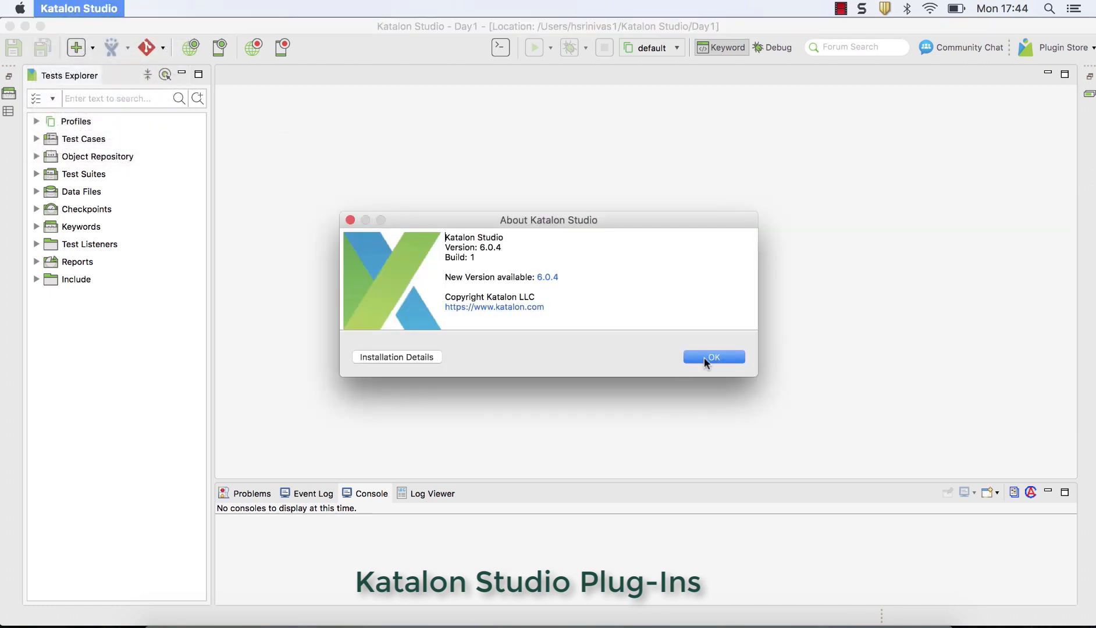
{"action": "left_click", "coordinate": [713, 357]}
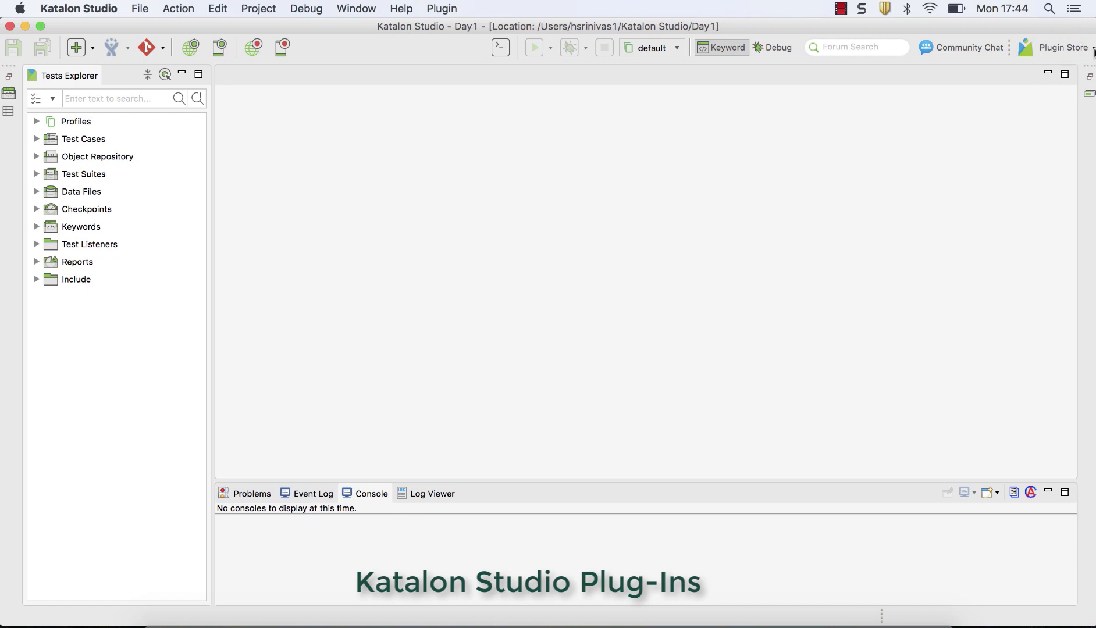
{"action": "left_click", "coordinate": [441, 8]}
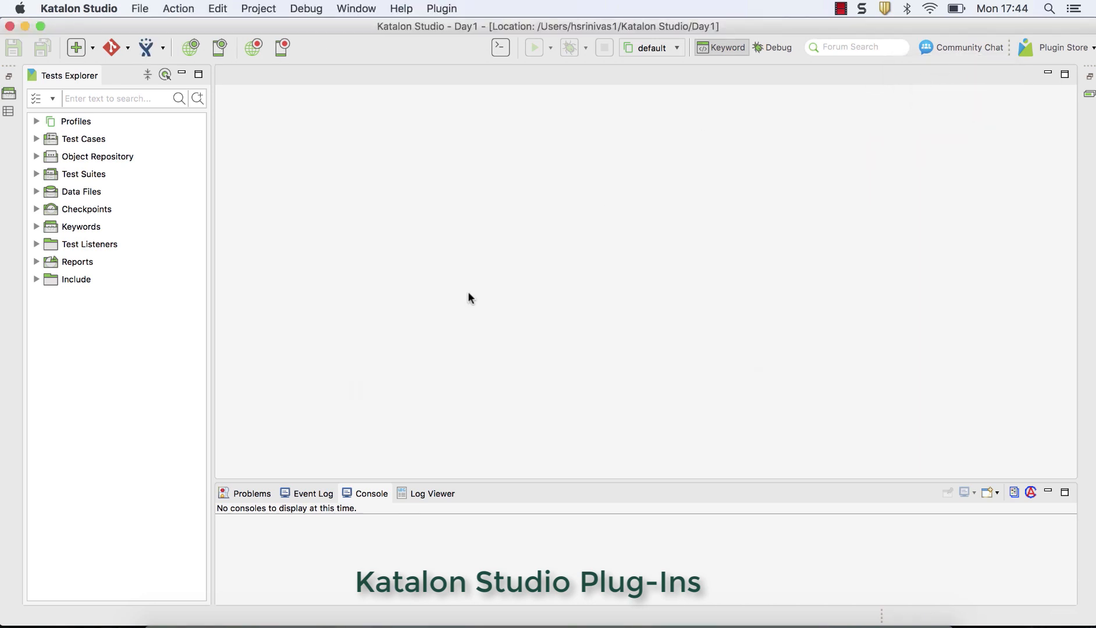
{"action": "left_click", "coordinate": [441, 8]}
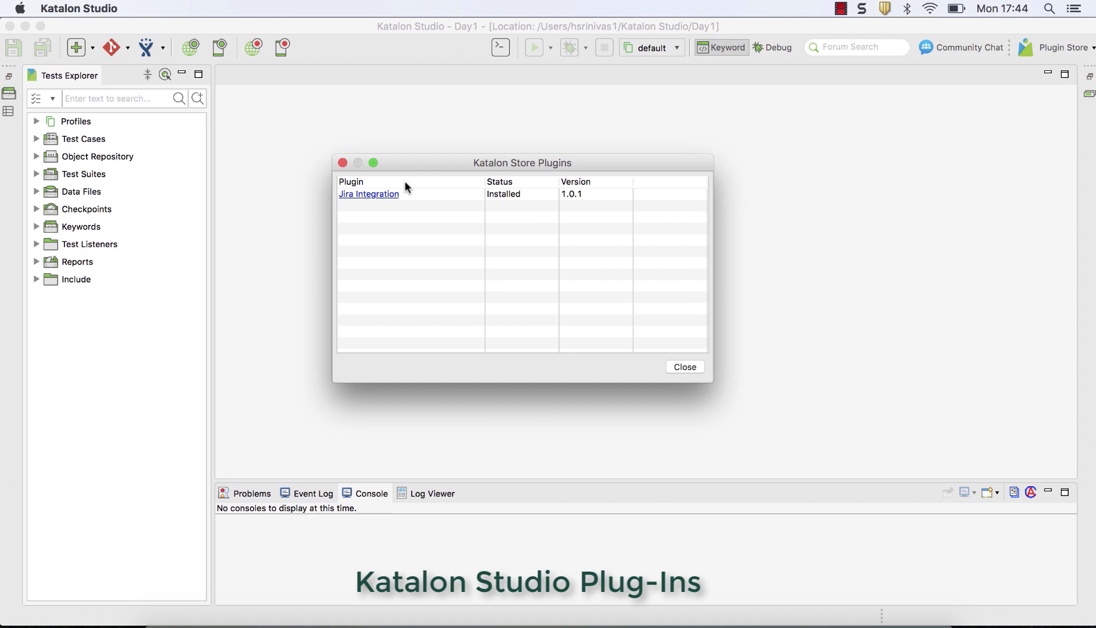
{"action": "mouse_move", "coordinate": [305, 223]}
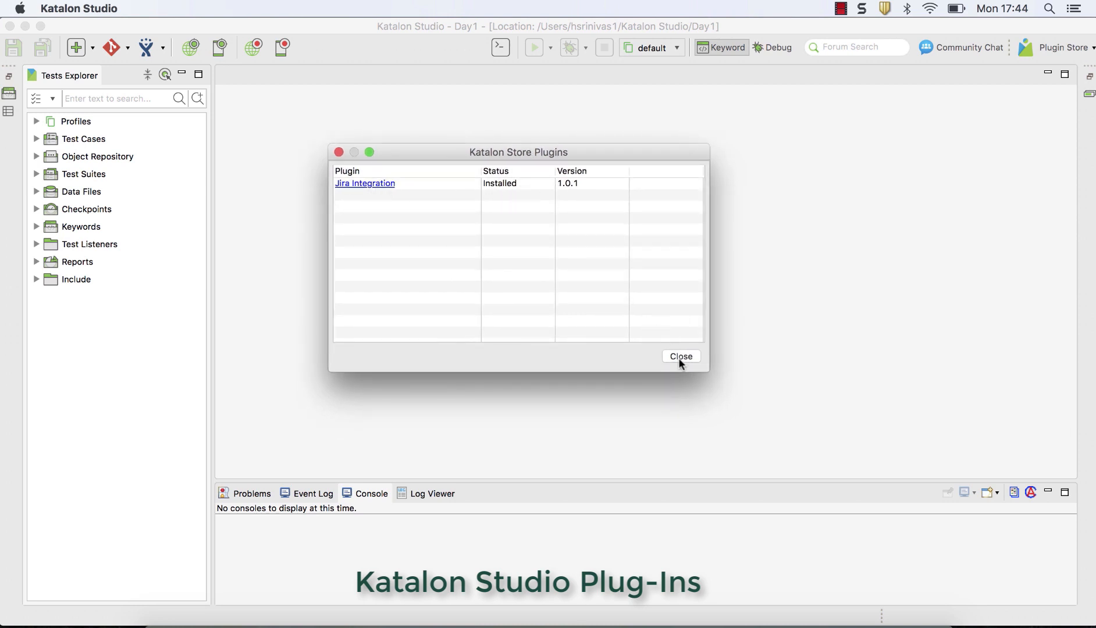
{"action": "left_click", "coordinate": [680, 356]}
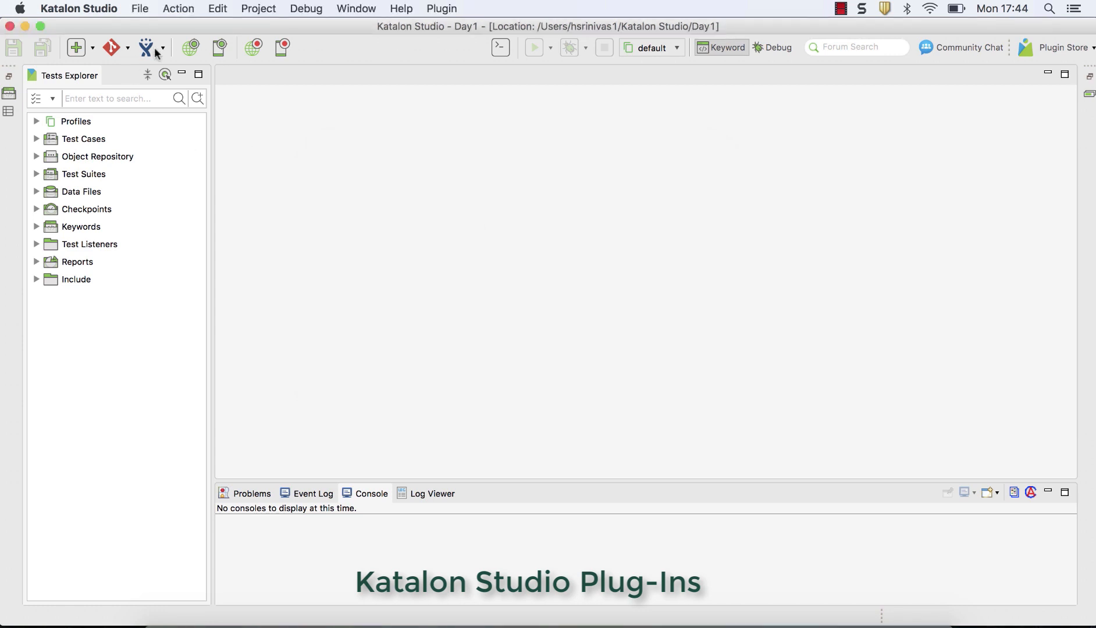
{"action": "left_click", "coordinate": [147, 47]}
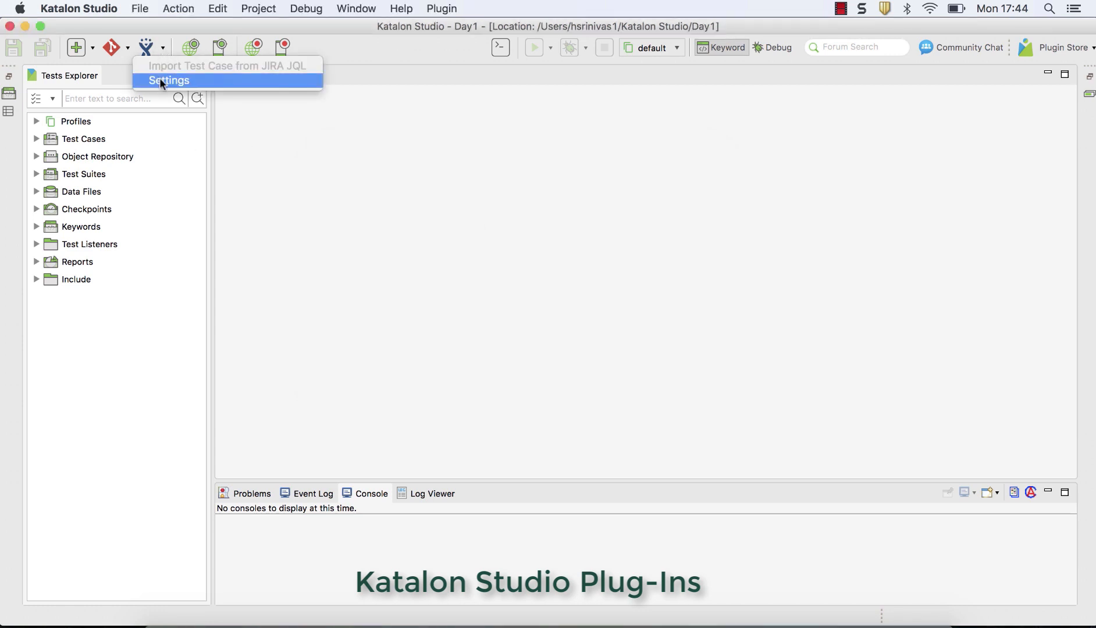
{"action": "left_click", "coordinate": [169, 80]}
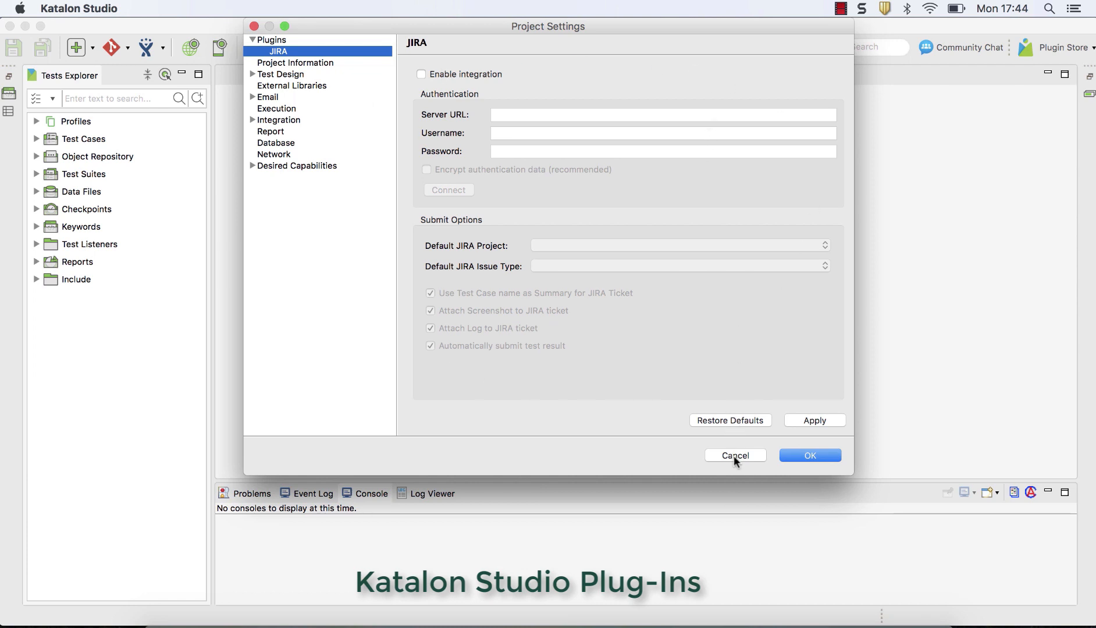
{"action": "left_click", "coordinate": [735, 455]}
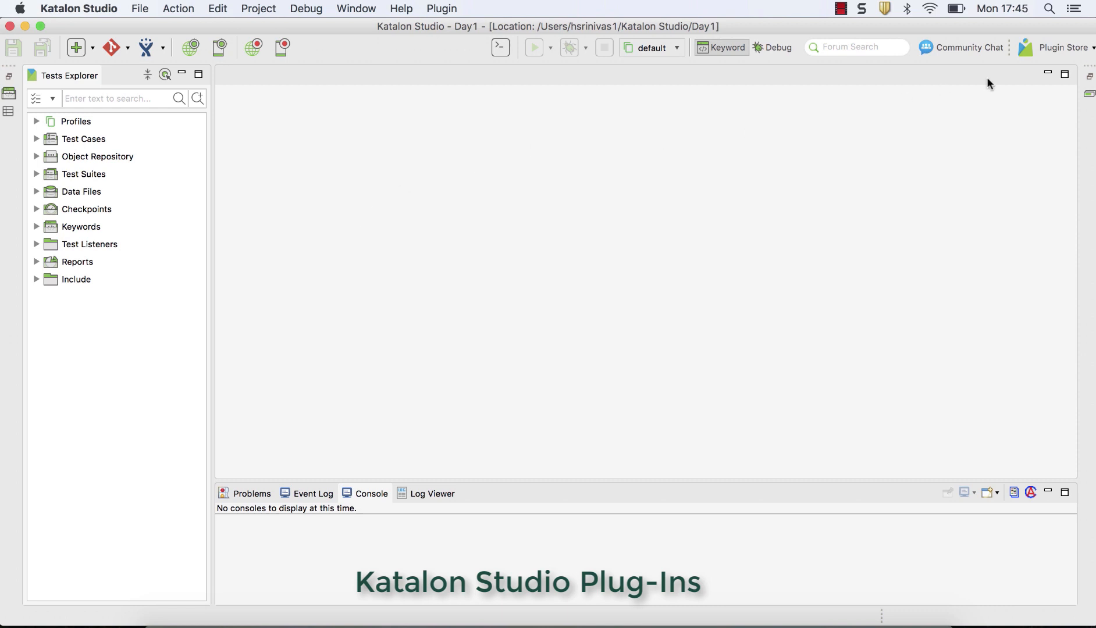
Open Manage Plugins in the online store, then return to the Studio workspace
{"action": "left_click", "coordinate": [1062, 46]}
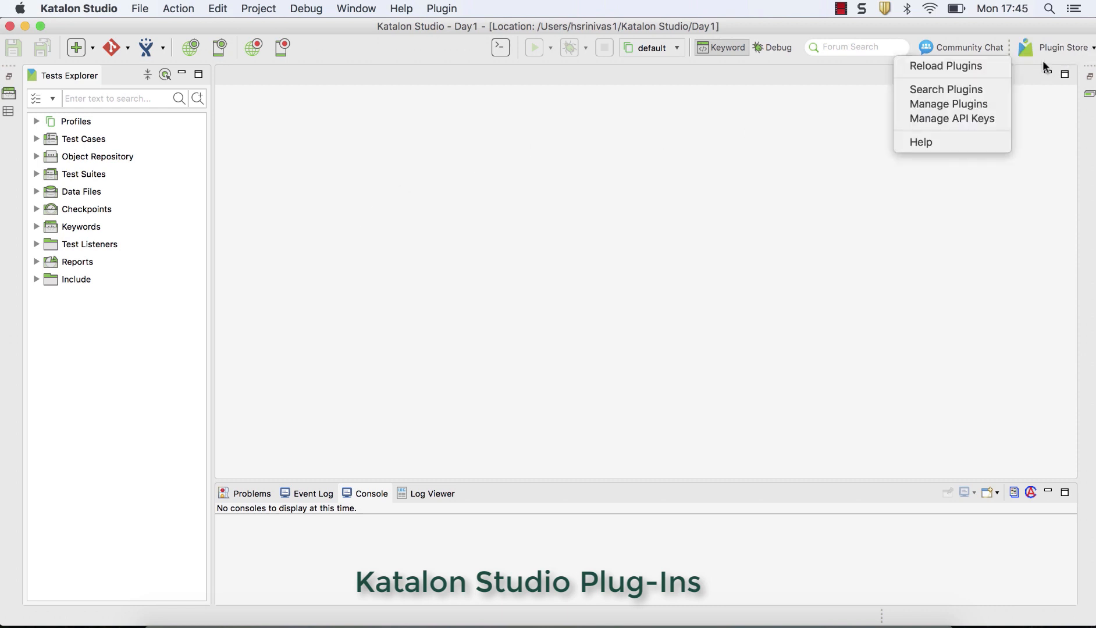
{"action": "mouse_move", "coordinate": [949, 104]}
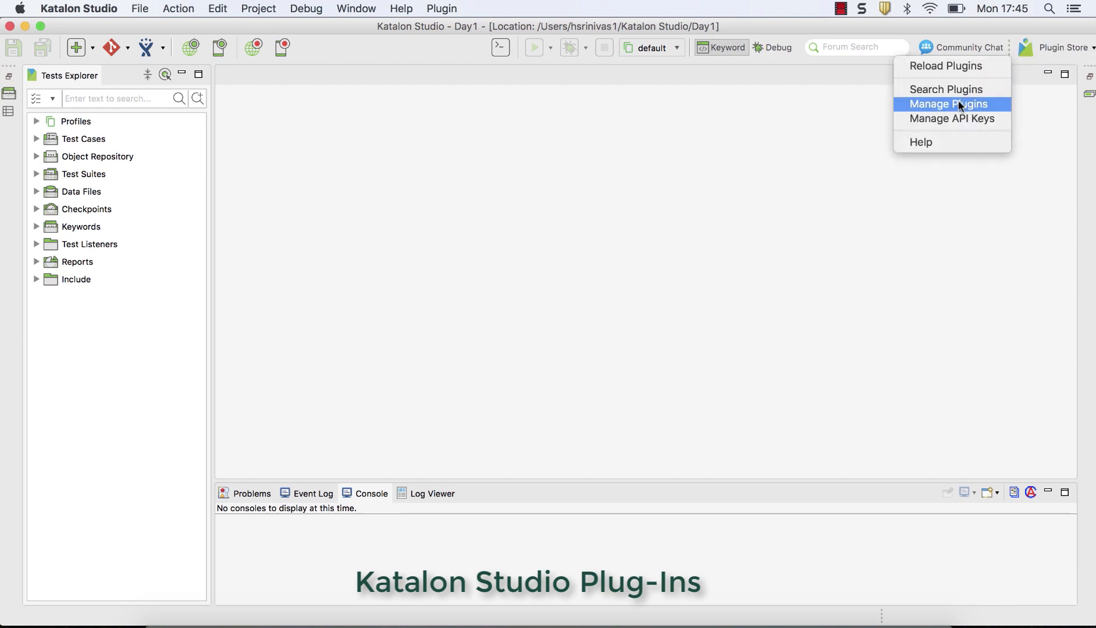
{"action": "left_click", "coordinate": [951, 103]}
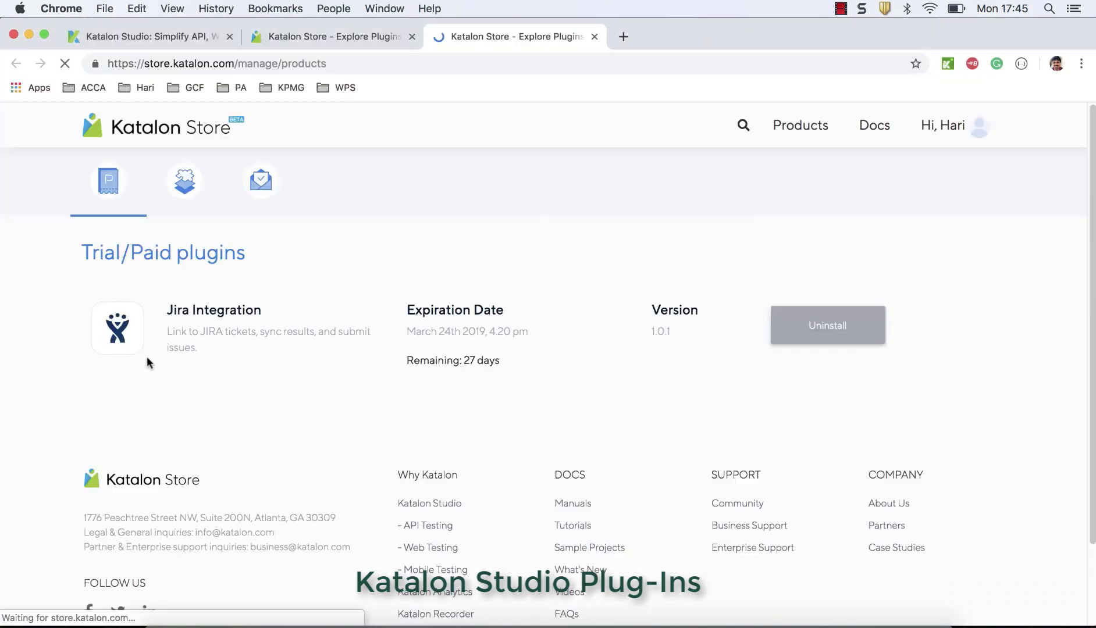
{"action": "left_click", "coordinate": [826, 326]}
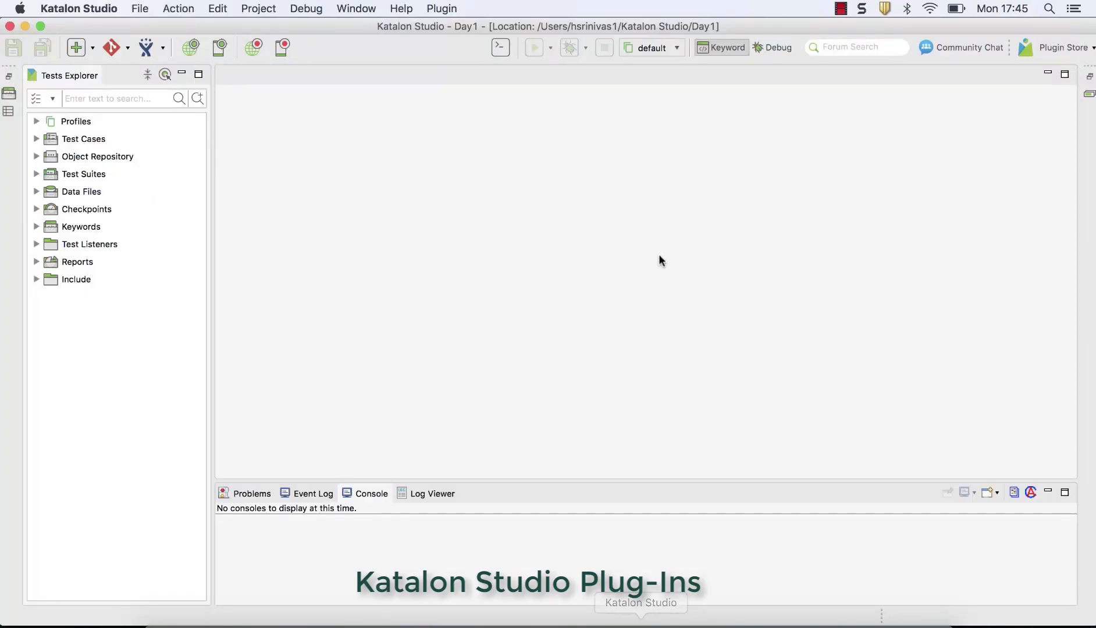
{"action": "left_click", "coordinate": [1088, 46]}
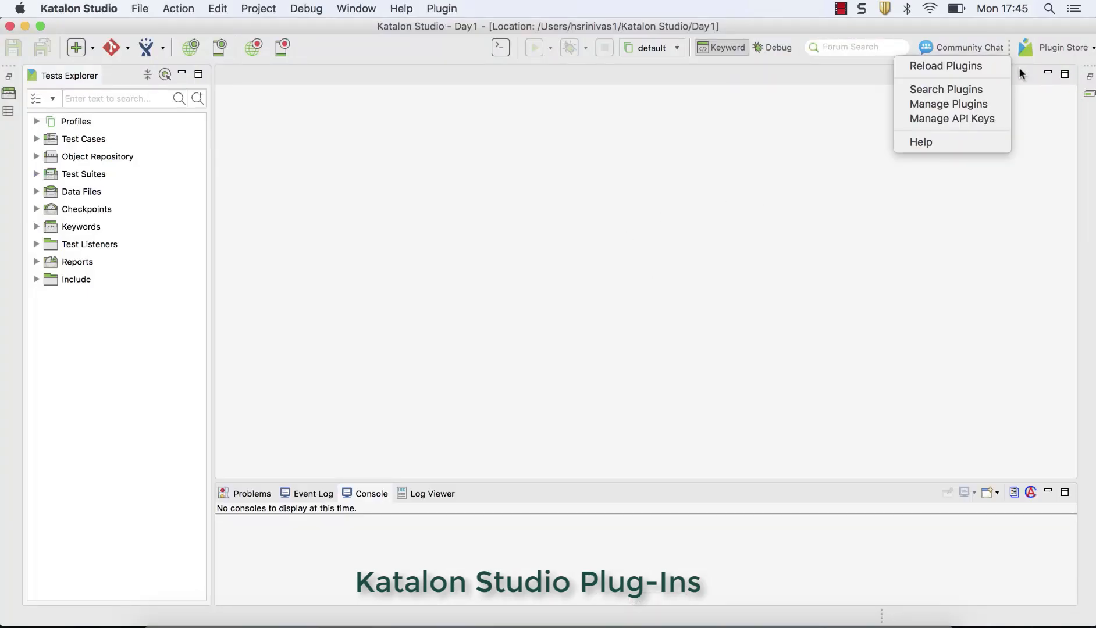
{"action": "mouse_move", "coordinate": [950, 66]}
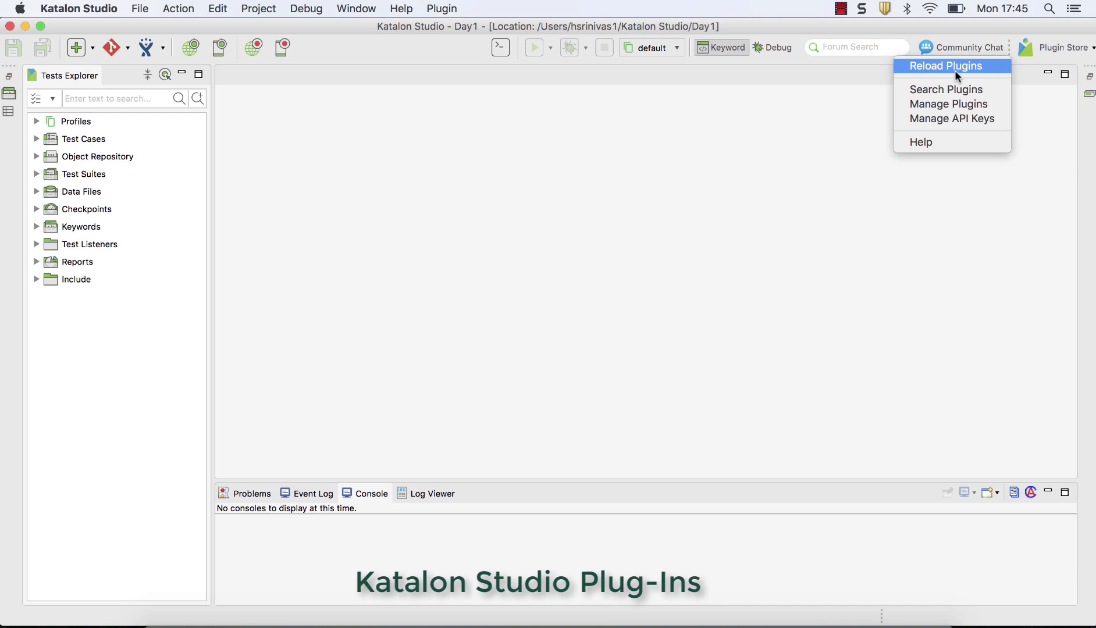
{"action": "left_click", "coordinate": [950, 65]}
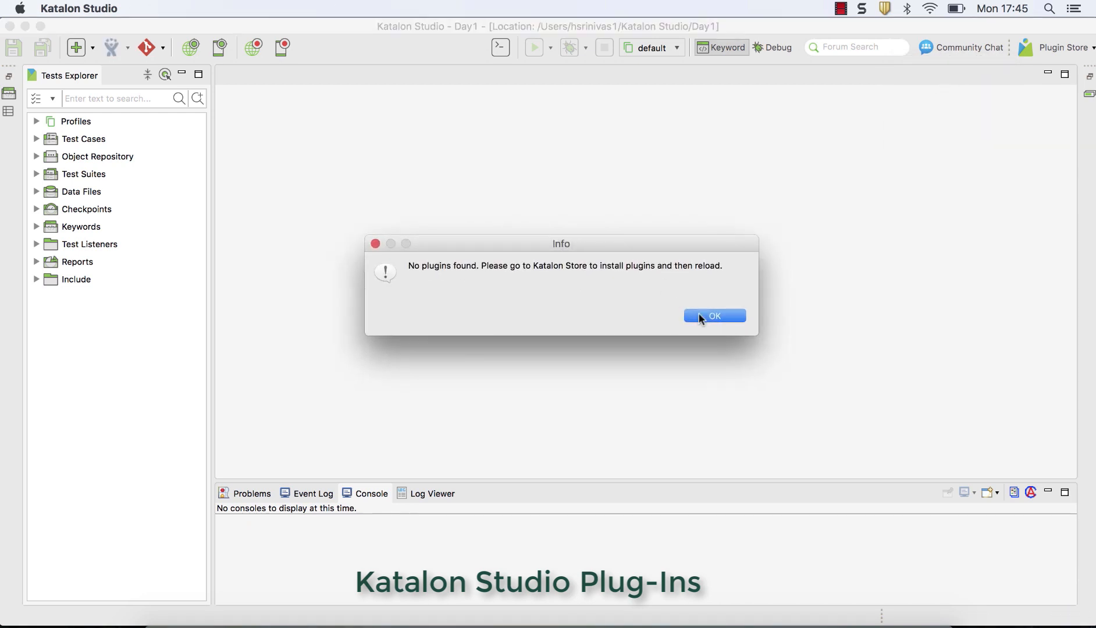
{"action": "left_click", "coordinate": [714, 316]}
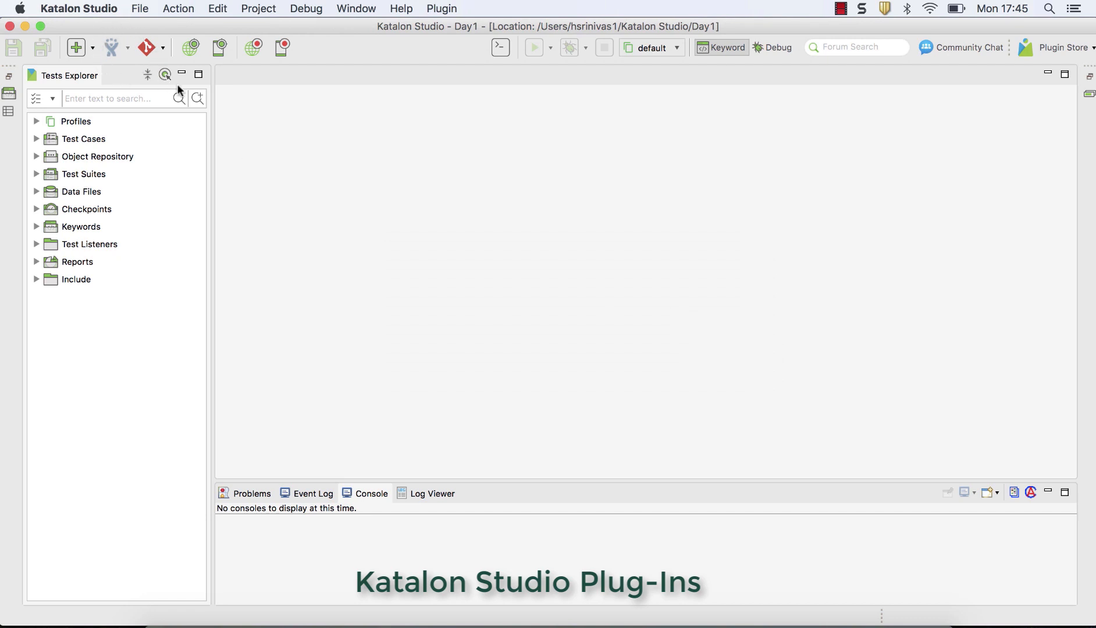
{"action": "mouse_move", "coordinate": [115, 45]}
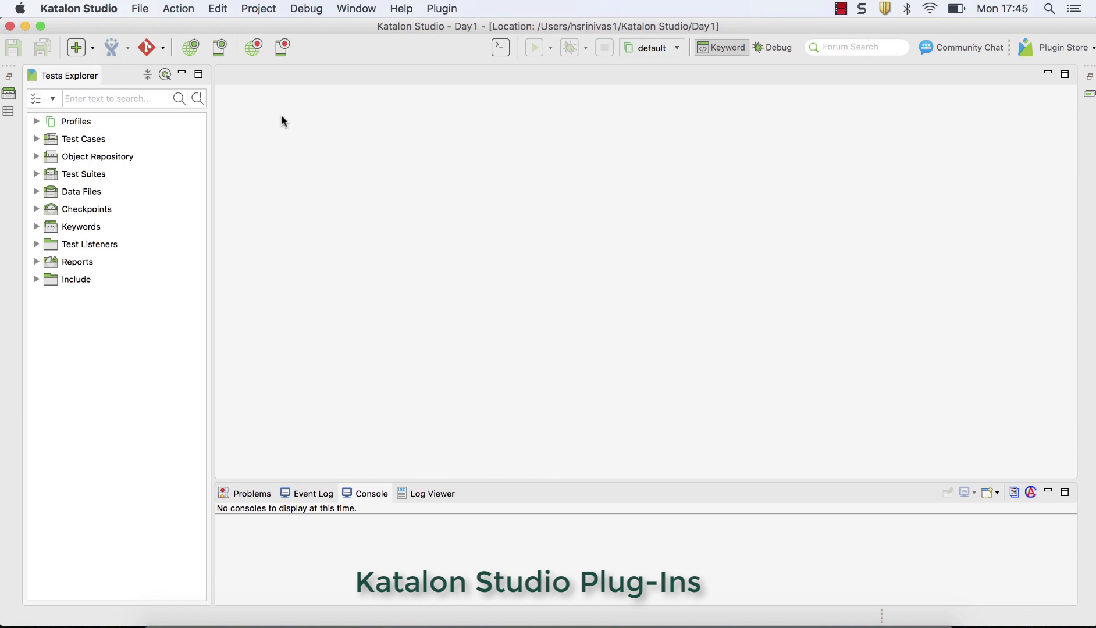
{"action": "mouse_move", "coordinate": [317, 129]}
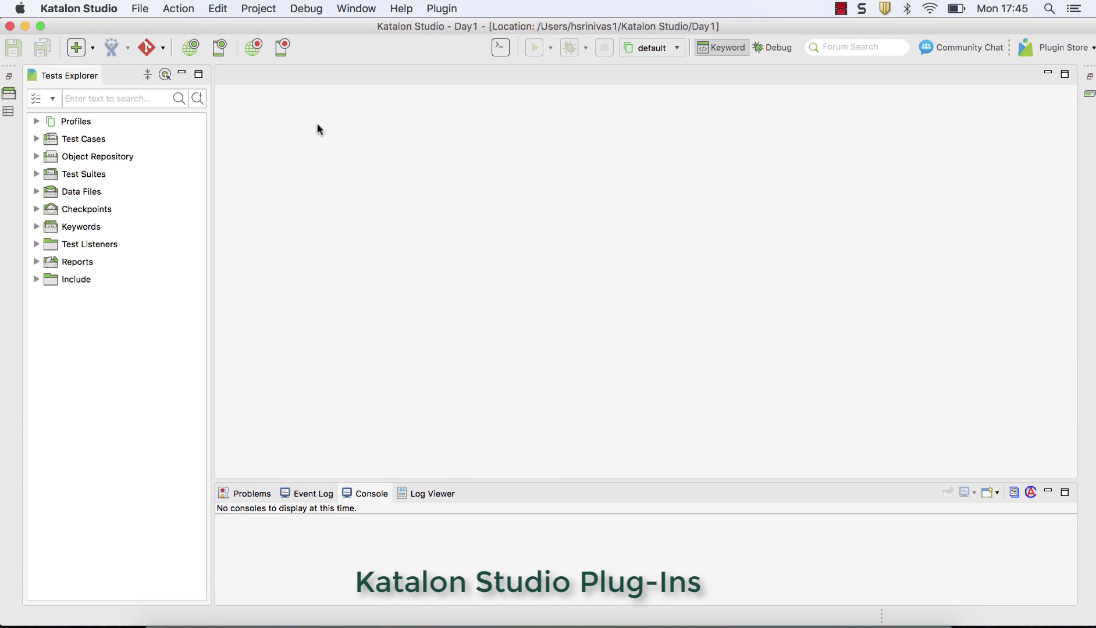
{"action": "mouse_move", "coordinate": [458, 25]}
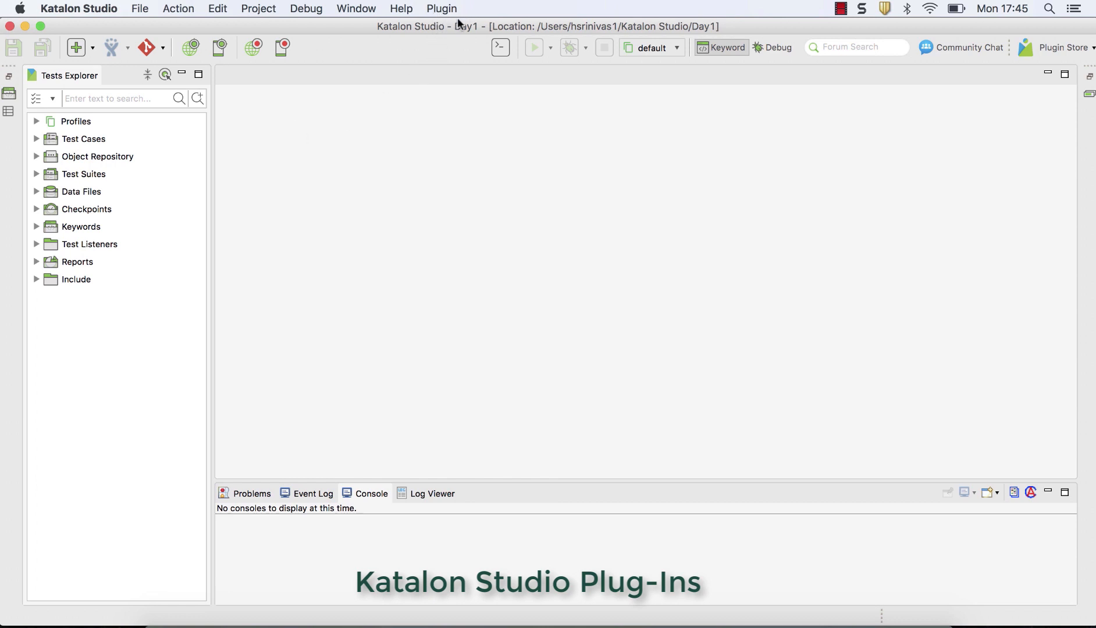
View the Plugin menu's Install/Uninstall Plugin commands
{"action": "left_click", "coordinate": [440, 8]}
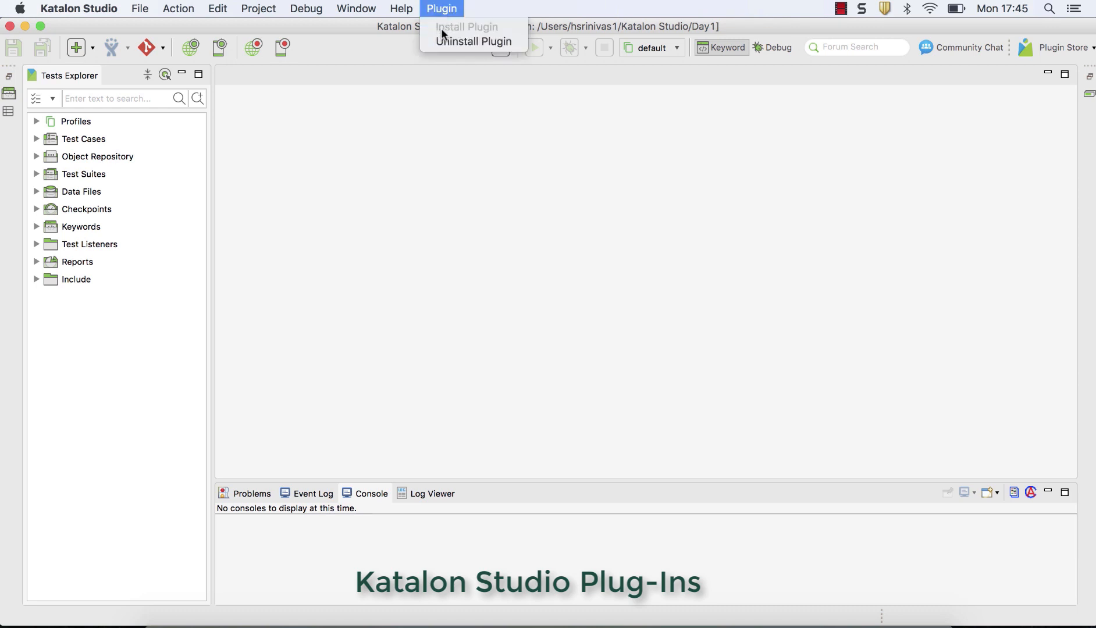
{"action": "mouse_move", "coordinate": [447, 34]}
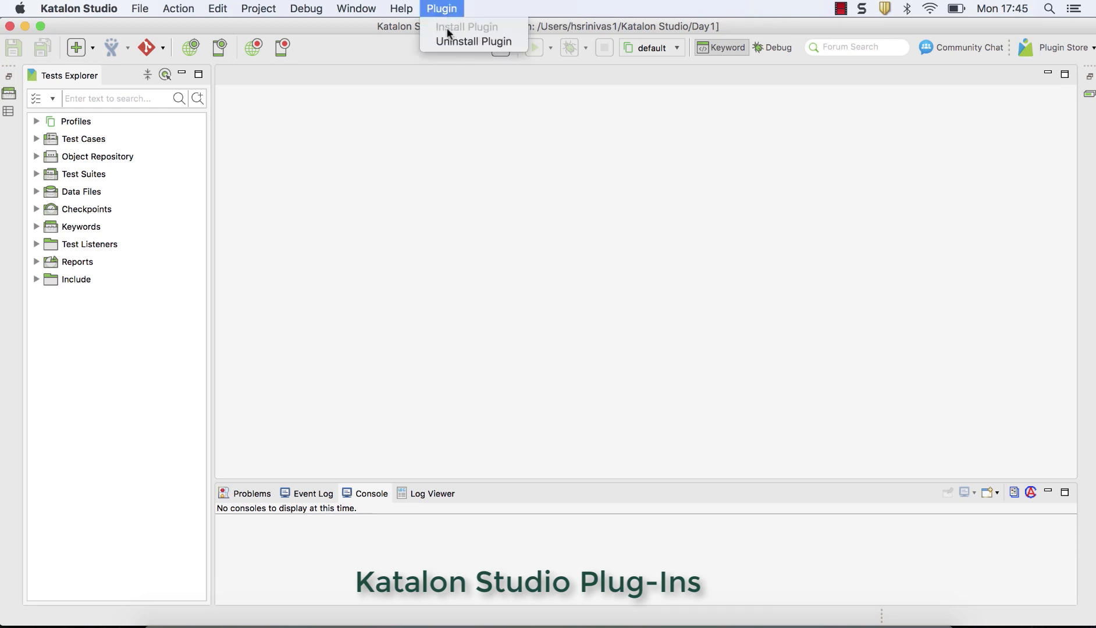
{"action": "mouse_move", "coordinate": [473, 41]}
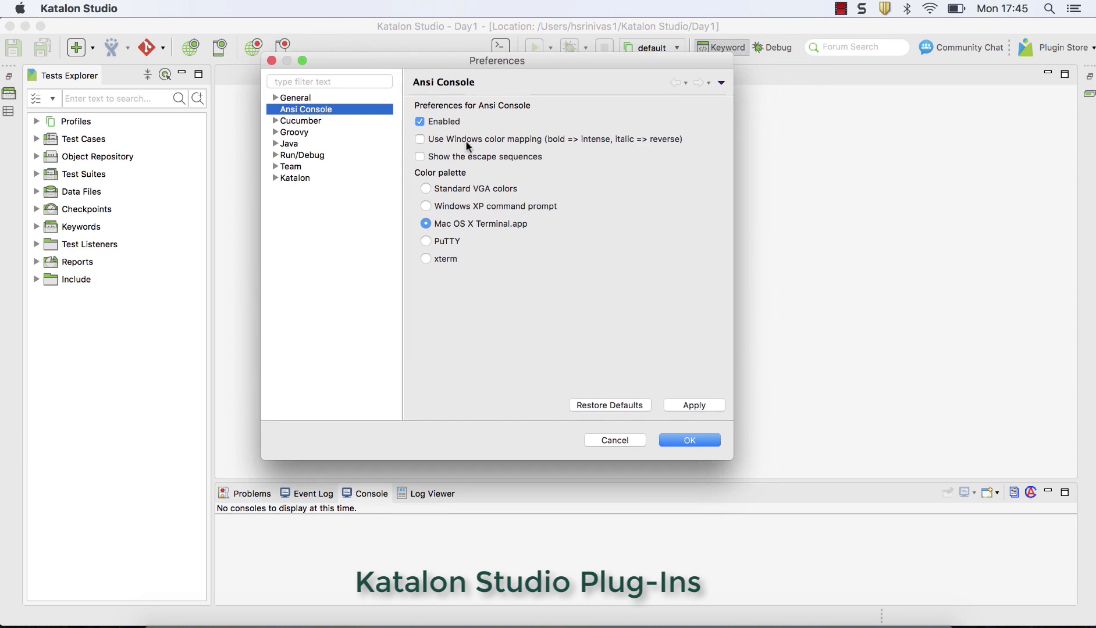
{"action": "left_click", "coordinate": [689, 440]}
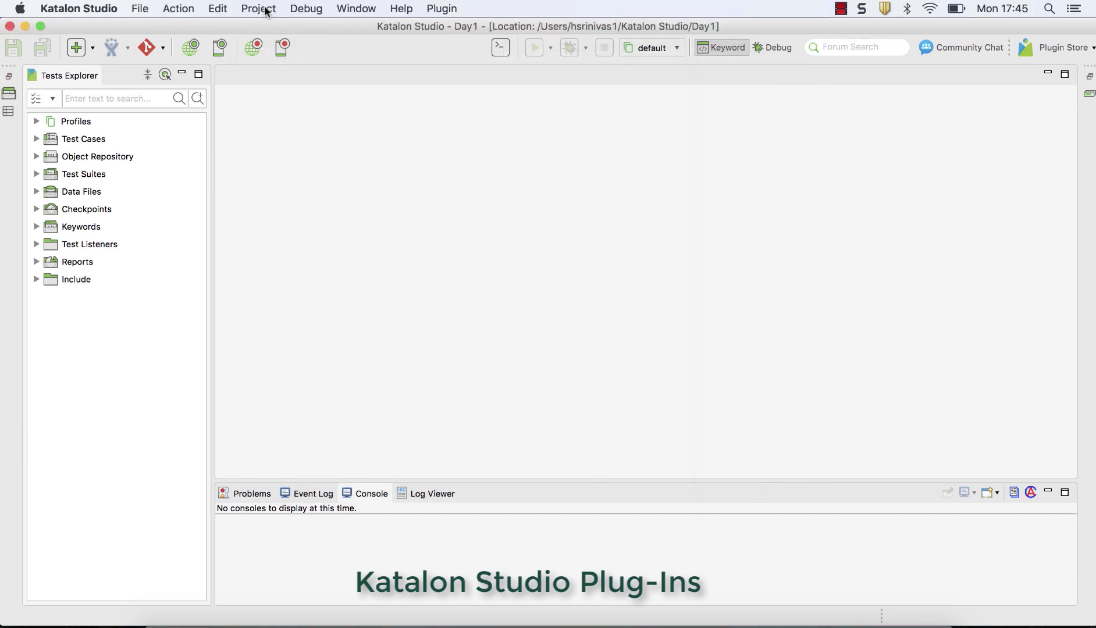
{"action": "left_click", "coordinate": [258, 8]}
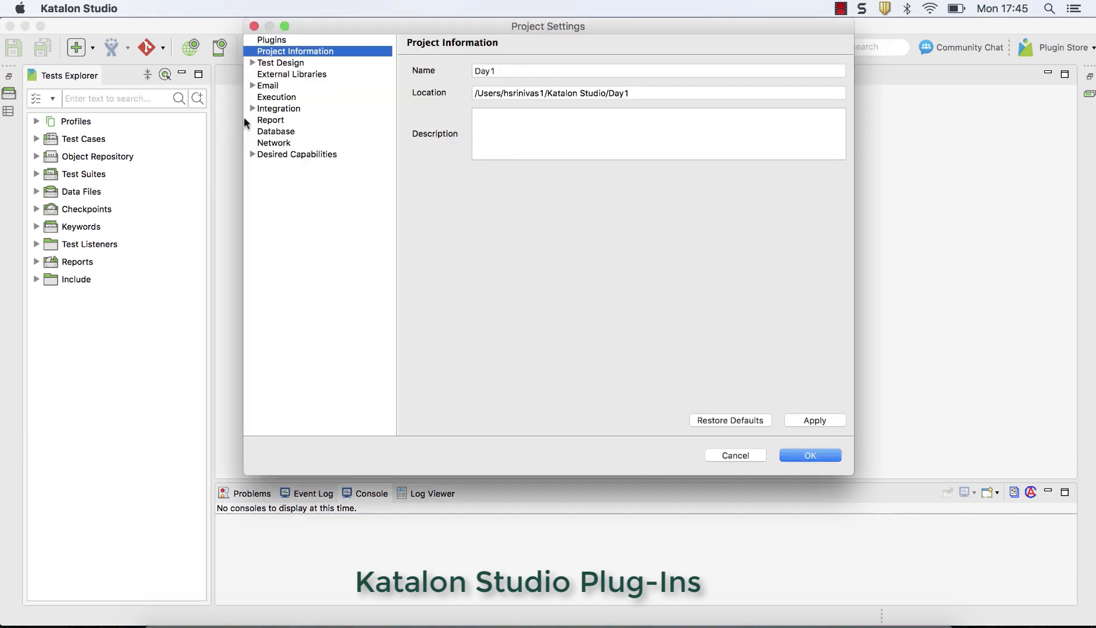
{"action": "left_click", "coordinate": [271, 40]}
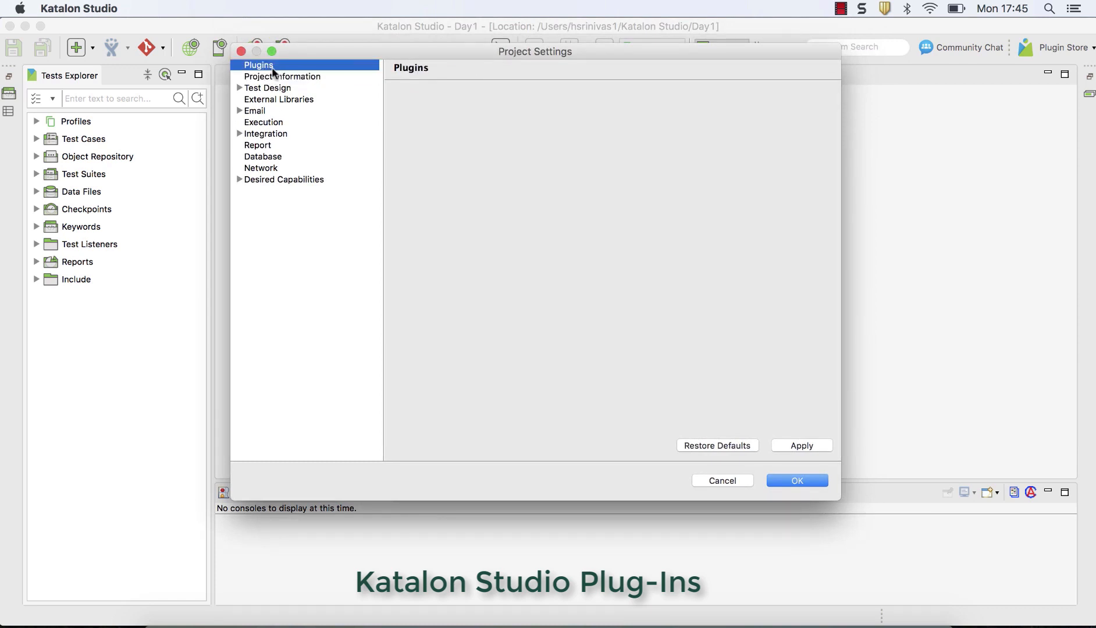
{"action": "mouse_move", "coordinate": [379, 129]}
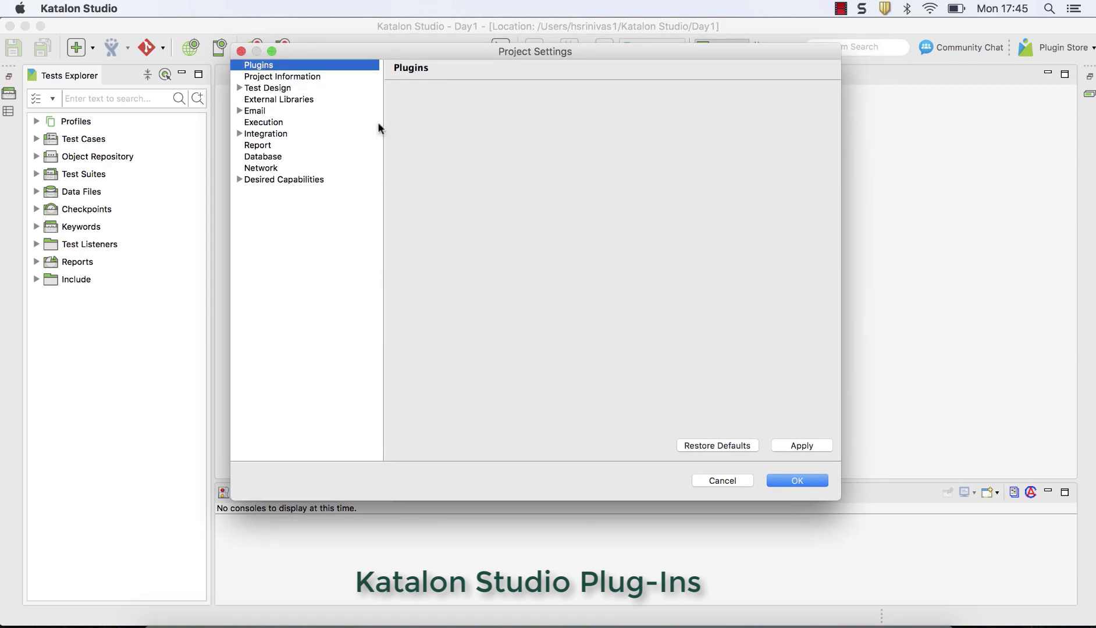
{"action": "mouse_move", "coordinate": [520, 357]}
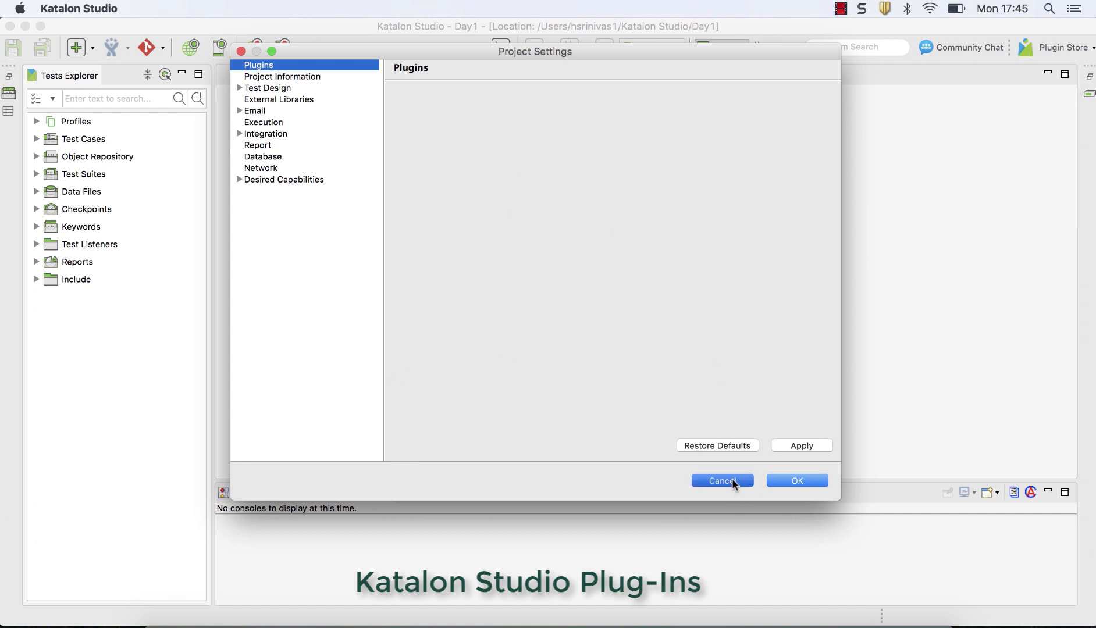
{"action": "left_click", "coordinate": [722, 481]}
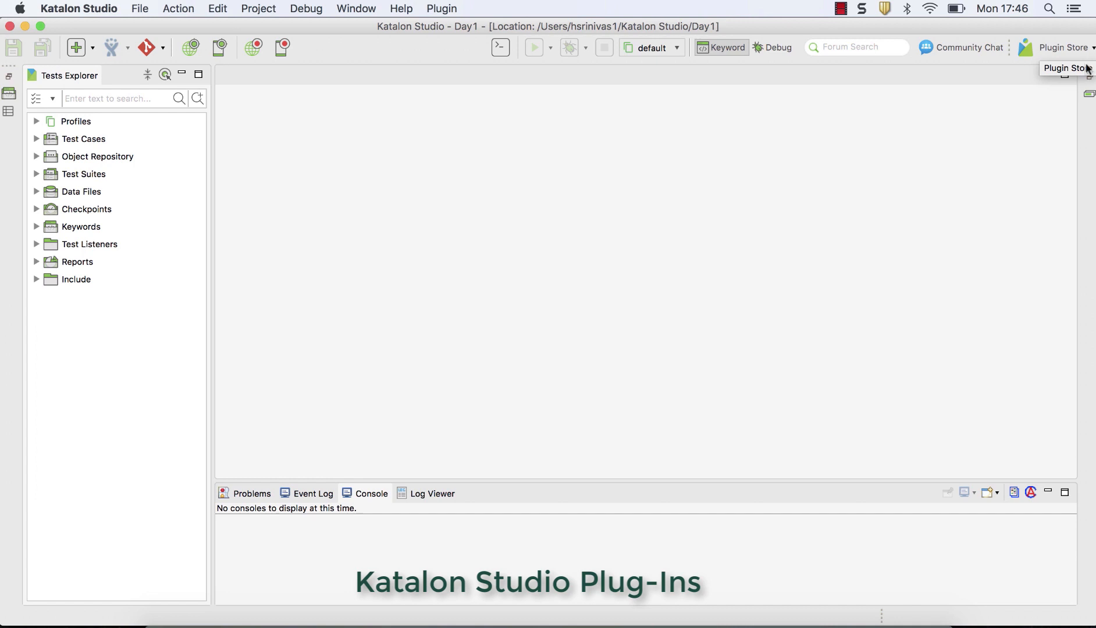
{"action": "mouse_move", "coordinate": [422, 283]}
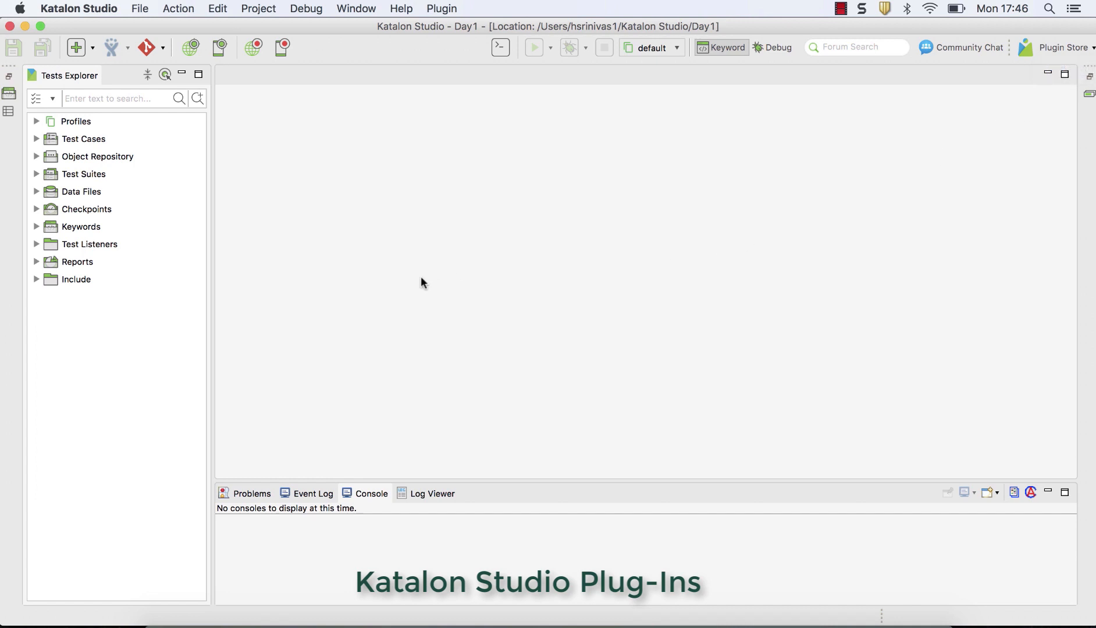
{"action": "mouse_move", "coordinate": [1056, 82]}
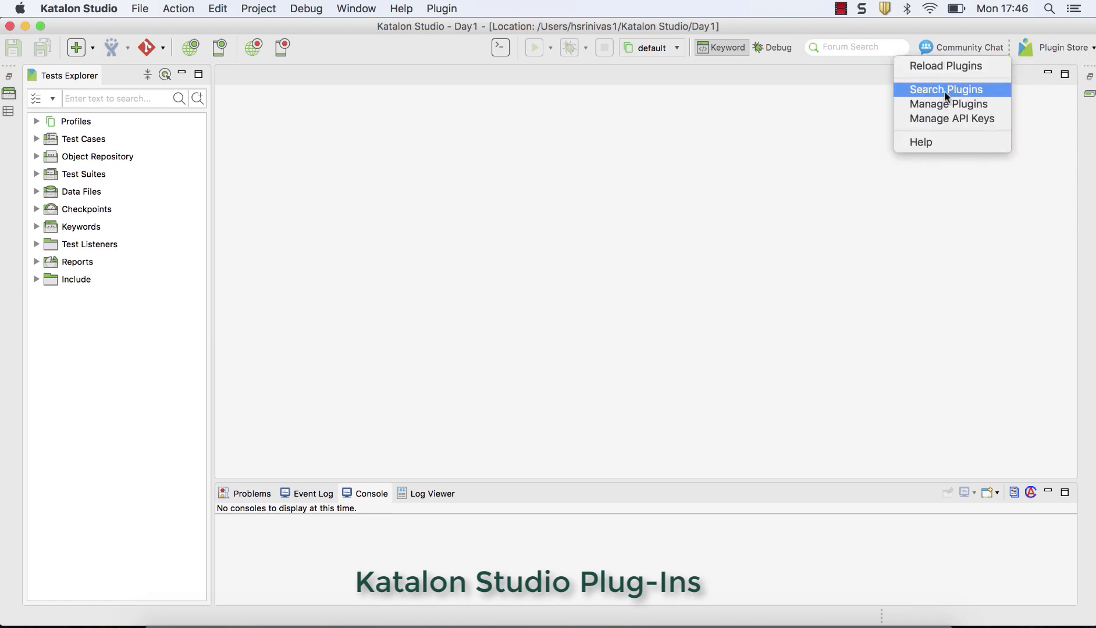
Search store plugins, open Slack Integration, install it and accept the license agreement
{"action": "left_click", "coordinate": [944, 90]}
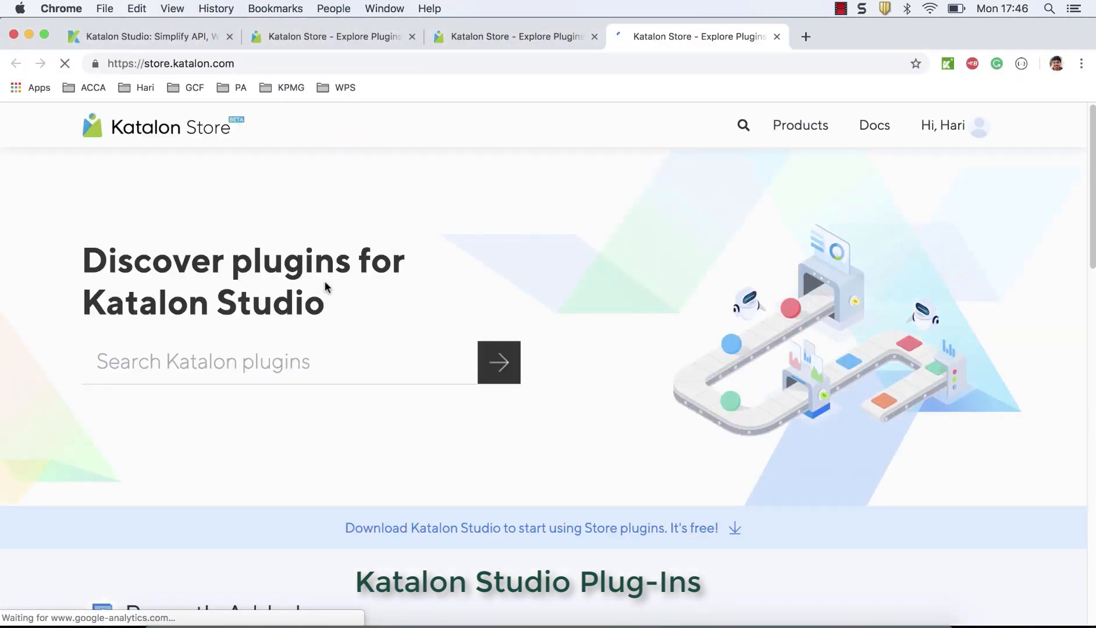
{"action": "scroll", "scroll_direction": "down", "scroll_amount": 3}
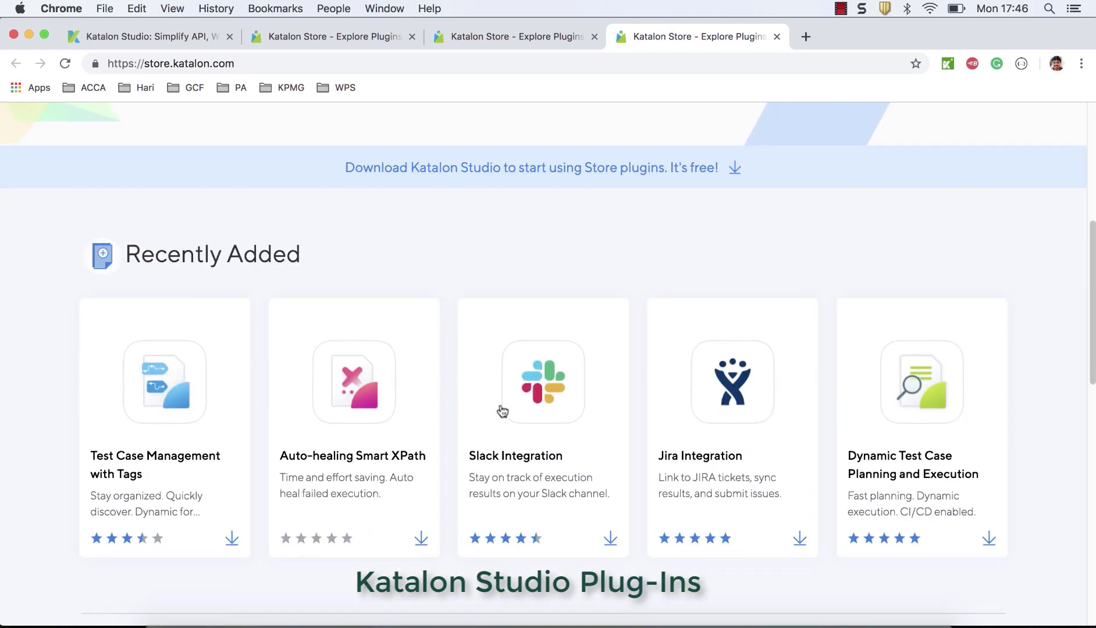
{"action": "mouse_move", "coordinate": [549, 404]}
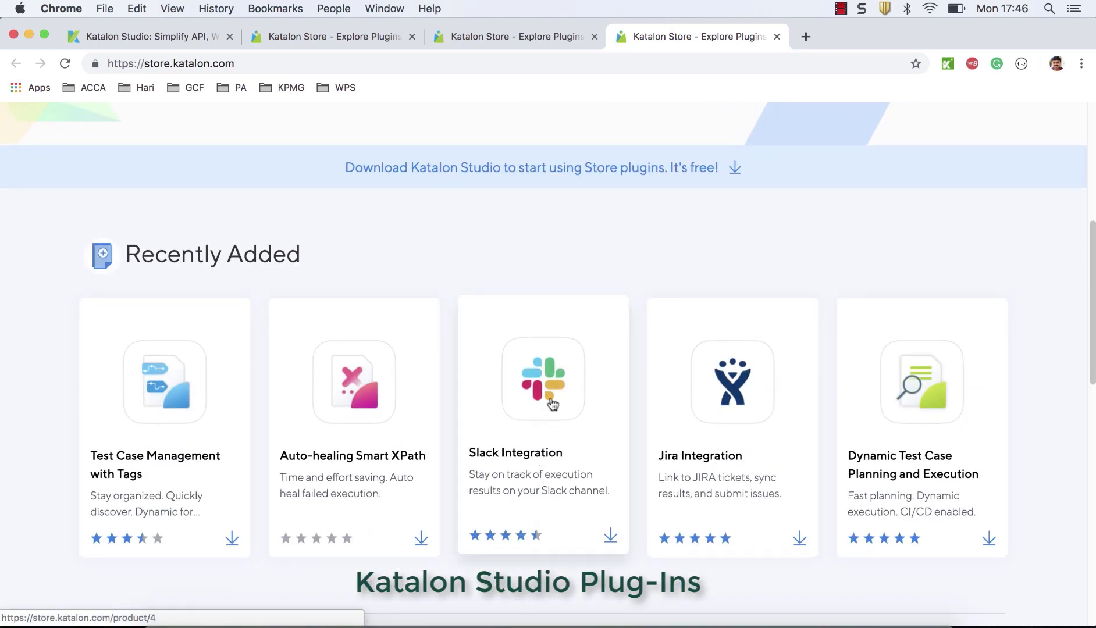
{"action": "left_click", "coordinate": [543, 382]}
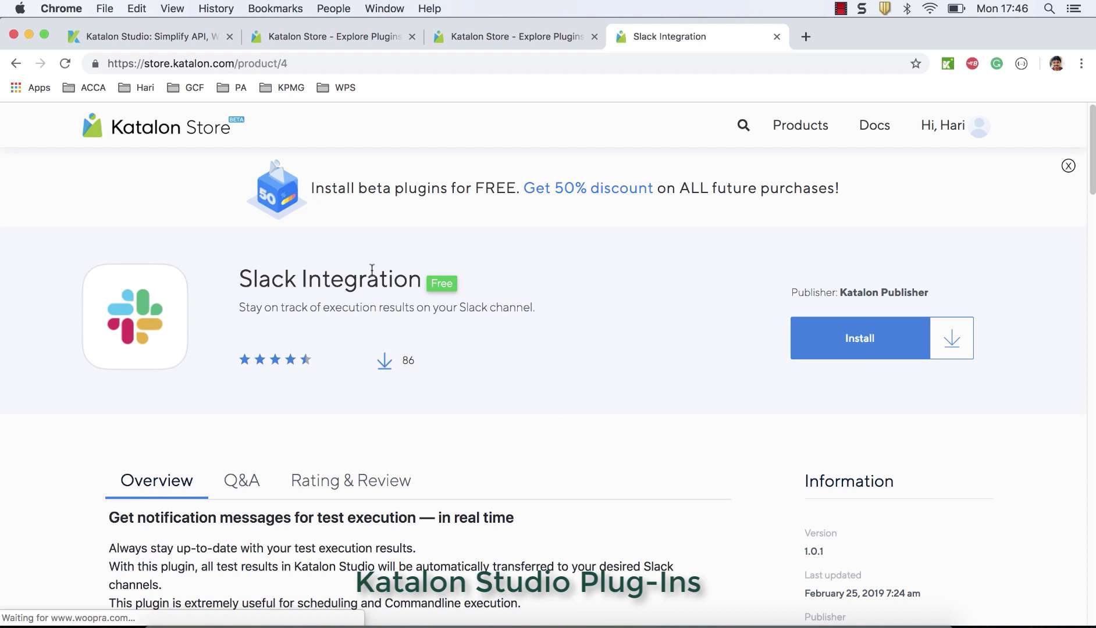
{"action": "mouse_move", "coordinate": [485, 384]}
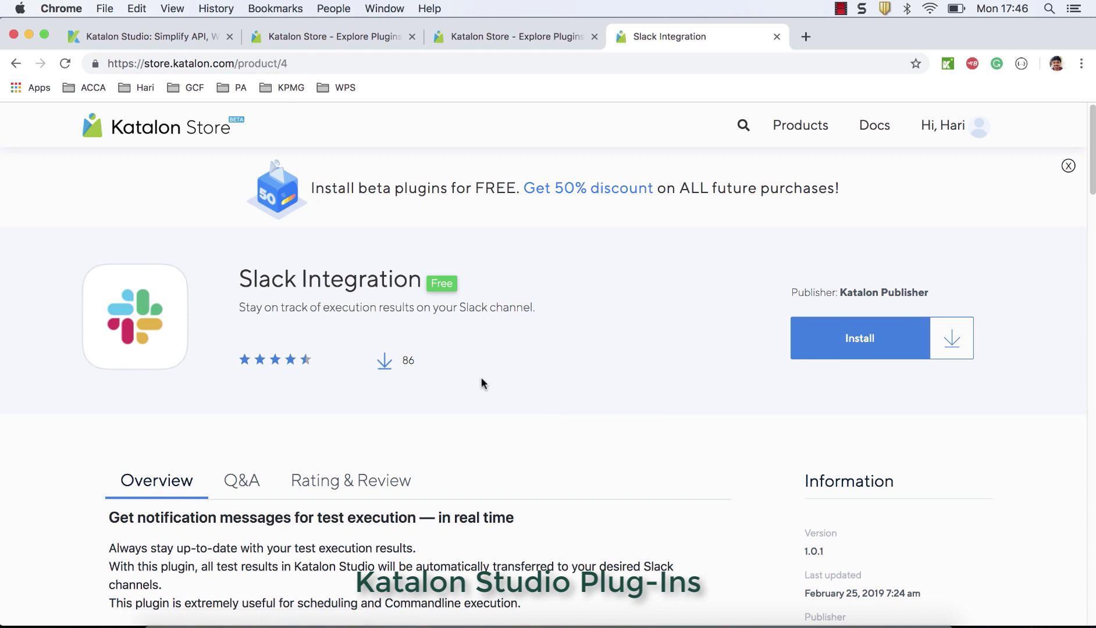
{"action": "left_click", "coordinate": [859, 338]}
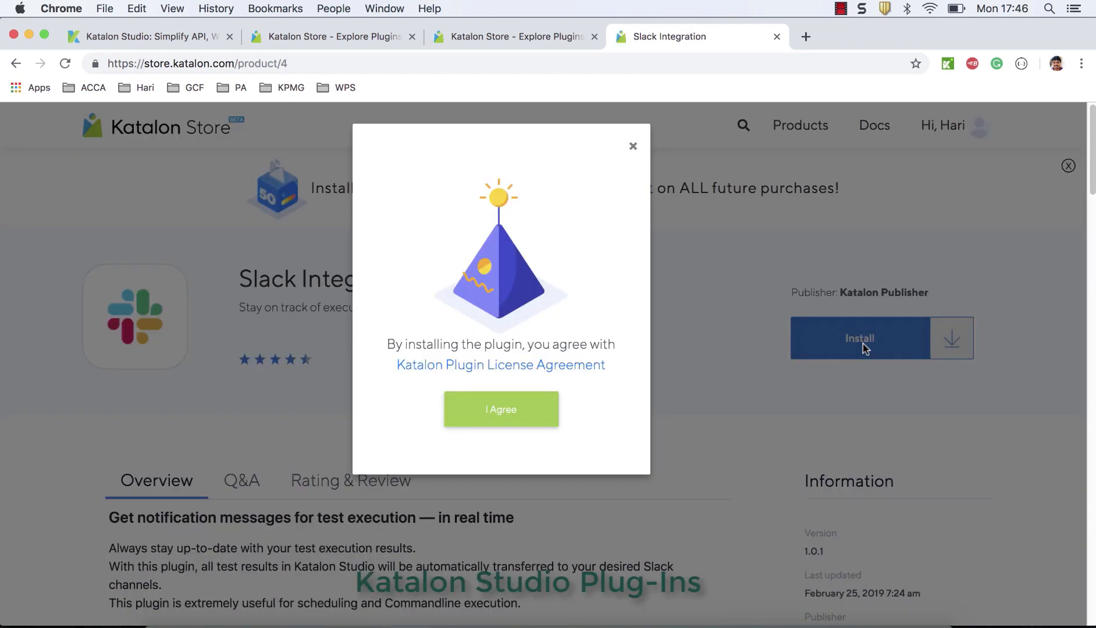
{"action": "left_click", "coordinate": [500, 409]}
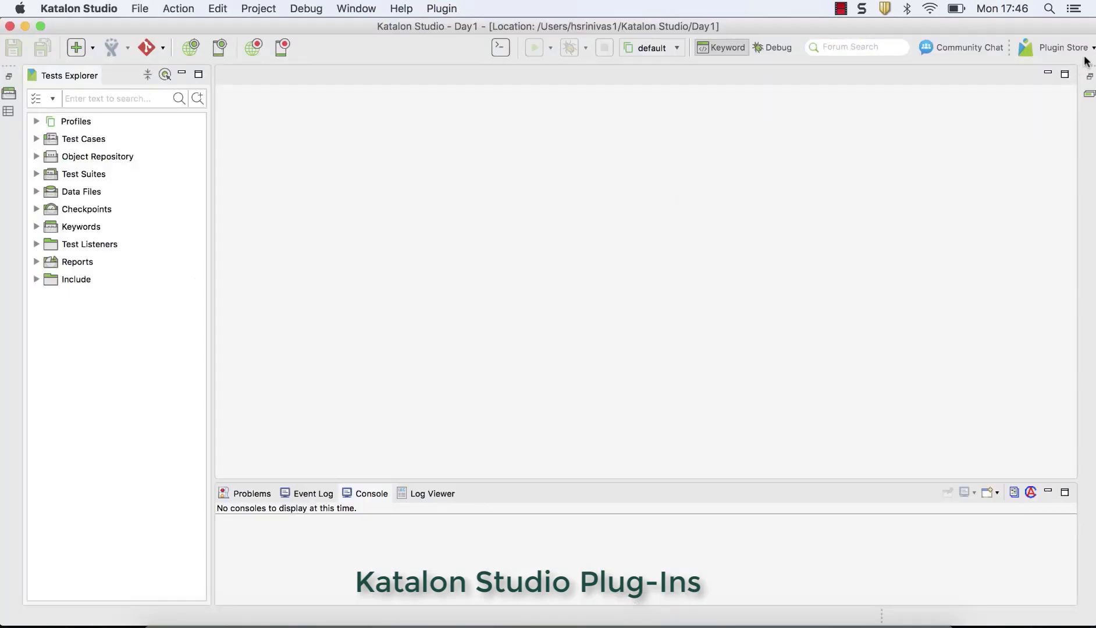
Open Manage Plugins to confirm Slack Integration 1.0.1 is installed
{"action": "left_click", "coordinate": [1062, 47]}
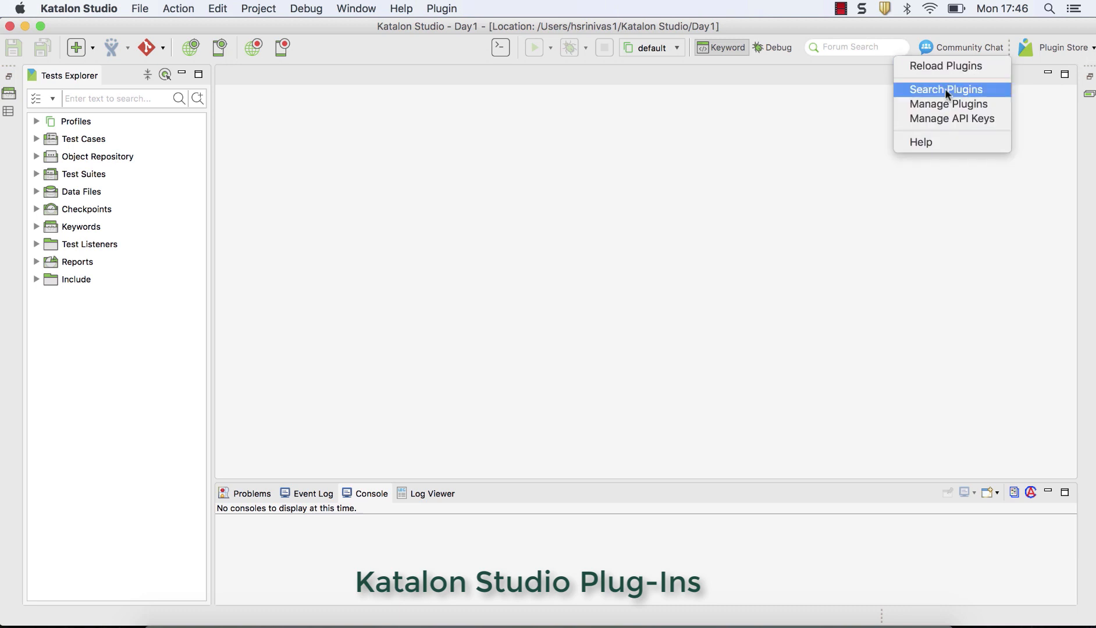
{"action": "mouse_move", "coordinate": [950, 104]}
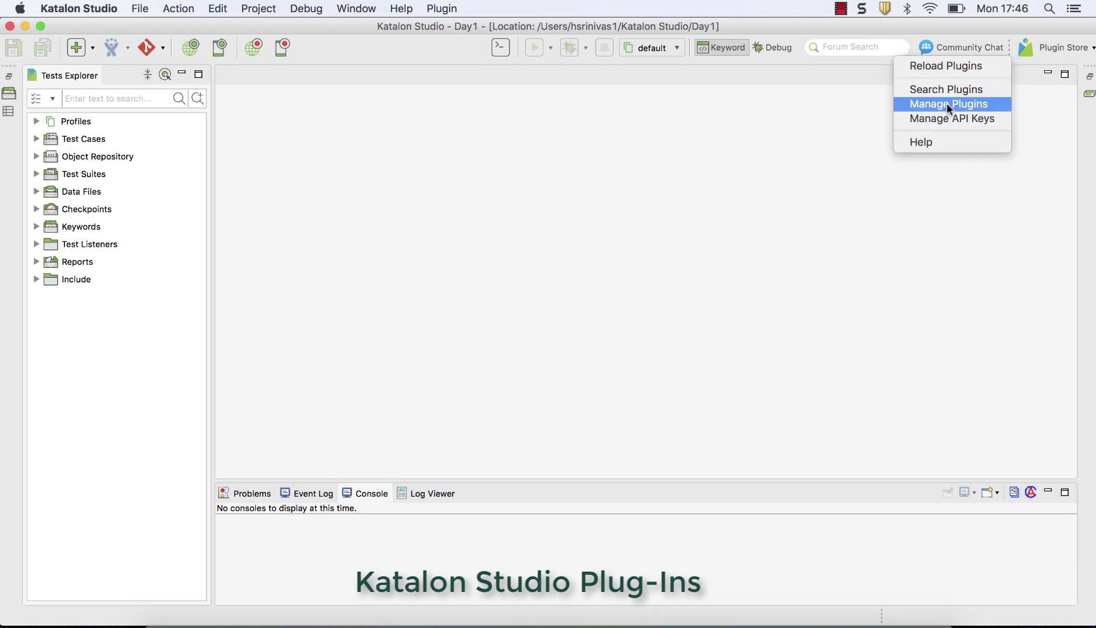
{"action": "left_click", "coordinate": [951, 103]}
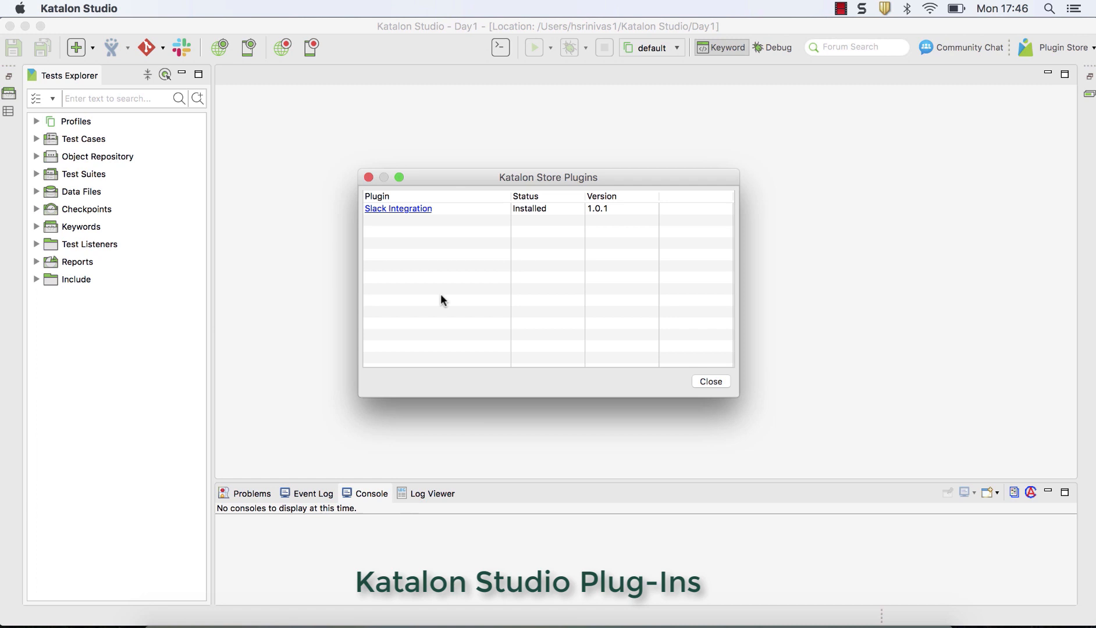
{"action": "mouse_move", "coordinate": [500, 163]}
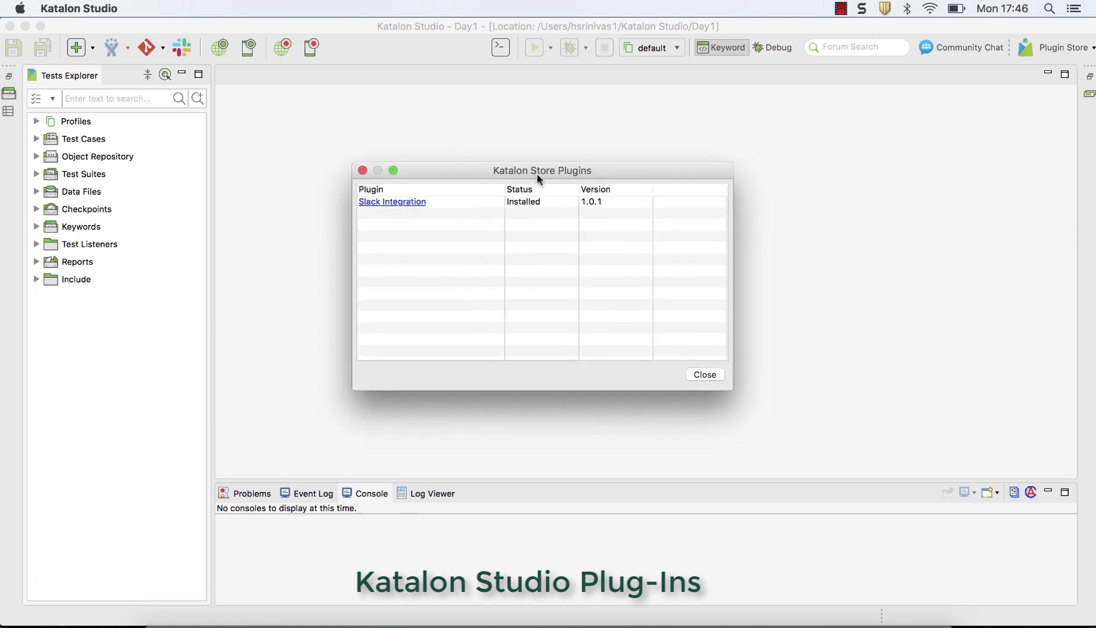
Close the installed plugins list dialog
{"action": "left_click", "coordinate": [703, 375]}
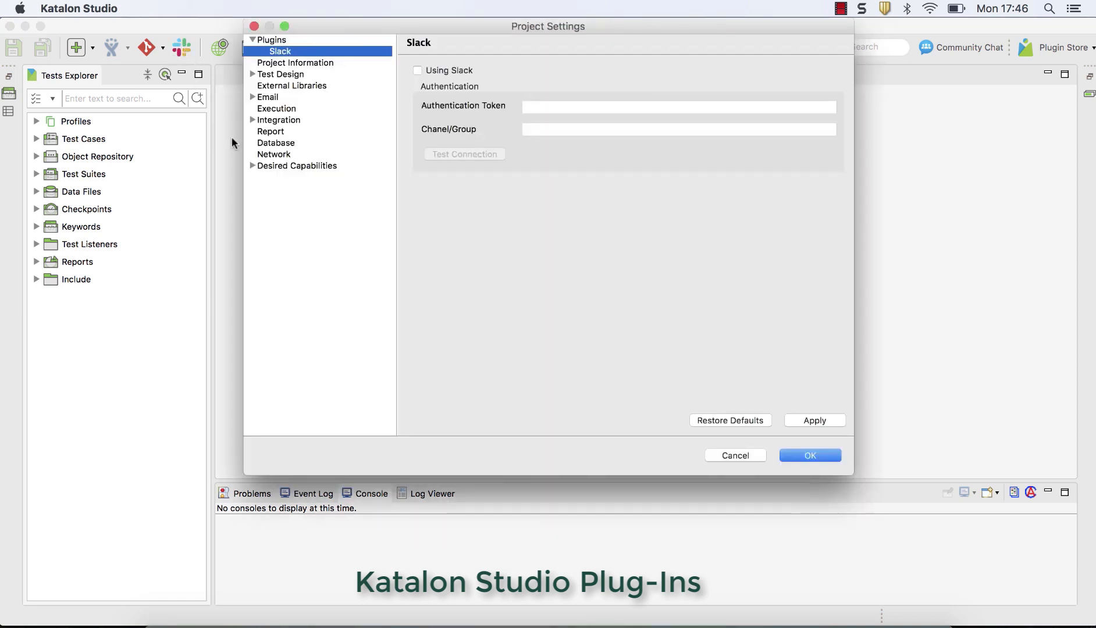
{"action": "mouse_move", "coordinate": [311, 29]}
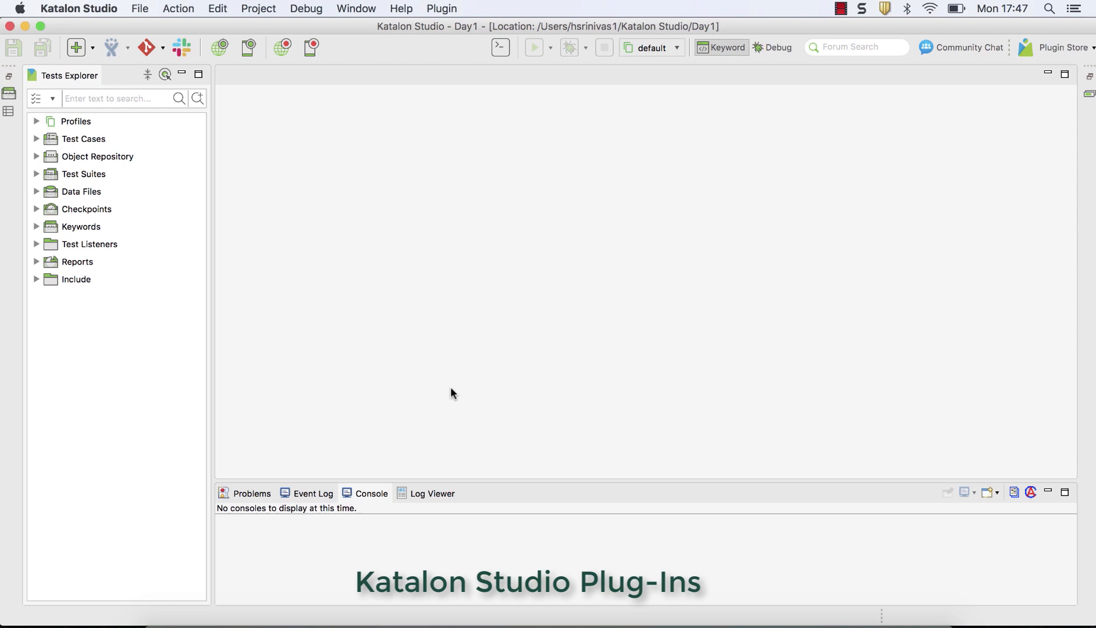
{"action": "mouse_move", "coordinate": [452, 383]}
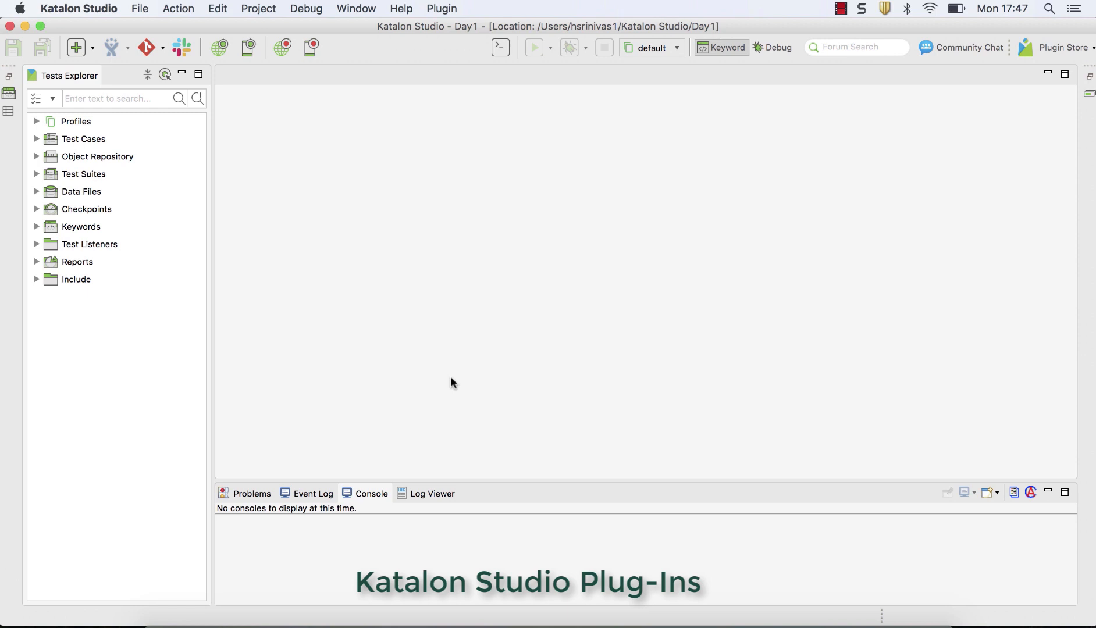
{"action": "mouse_move", "coordinate": [461, 531]}
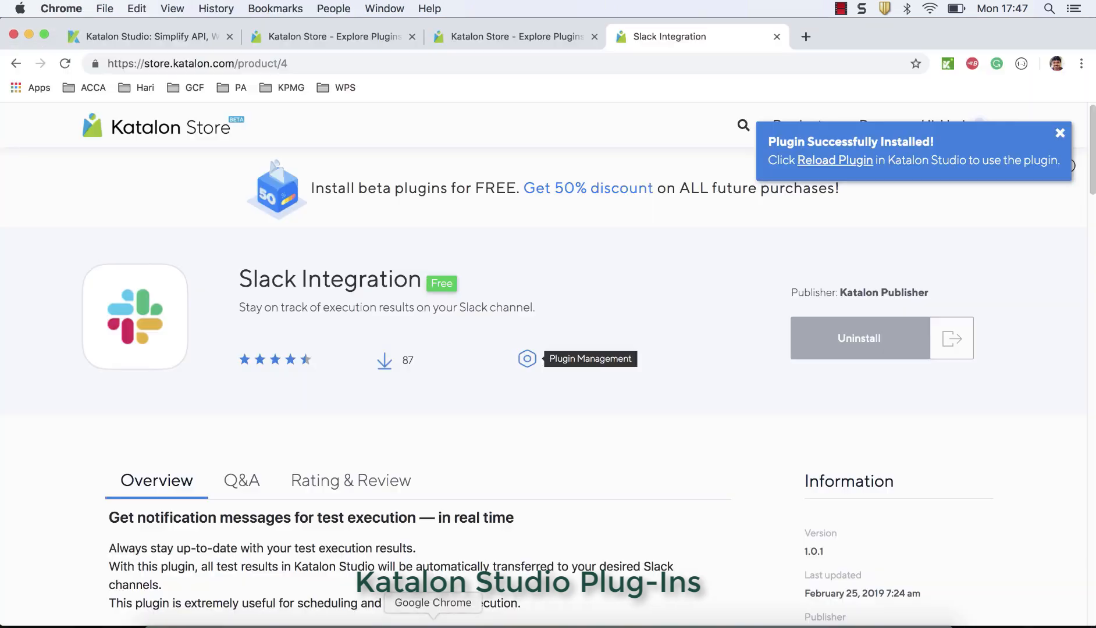
{"action": "mouse_move", "coordinate": [949, 142]}
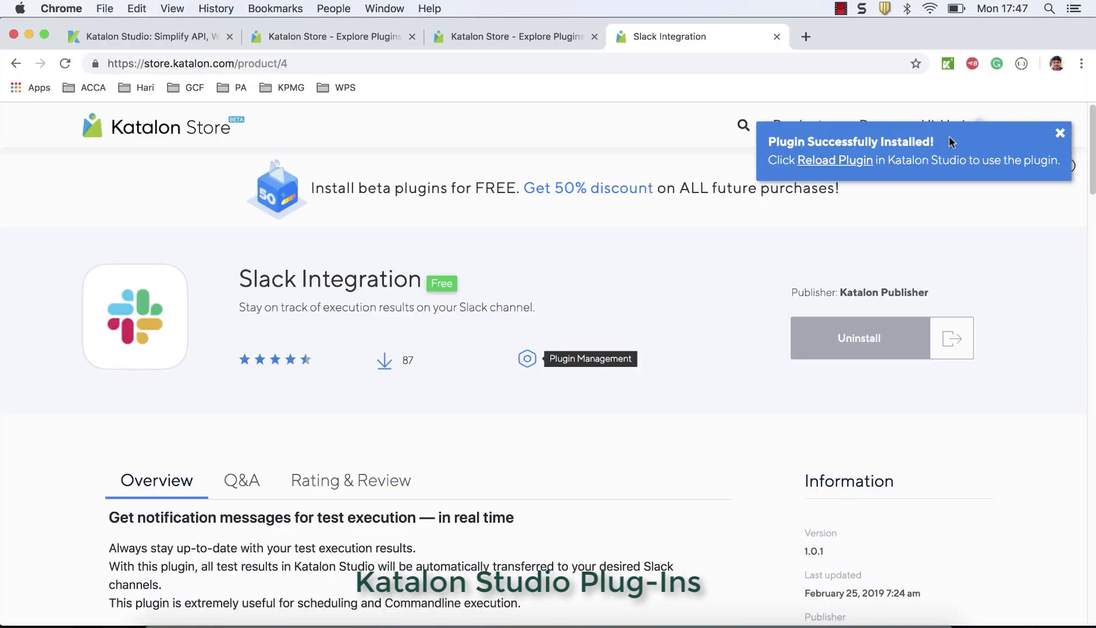
Dismiss the Slack Integration install notice and browse Recently Added plugins on the store home page
{"action": "left_click", "coordinate": [1060, 134]}
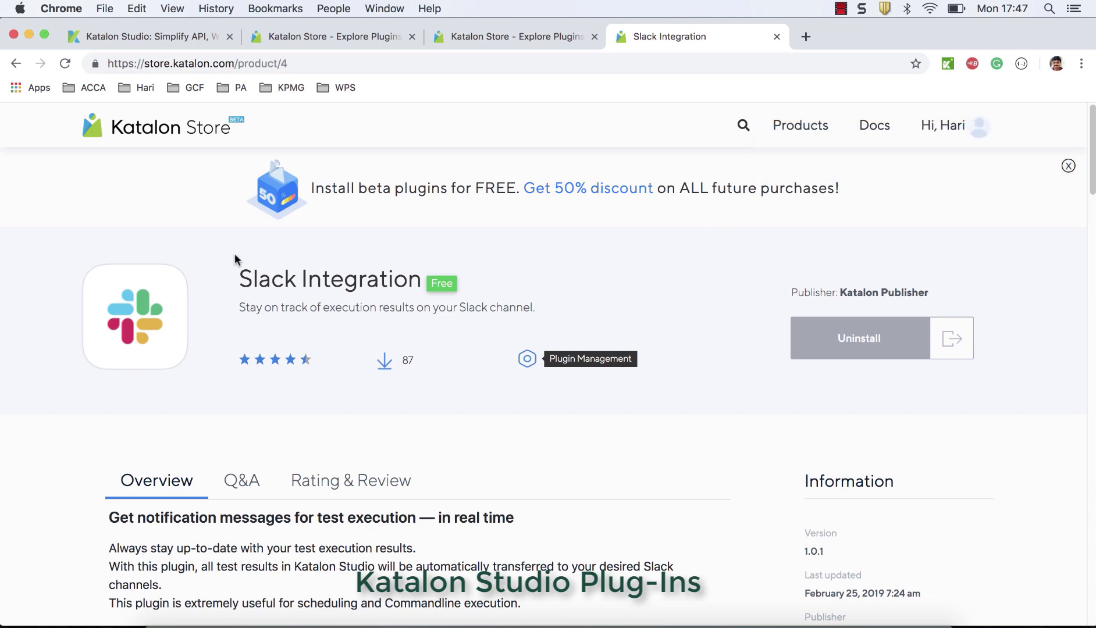
{"action": "left_click", "coordinate": [161, 124]}
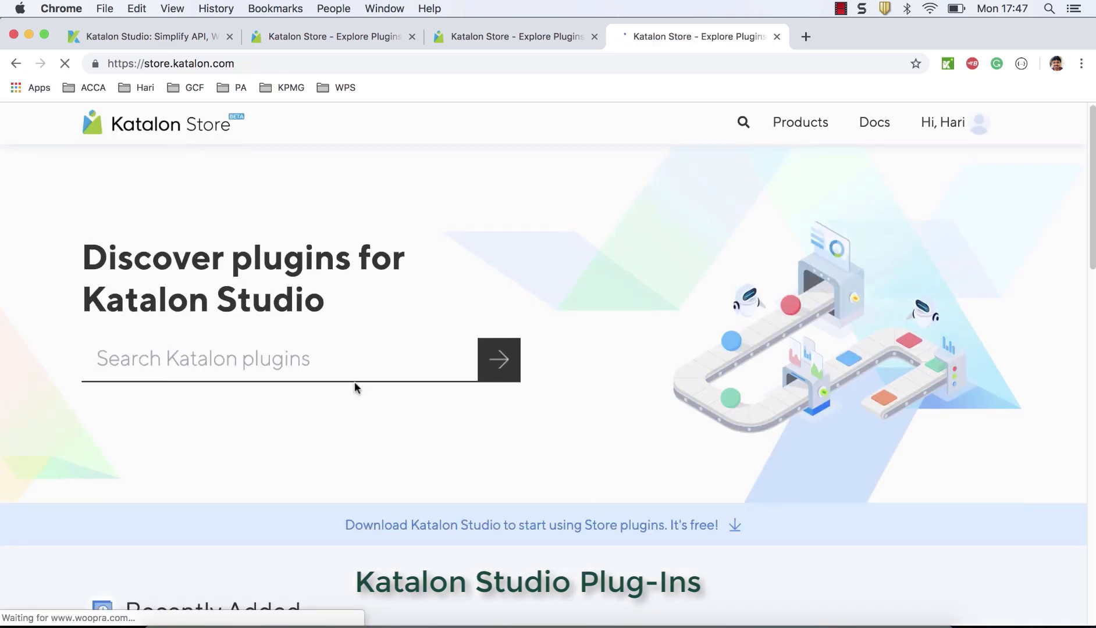
{"action": "scroll", "scroll_direction": "down", "scroll_amount": 3}
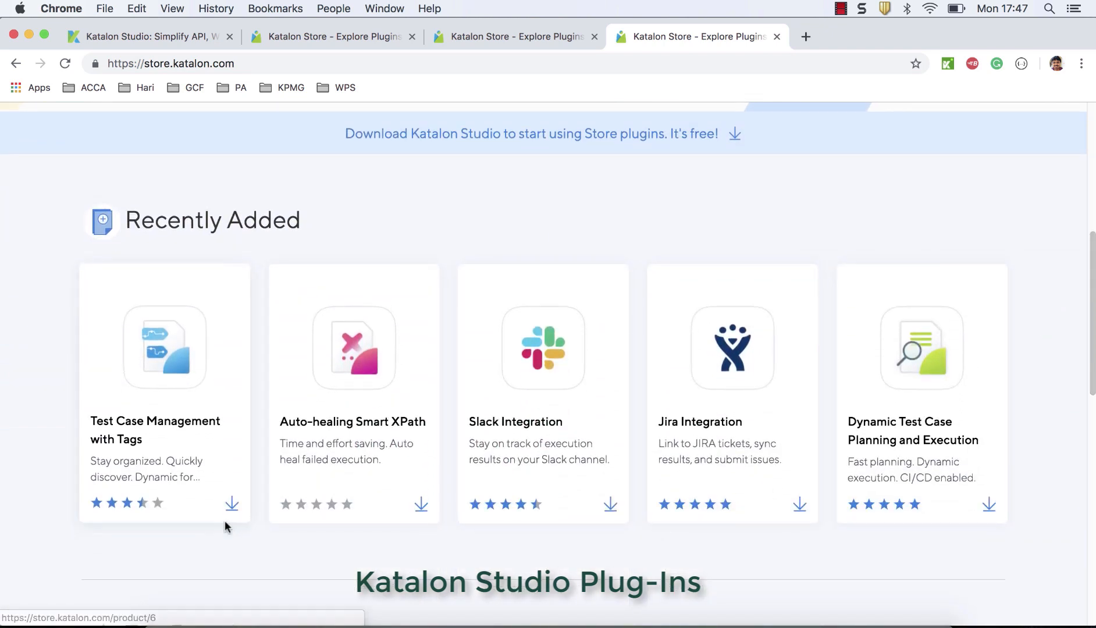
{"action": "mouse_move", "coordinate": [226, 526]}
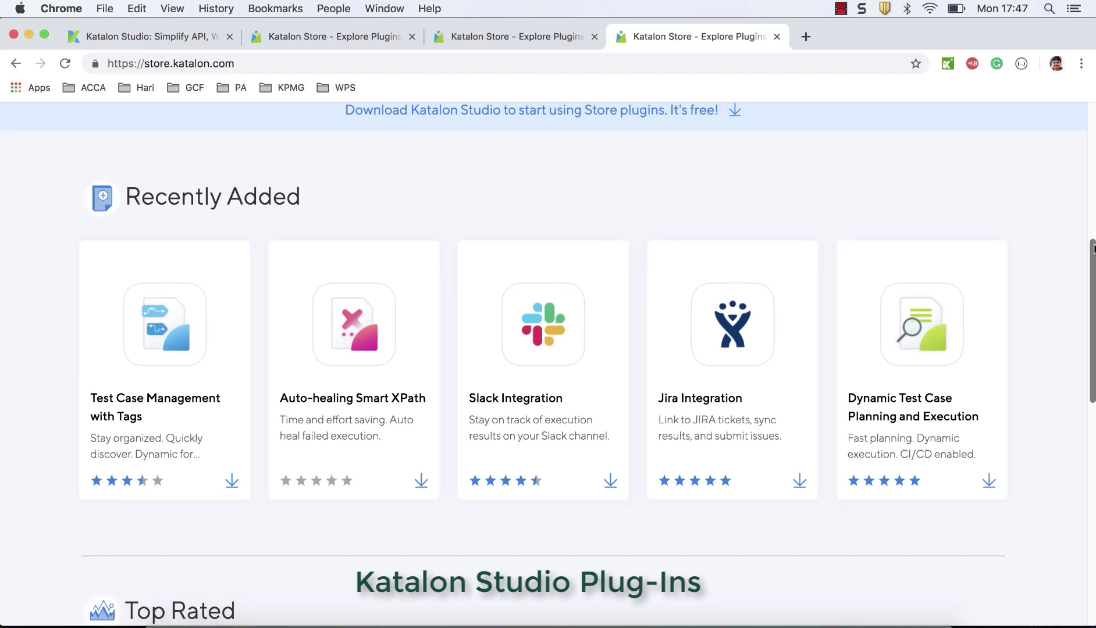
{"action": "mouse_move", "coordinate": [1024, 274]}
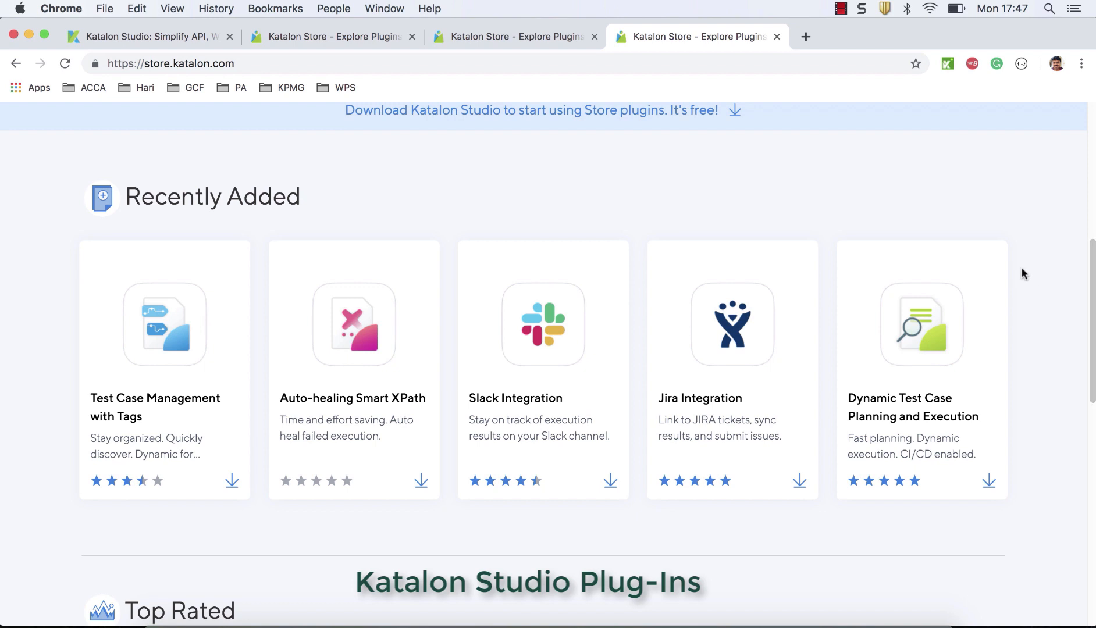